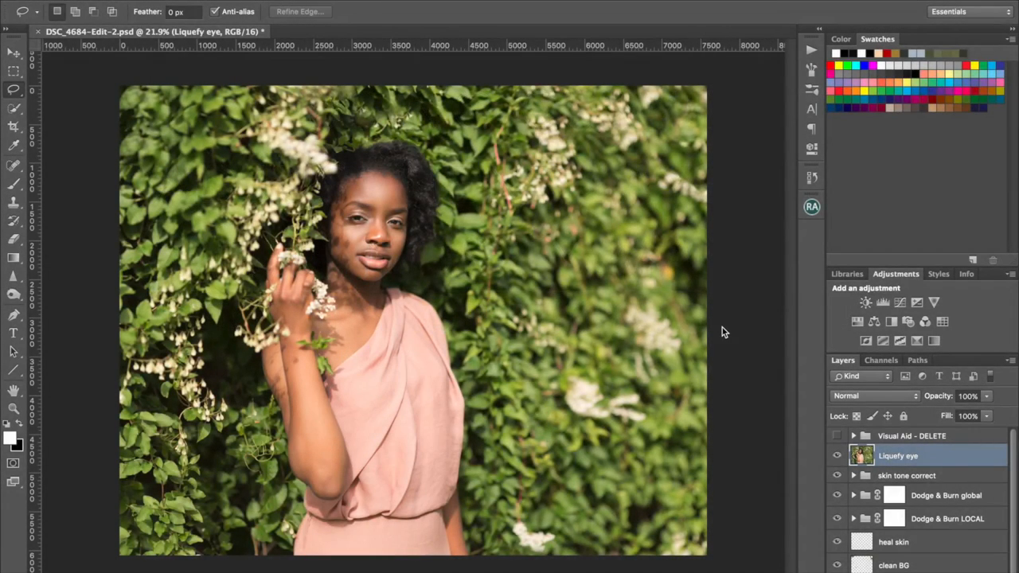
pyautogui.moveTo(729, 277)
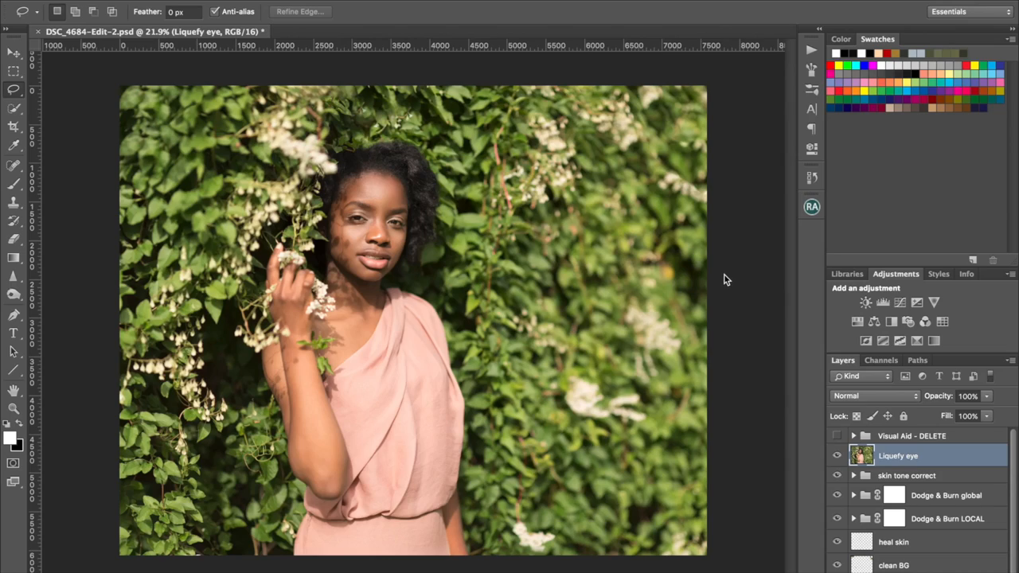
pyautogui.moveTo(726, 280)
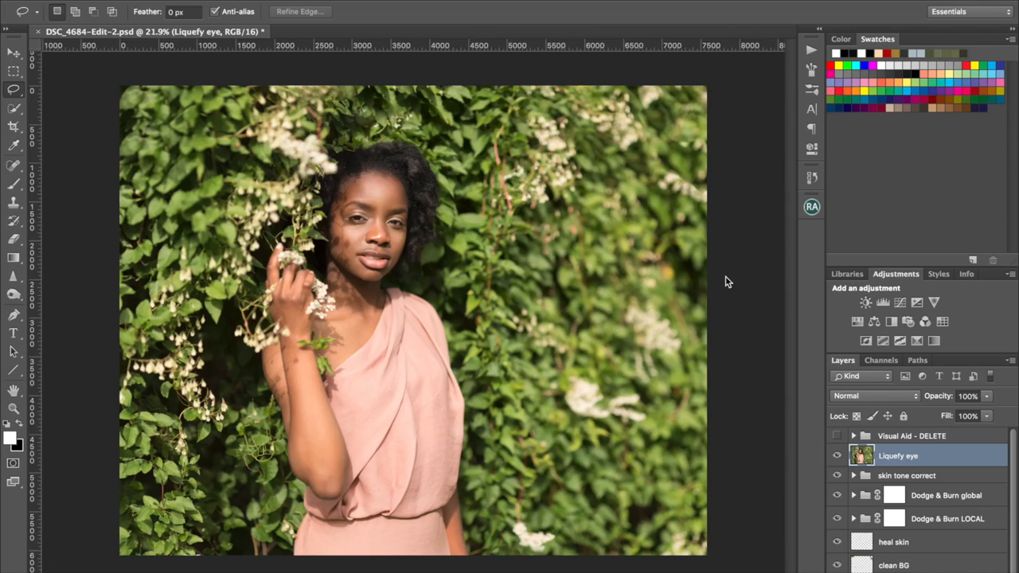
pyautogui.moveTo(726, 283)
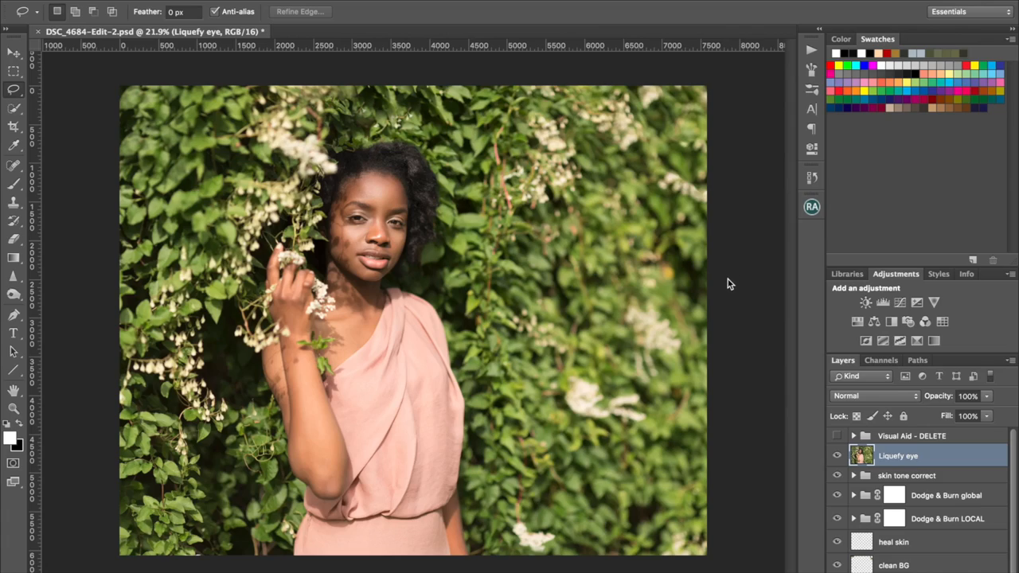
pyautogui.moveTo(726, 280)
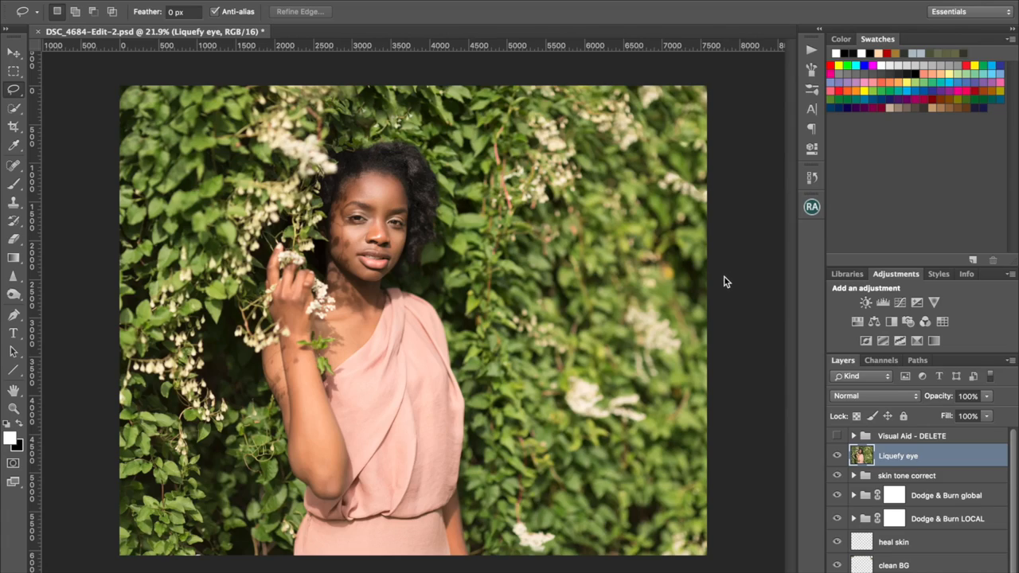
pyautogui.moveTo(656, 157)
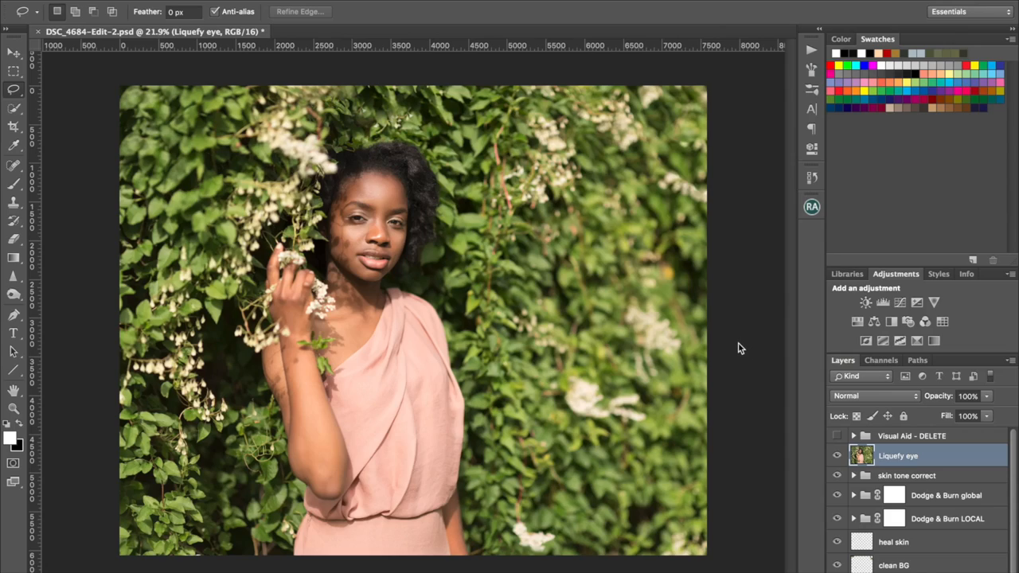
pyautogui.moveTo(740, 347)
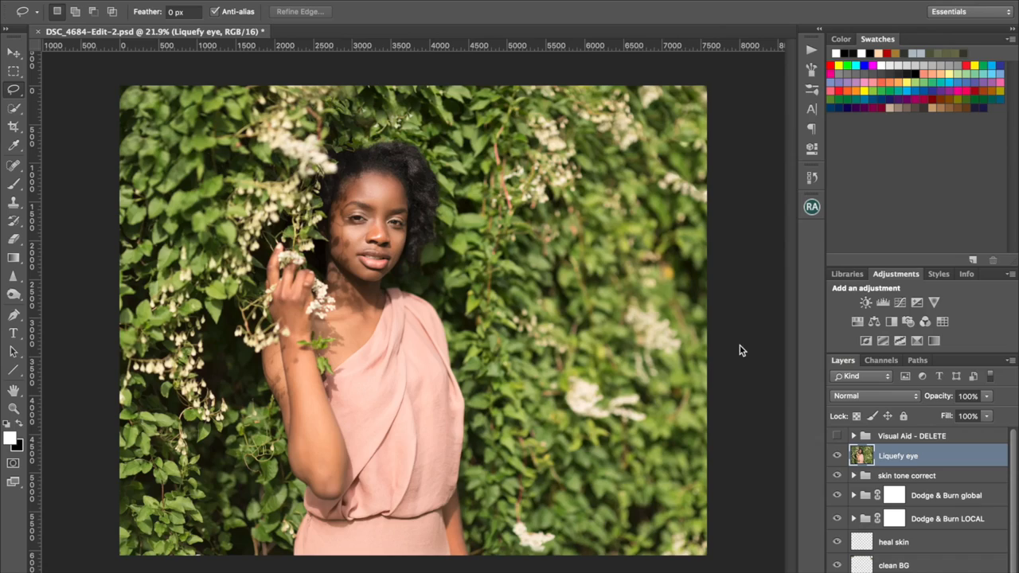
pyautogui.moveTo(735, 351)
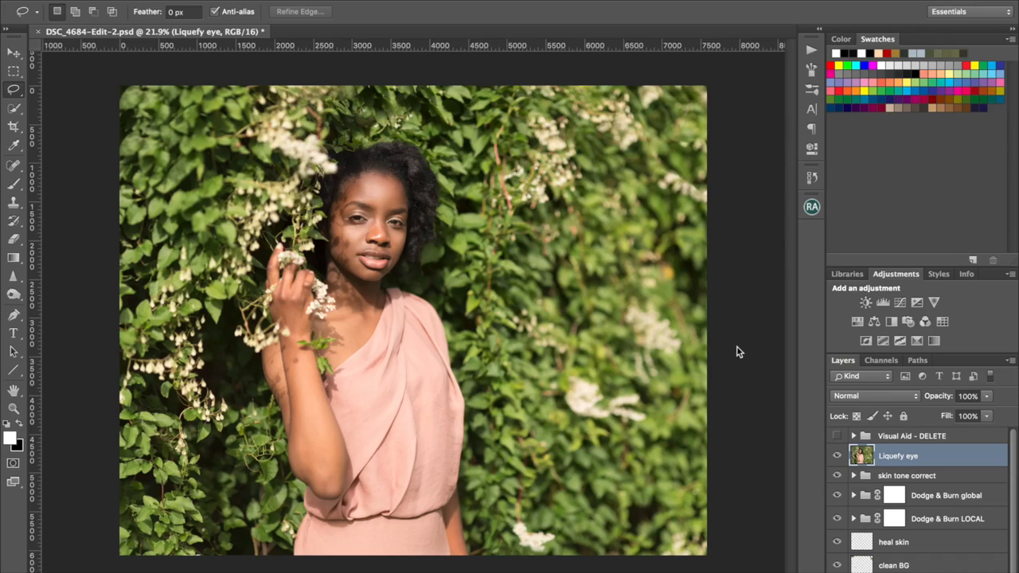
pyautogui.moveTo(747, 349)
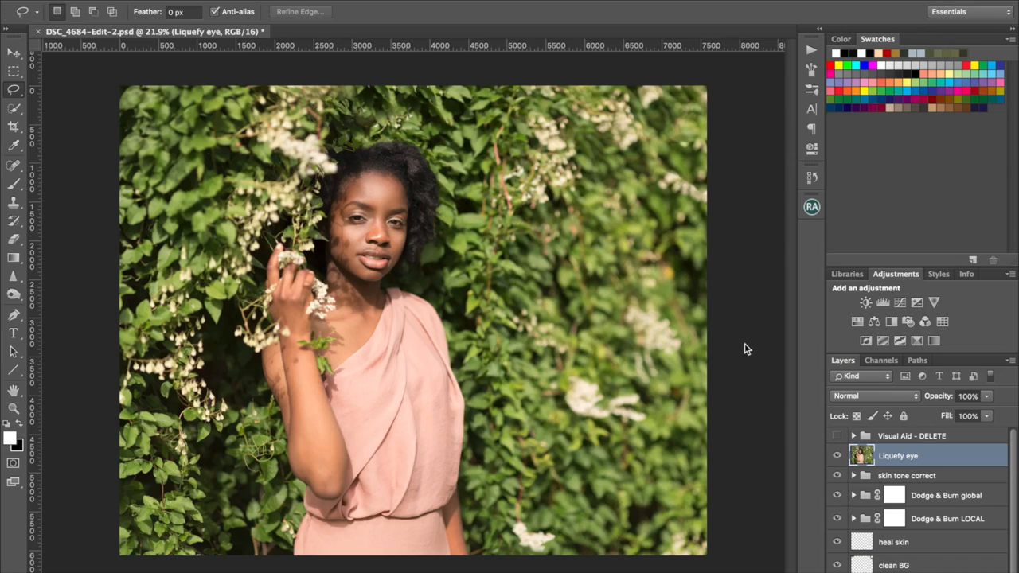
pyautogui.moveTo(771, 357)
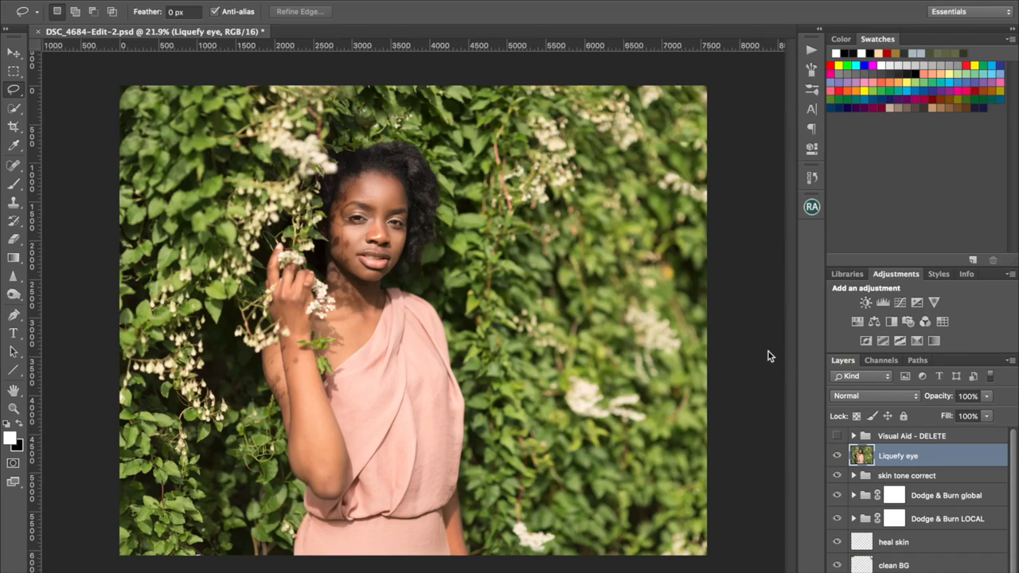
pyautogui.moveTo(800, 430)
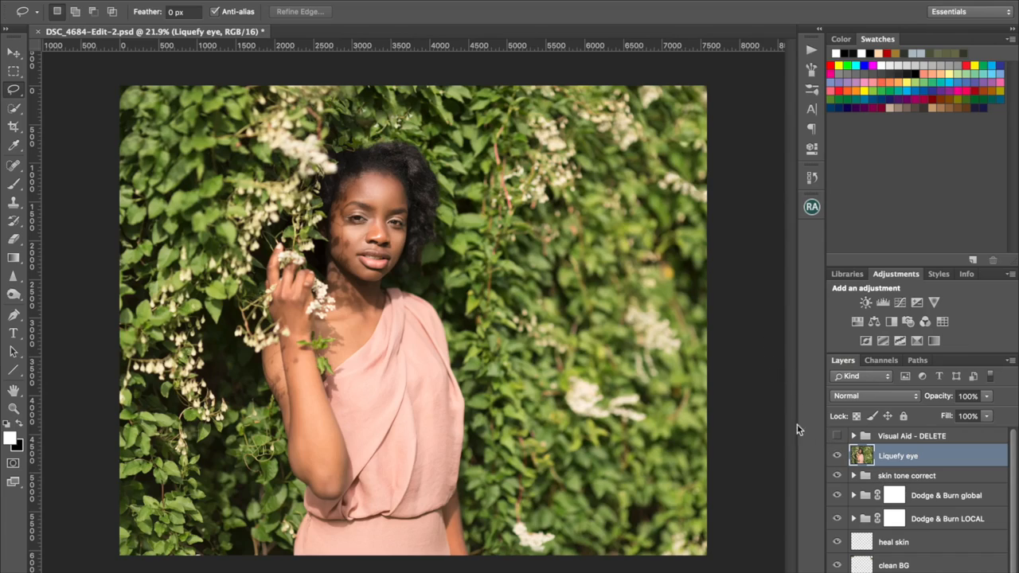
pyautogui.moveTo(248, 220)
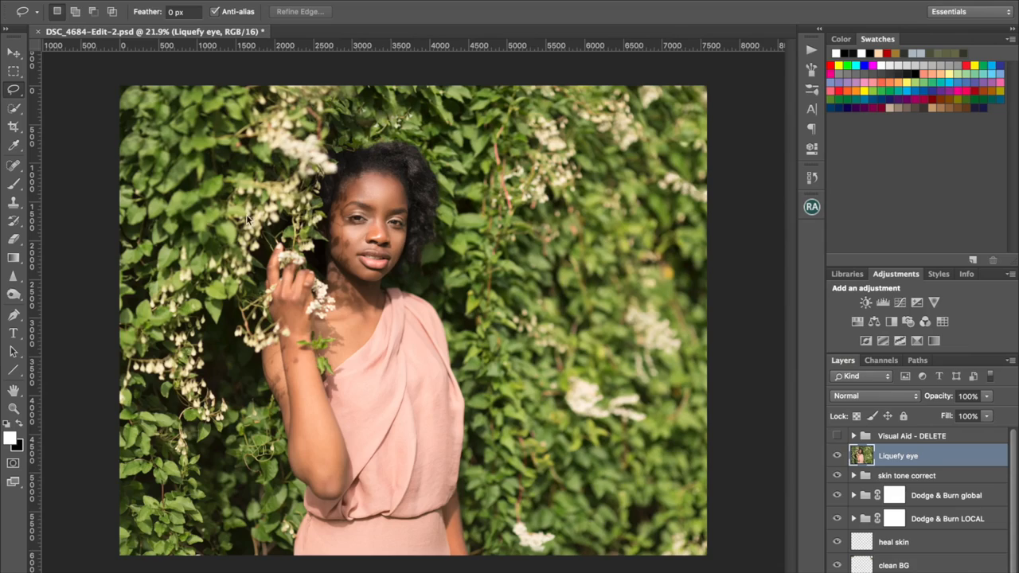
pyautogui.moveTo(583, 371)
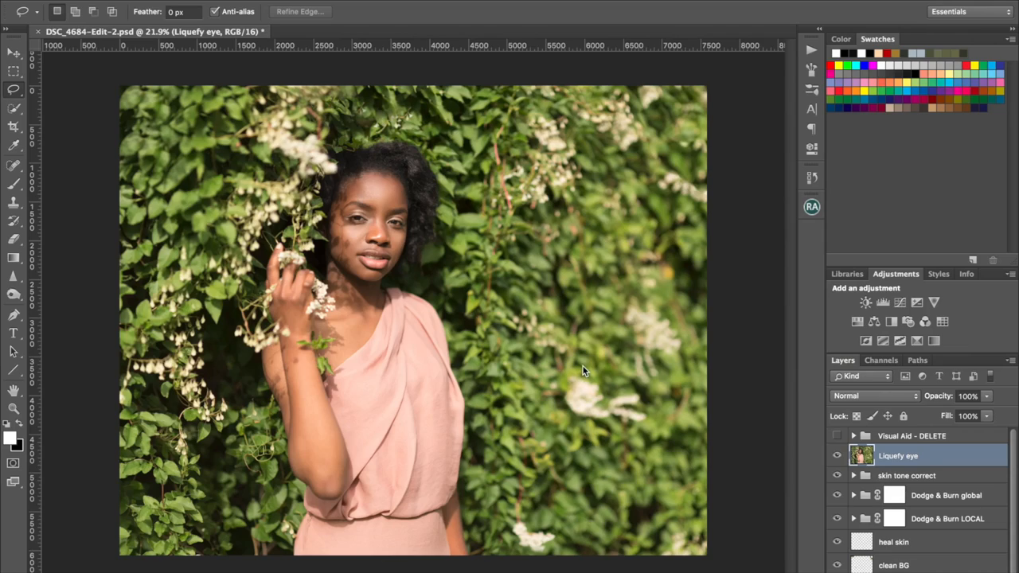
pyautogui.moveTo(422, 366)
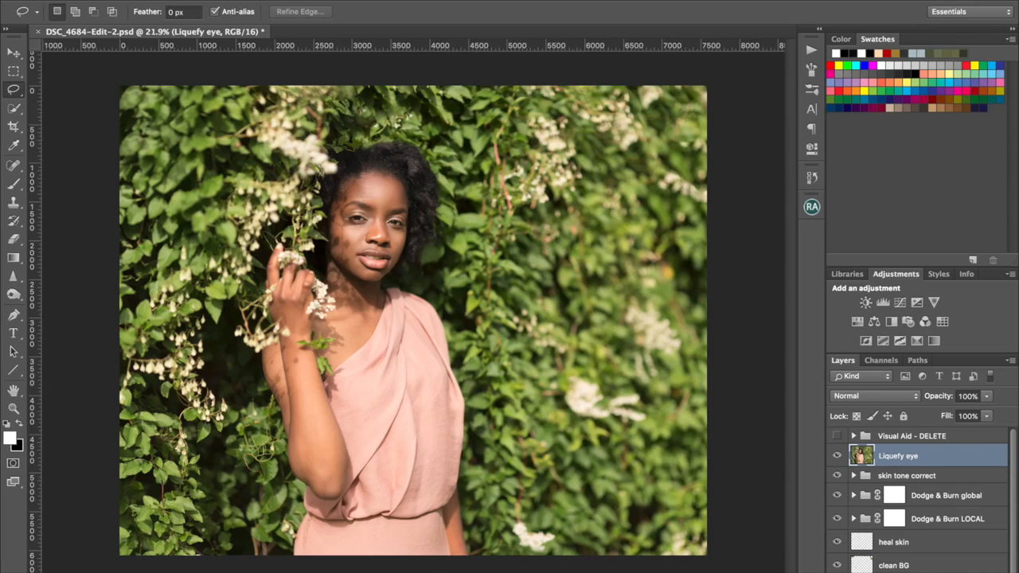
pyautogui.moveTo(301, 402)
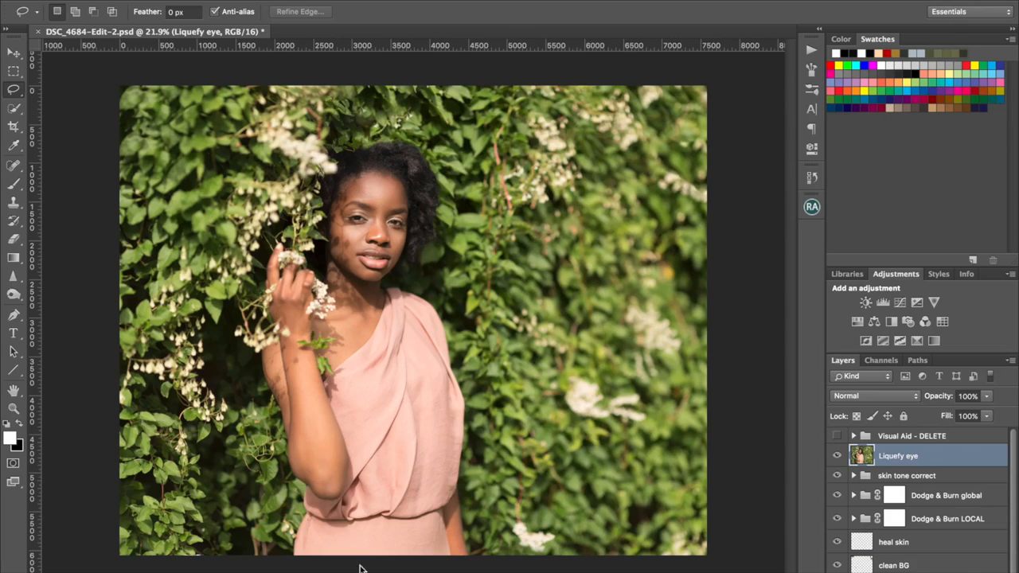
pyautogui.moveTo(22, 94)
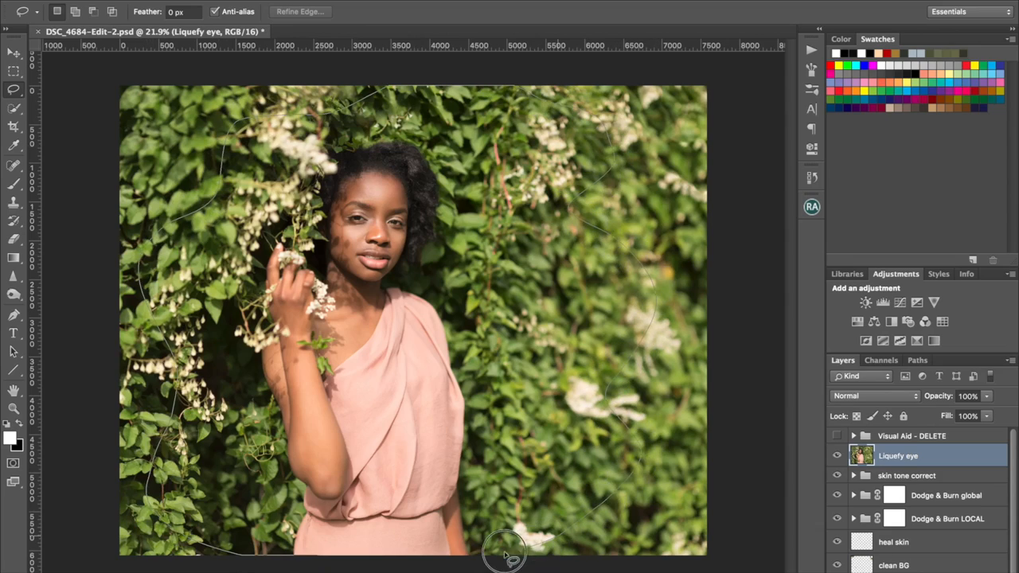
pyautogui.moveTo(745, 235)
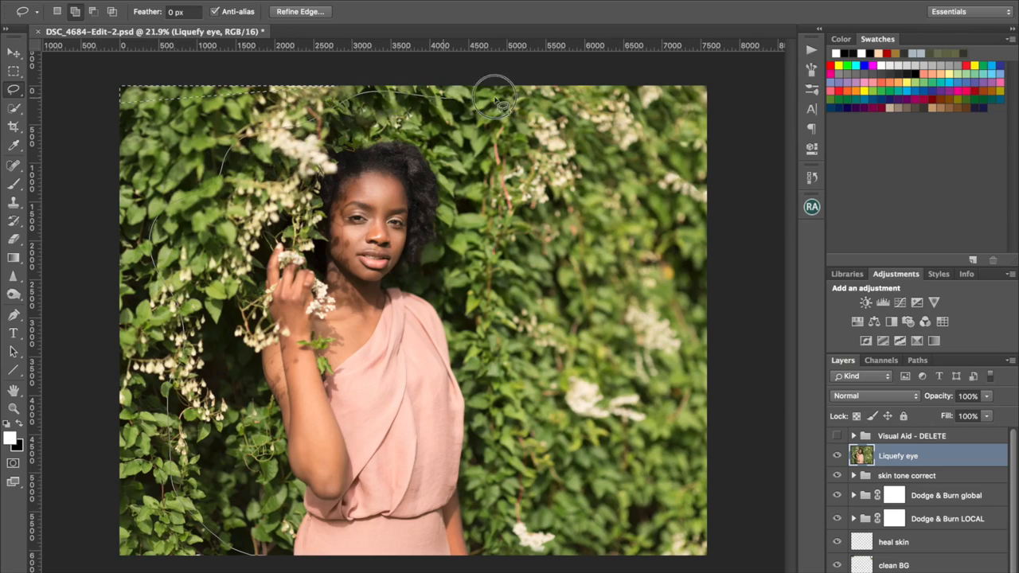
pyautogui.moveTo(581, 401)
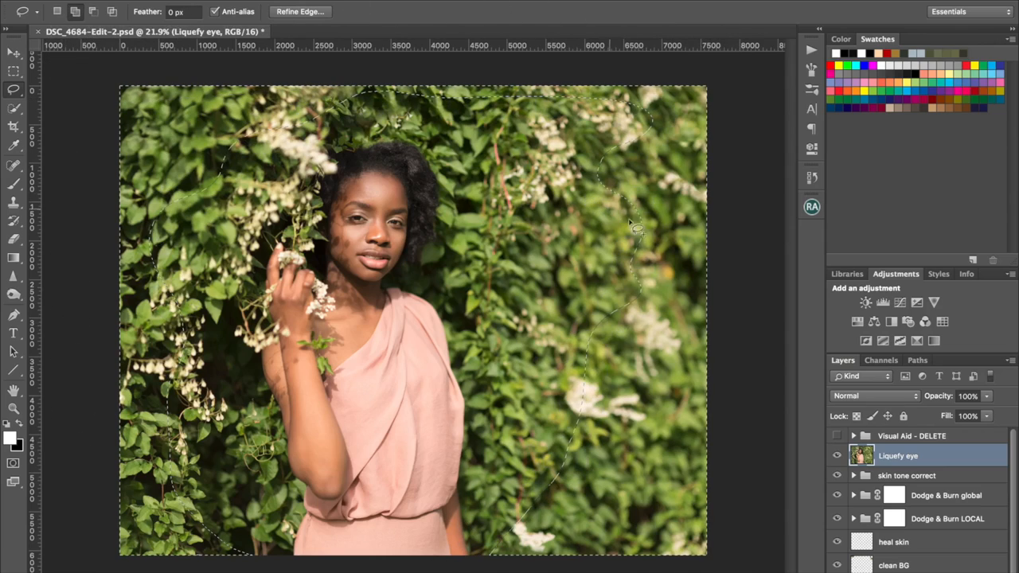
# Step: Bring up the context menu on the lasso selection around the woman and foliage
pyautogui.rightClick(636, 226)
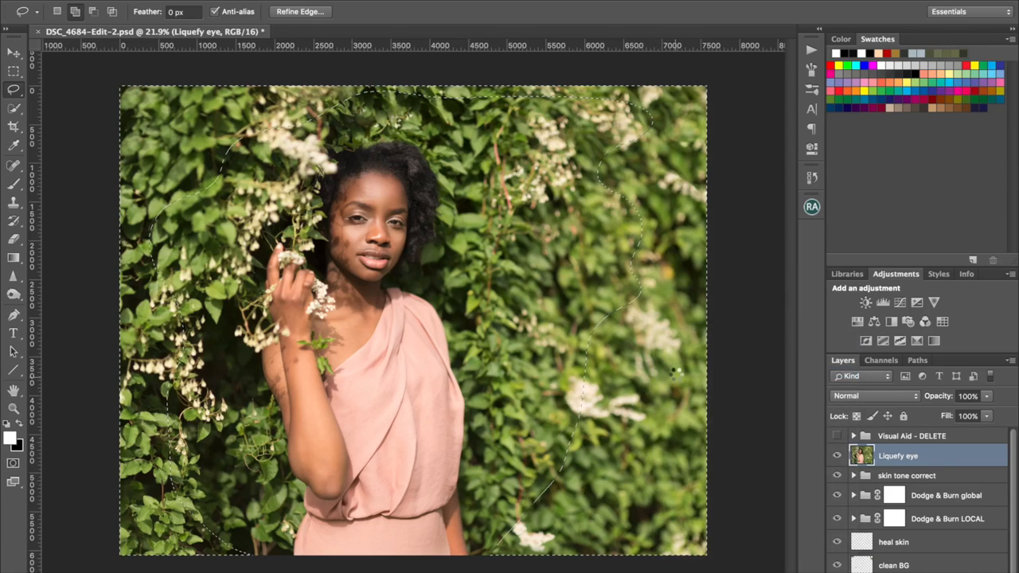
# Step: Feather the selection to about 596 px in Refine Edge and apply it
pyautogui.click(299, 11)
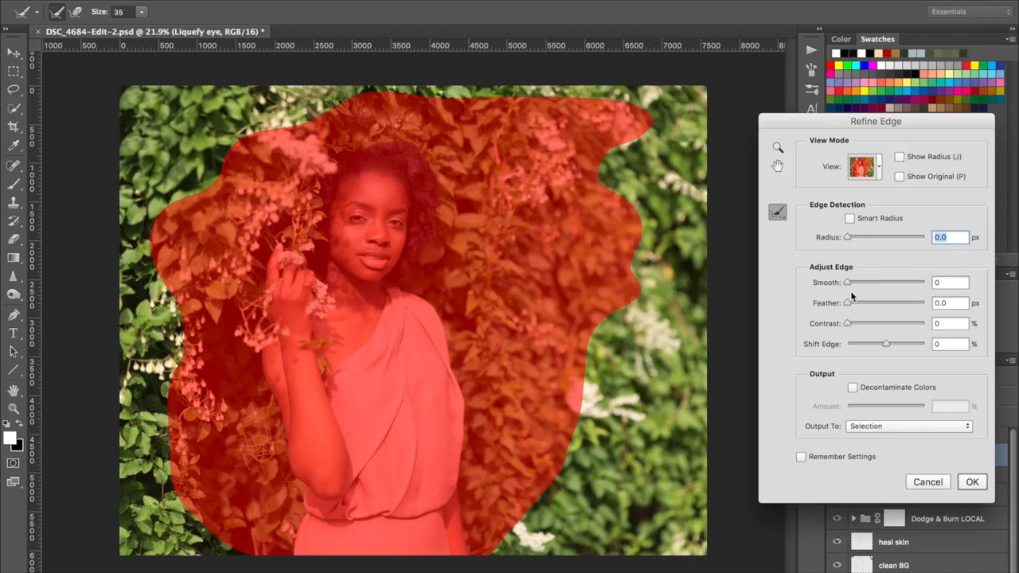
pyautogui.moveTo(847, 302); pyautogui.dragTo(874, 302)
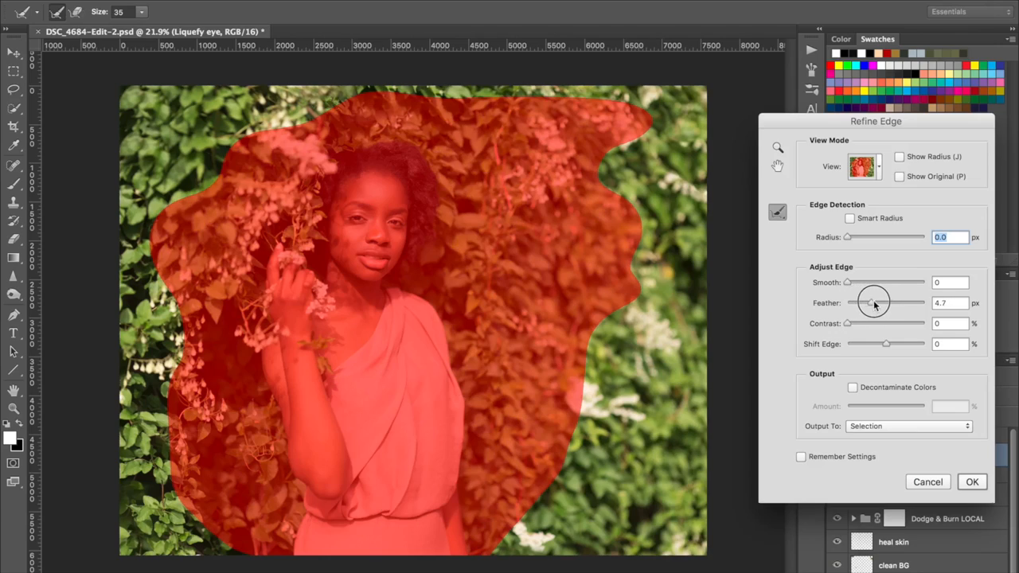
pyautogui.moveTo(874, 302); pyautogui.dragTo(910, 303)
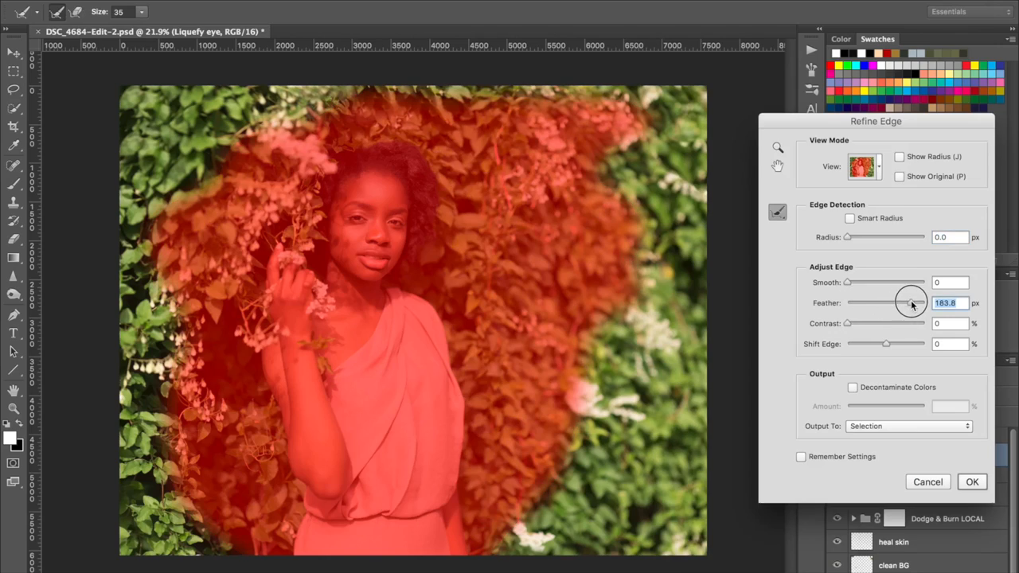
pyautogui.moveTo(910, 302); pyautogui.dragTo(916, 303)
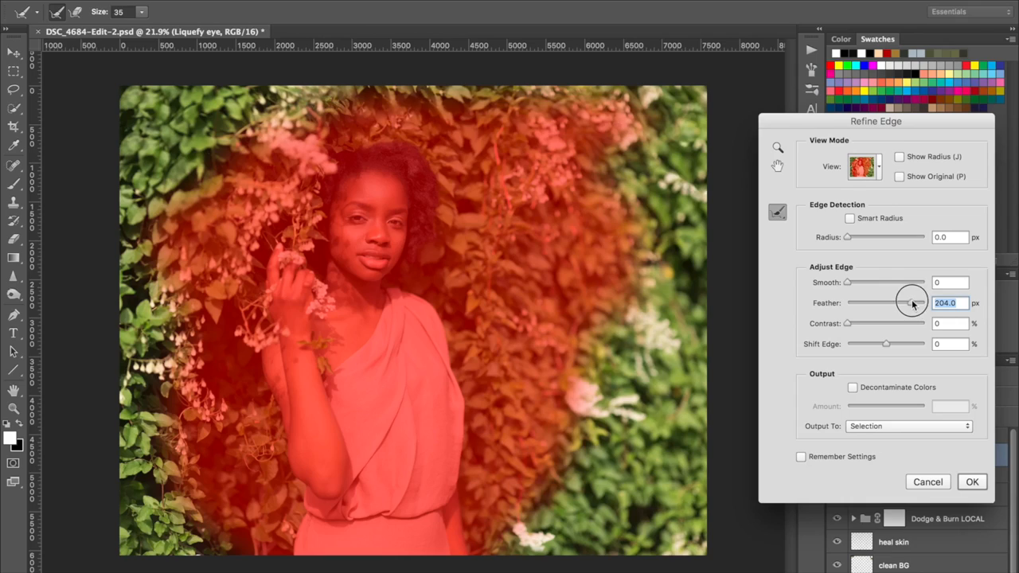
pyautogui.moveTo(914, 303); pyautogui.dragTo(921, 303)
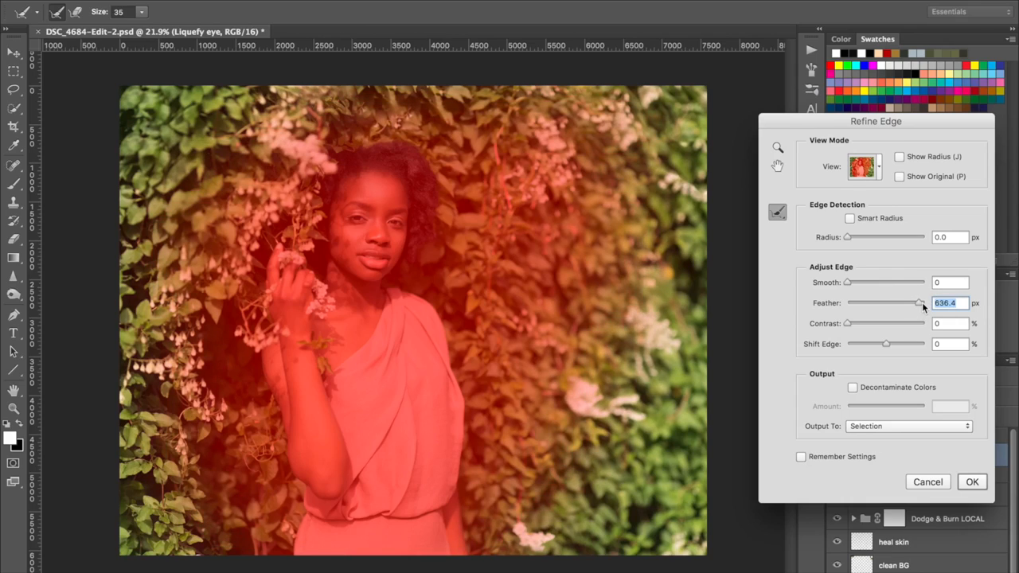
pyautogui.moveTo(920, 303); pyautogui.dragTo(920, 302)
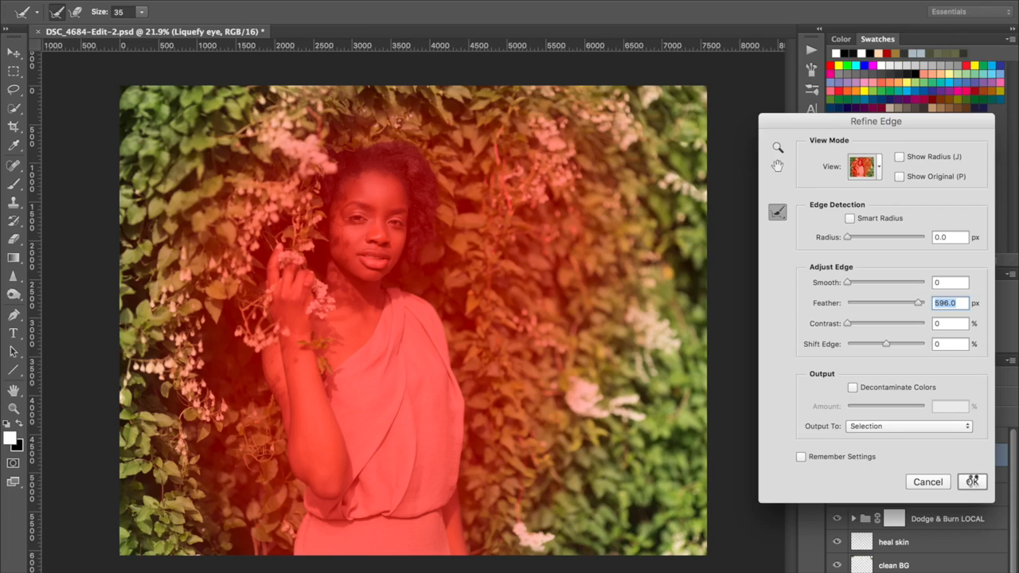
pyautogui.click(972, 481)
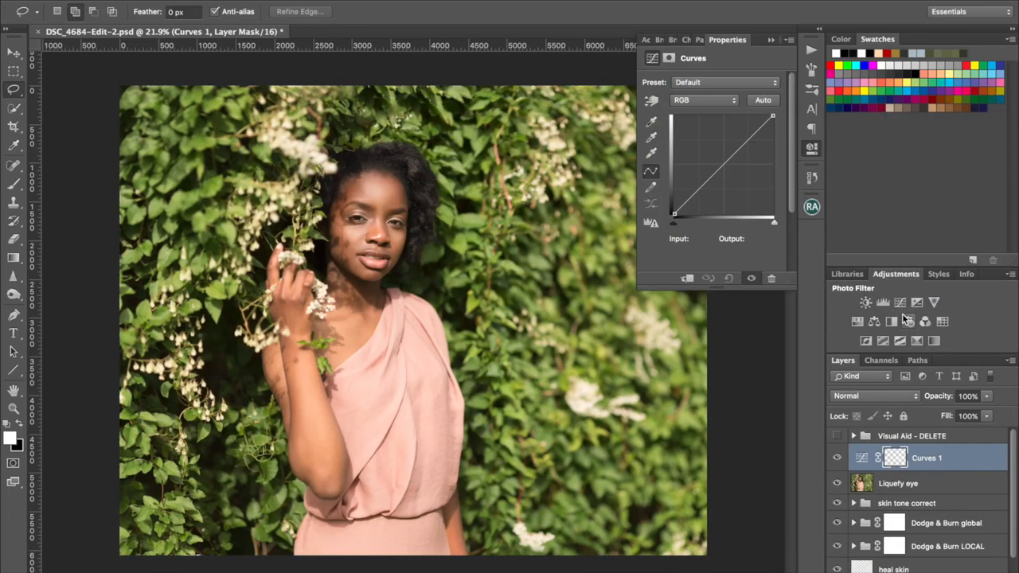
# Step: Pull the Curves 1 midtone point down to darken the masked foliage
pyautogui.click(894, 457)
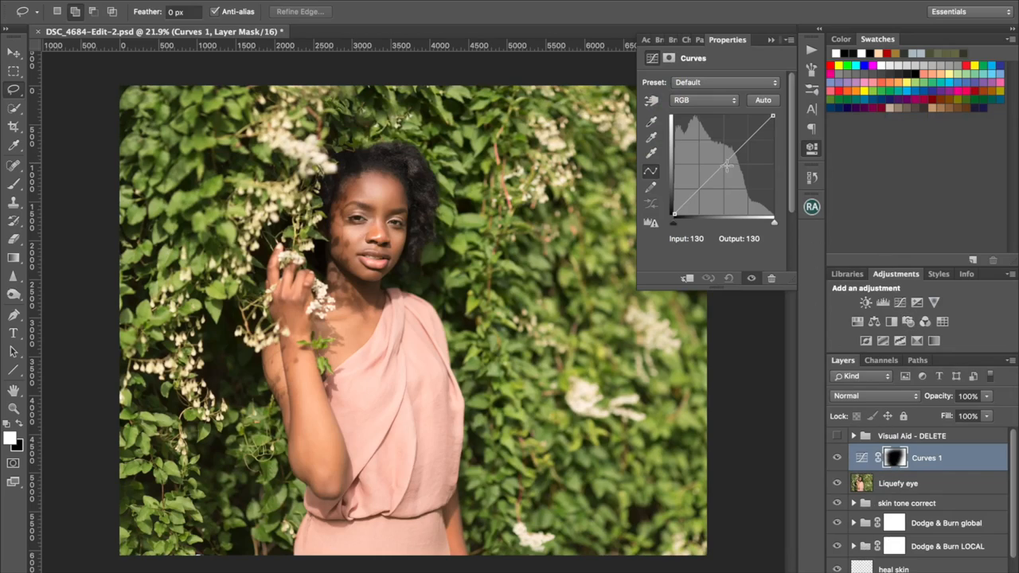
pyautogui.moveTo(723, 167); pyautogui.dragTo(726, 173)
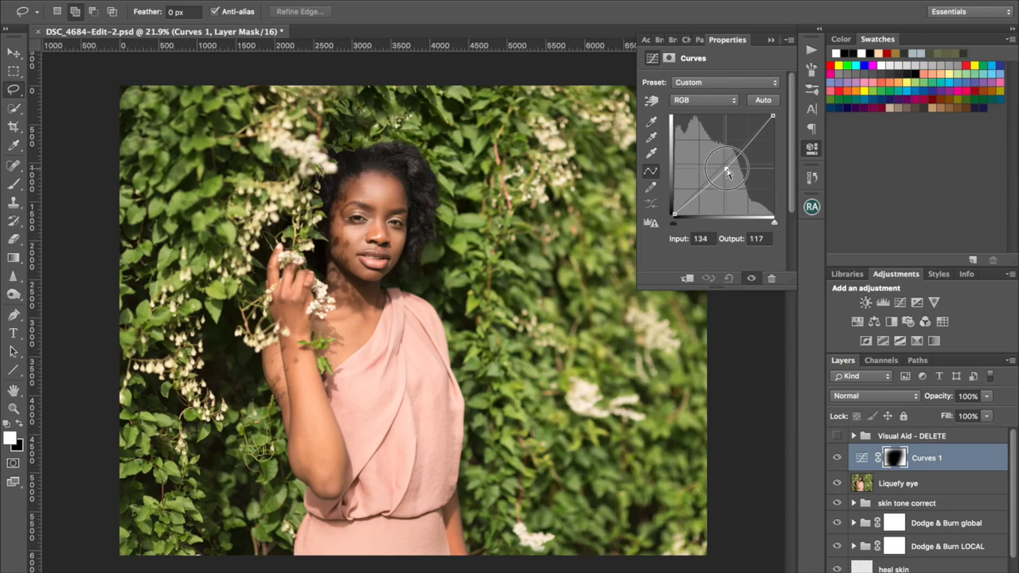
pyautogui.moveTo(730, 172); pyautogui.dragTo(724, 167)
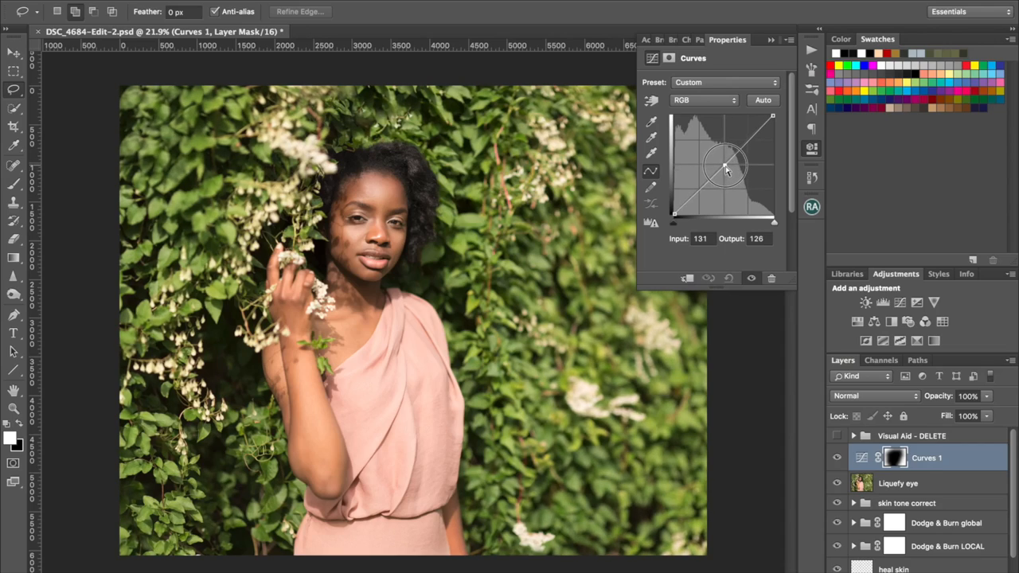
pyautogui.moveTo(725, 169); pyautogui.dragTo(723, 166)
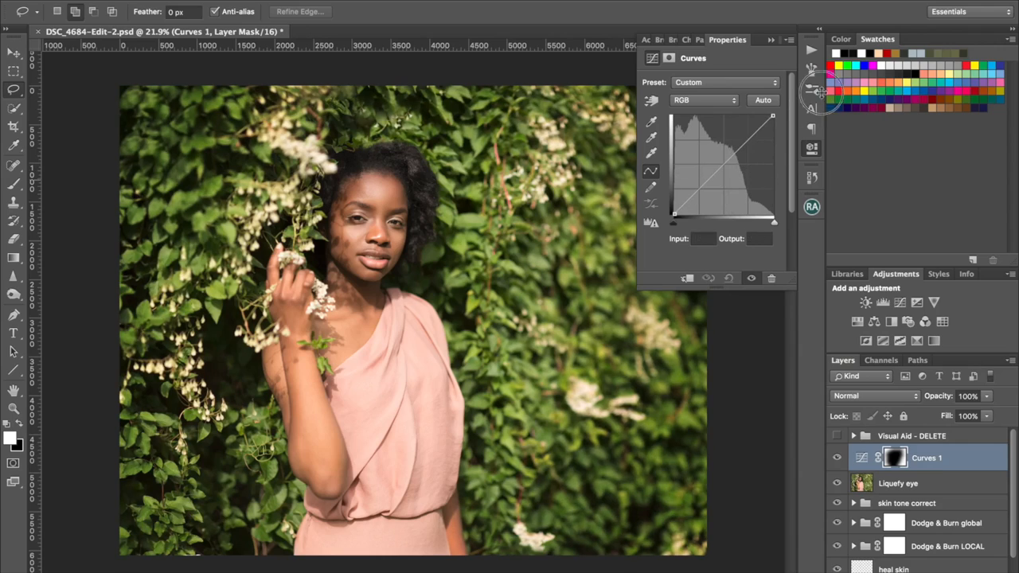
# Step: Lower the highlight end of the curve and pull a shadow point down for a matte look
pyautogui.moveTo(772, 118); pyautogui.dragTo(773, 119)
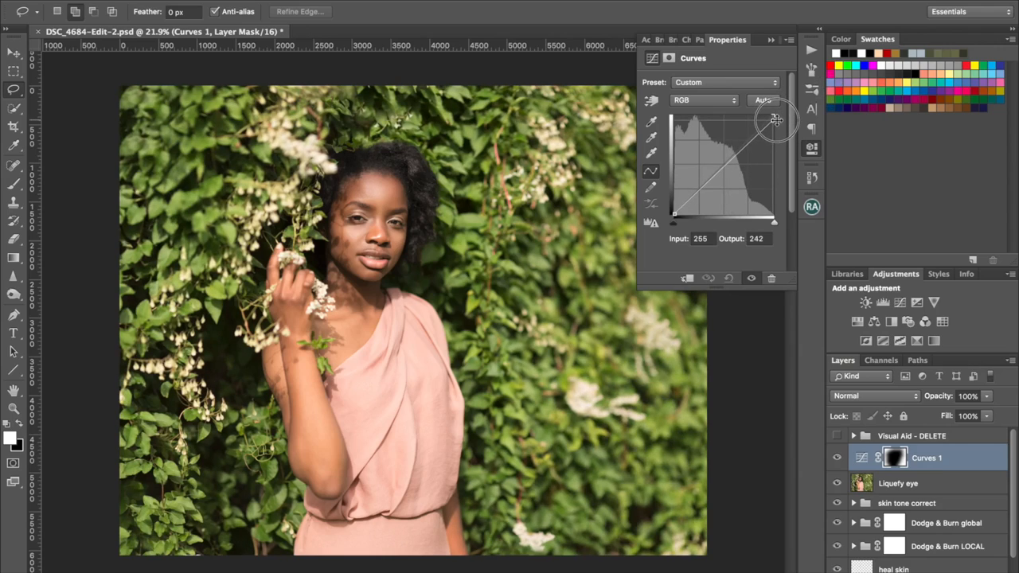
pyautogui.moveTo(777, 120); pyautogui.dragTo(772, 131)
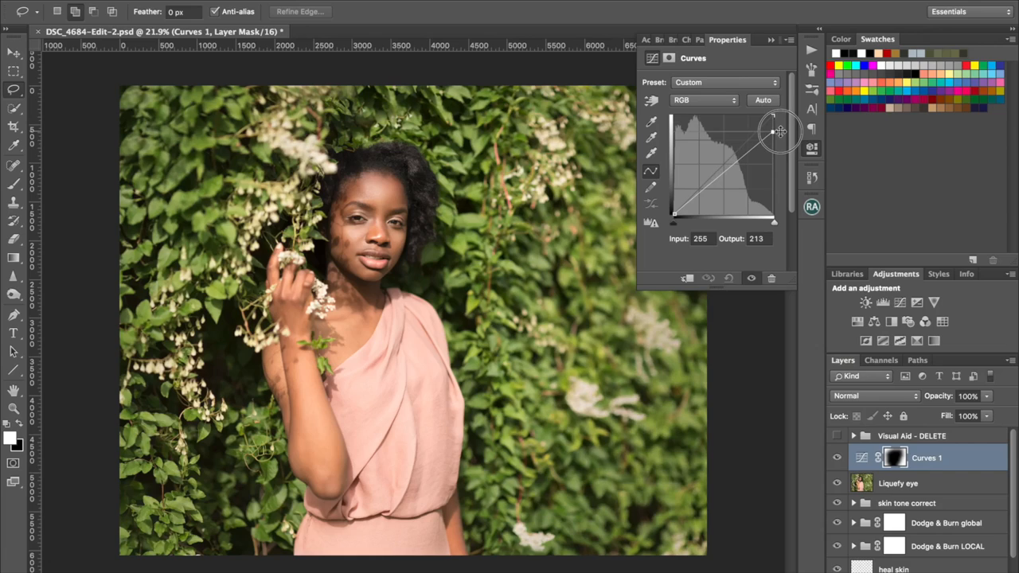
pyautogui.moveTo(771, 130); pyautogui.dragTo(783, 141)
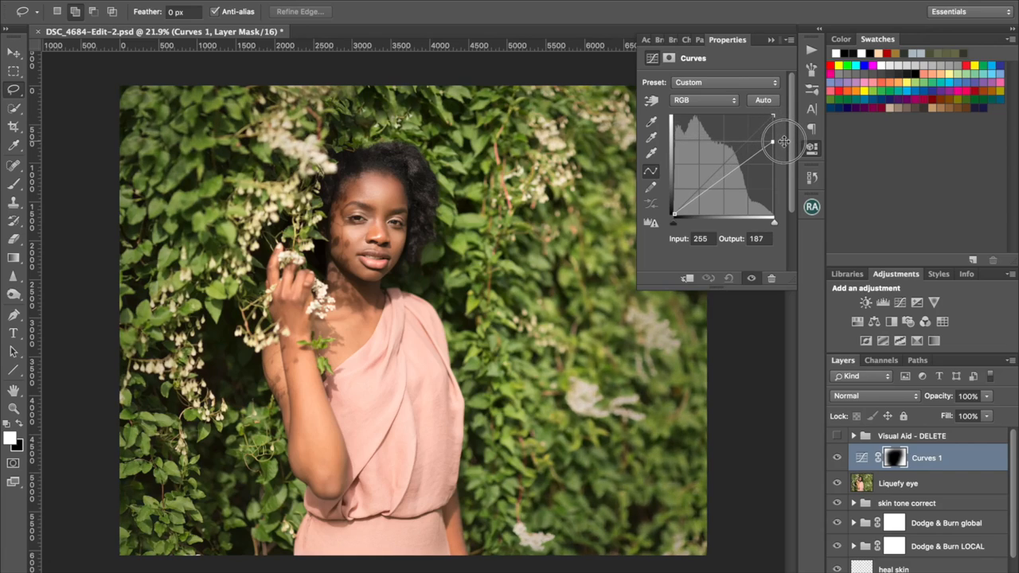
pyautogui.moveTo(770, 143); pyautogui.dragTo(770, 132)
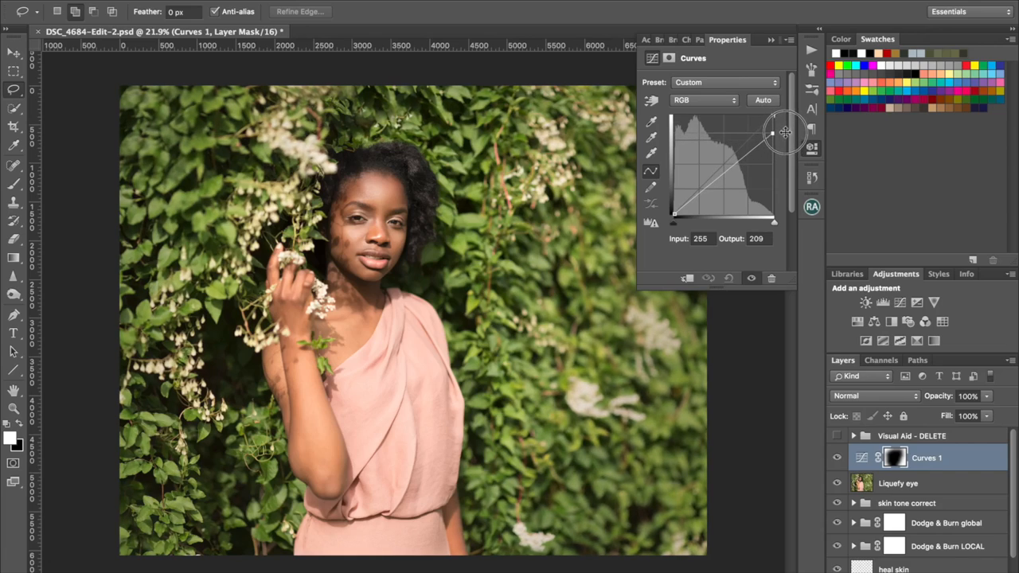
pyautogui.moveTo(770, 132); pyautogui.dragTo(707, 188)
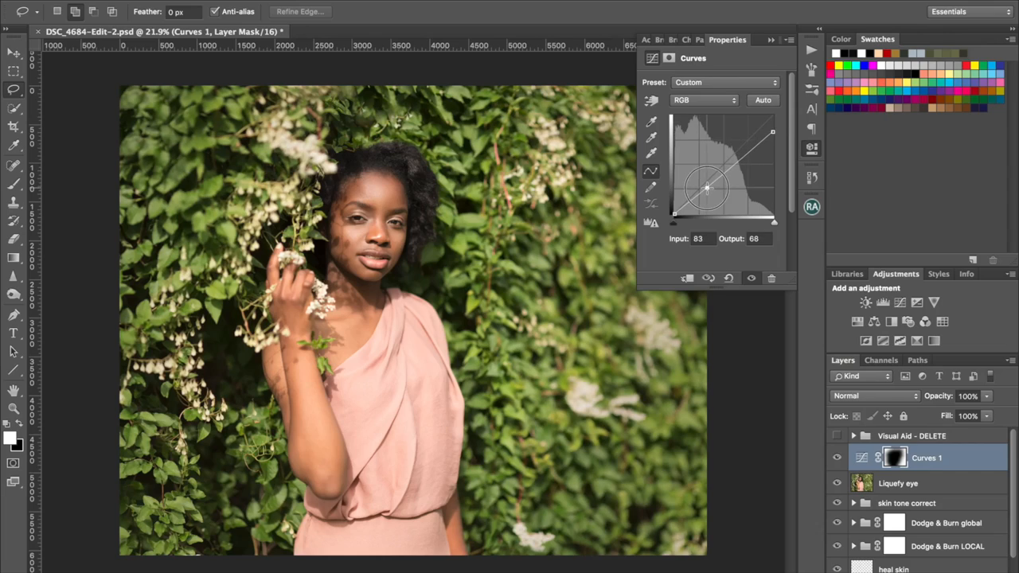
pyautogui.moveTo(707, 188); pyautogui.dragTo(707, 195)
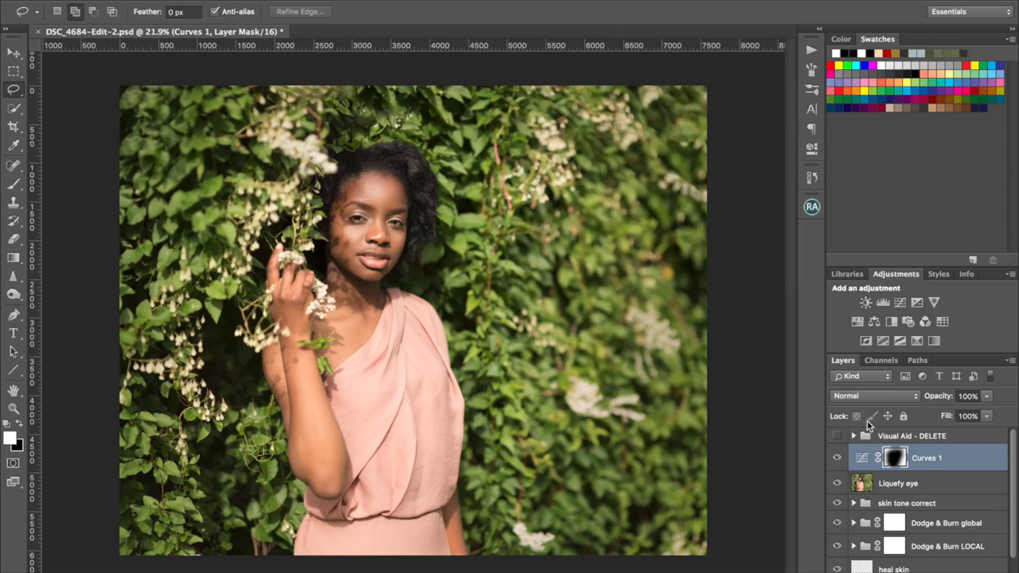
pyautogui.moveTo(870, 475)
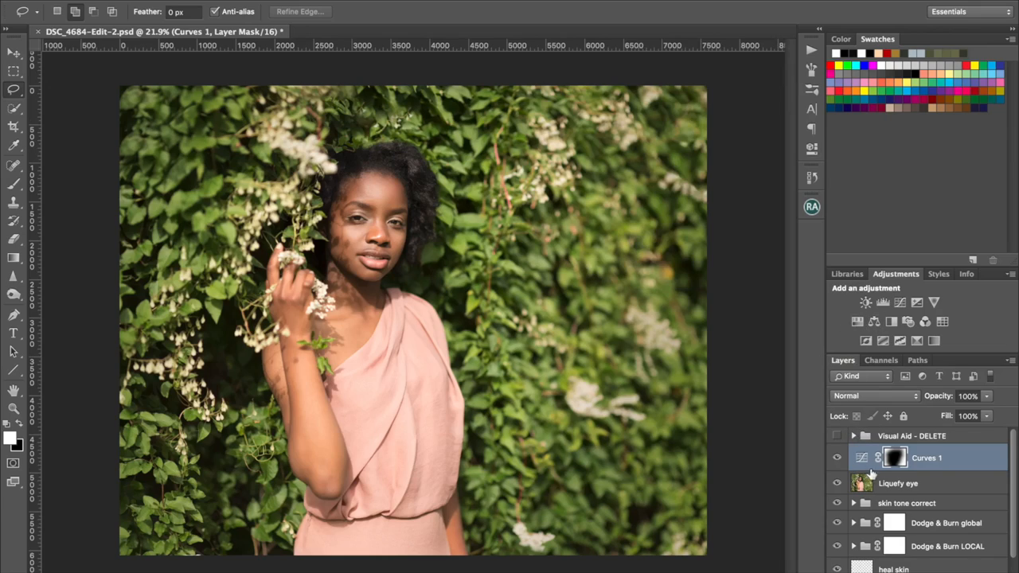
pyautogui.moveTo(236, 567)
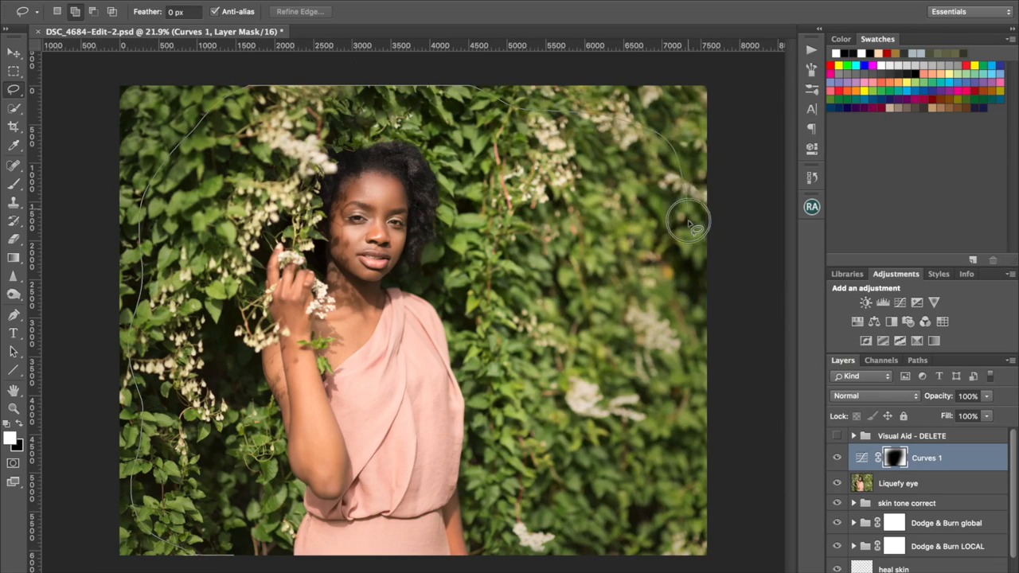
# Step: Draw a large oval selection around the woman and bring up its refine options
pyautogui.moveTo(688, 220); pyautogui.dragTo(490, 565)
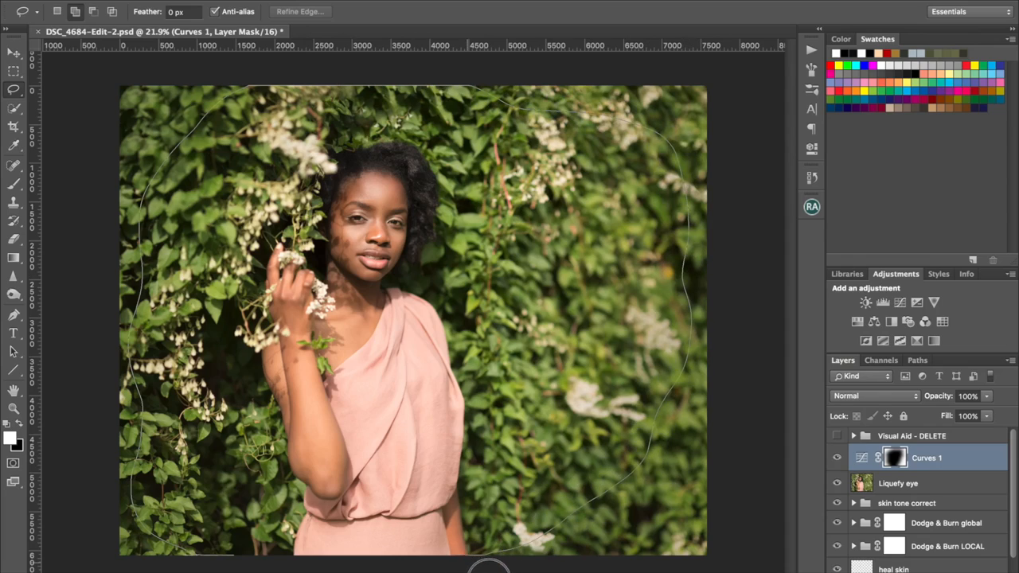
pyautogui.moveTo(406, 24)
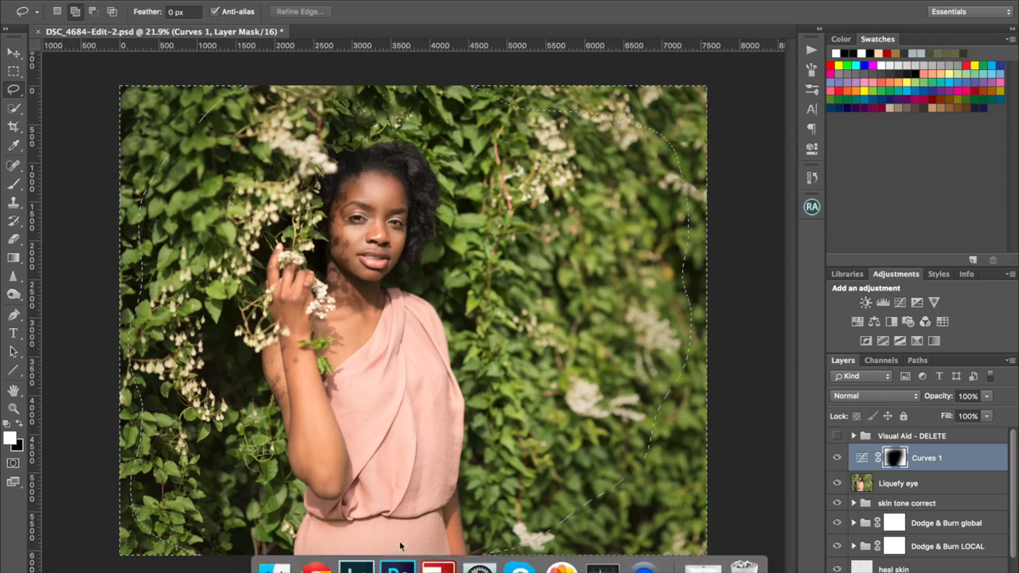
pyautogui.rightClick(669, 111)
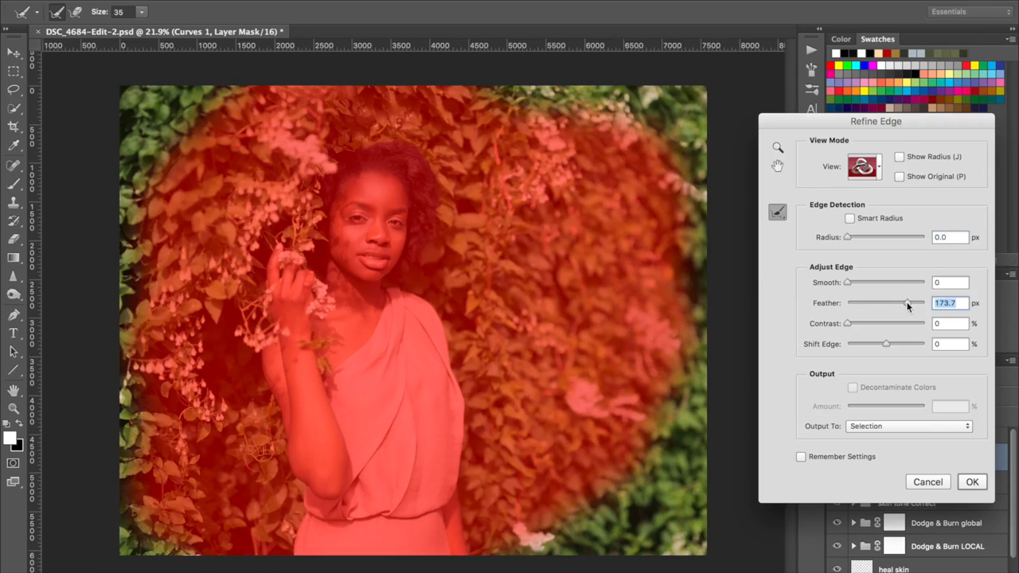
# Step: Feather the oval selection to 434.8 px and confirm it
pyautogui.moveTo(885, 303); pyautogui.dragTo(915, 303)
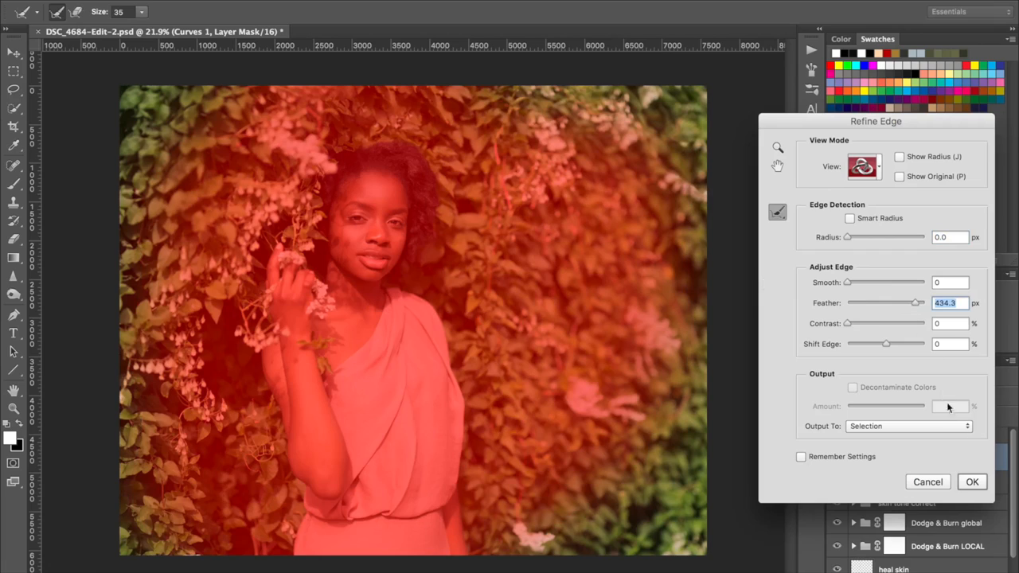
pyautogui.click(971, 481)
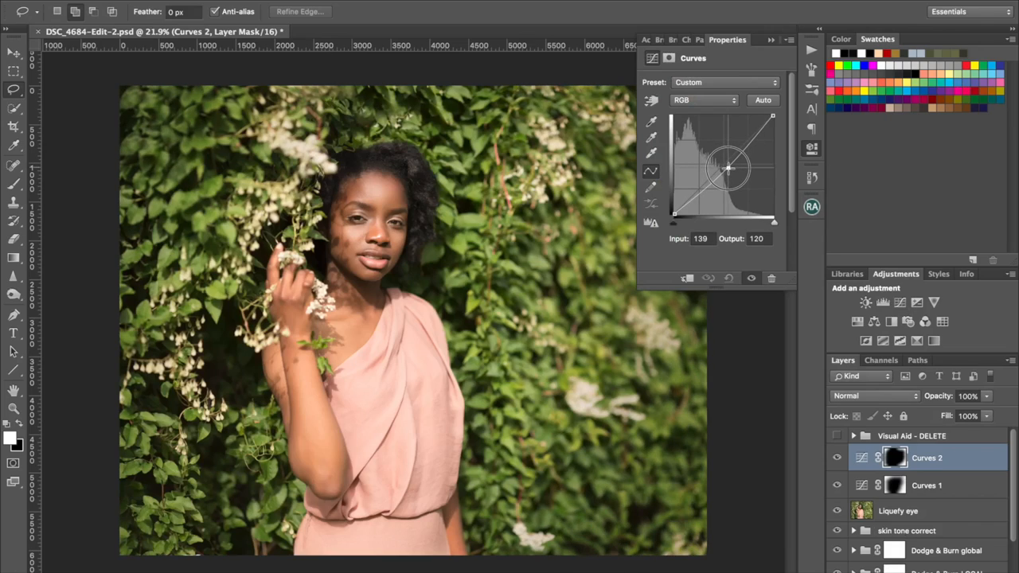
# Step: Pull the Curves 2 highlight end and midtone point down to darken tones
pyautogui.moveTo(729, 167); pyautogui.dragTo(726, 166)
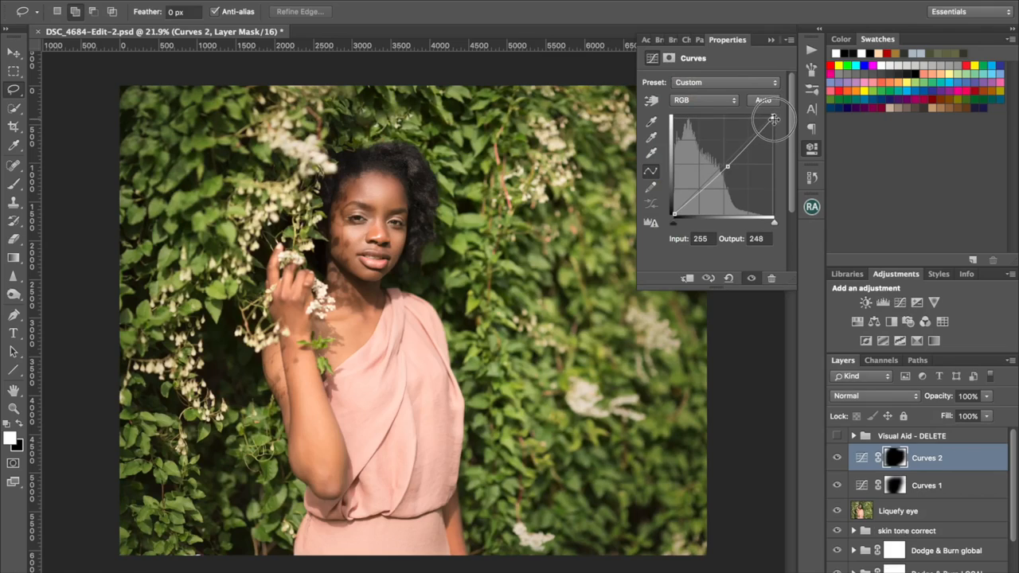
pyautogui.moveTo(773, 121); pyautogui.dragTo(777, 127)
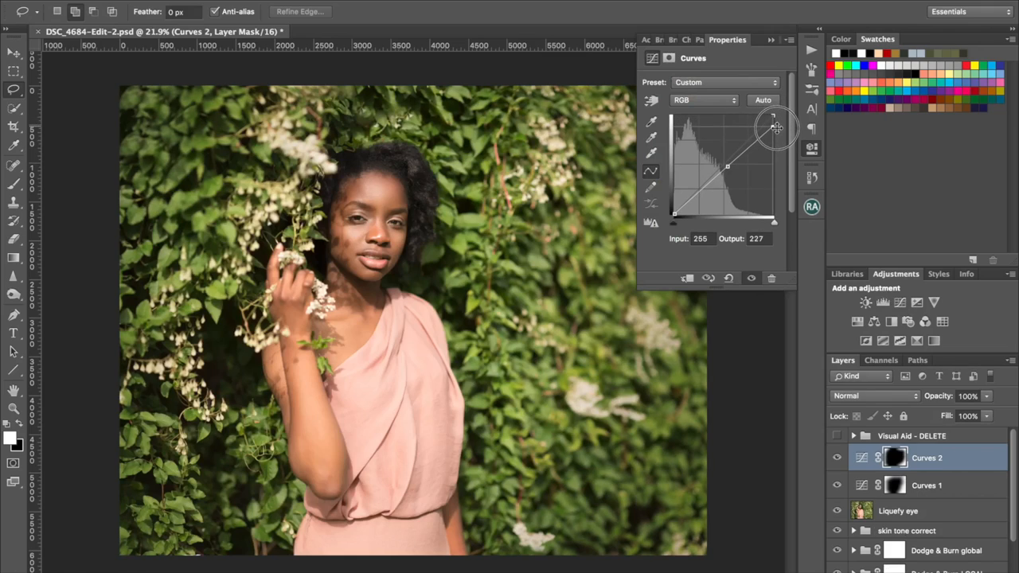
pyautogui.moveTo(777, 127); pyautogui.dragTo(729, 172)
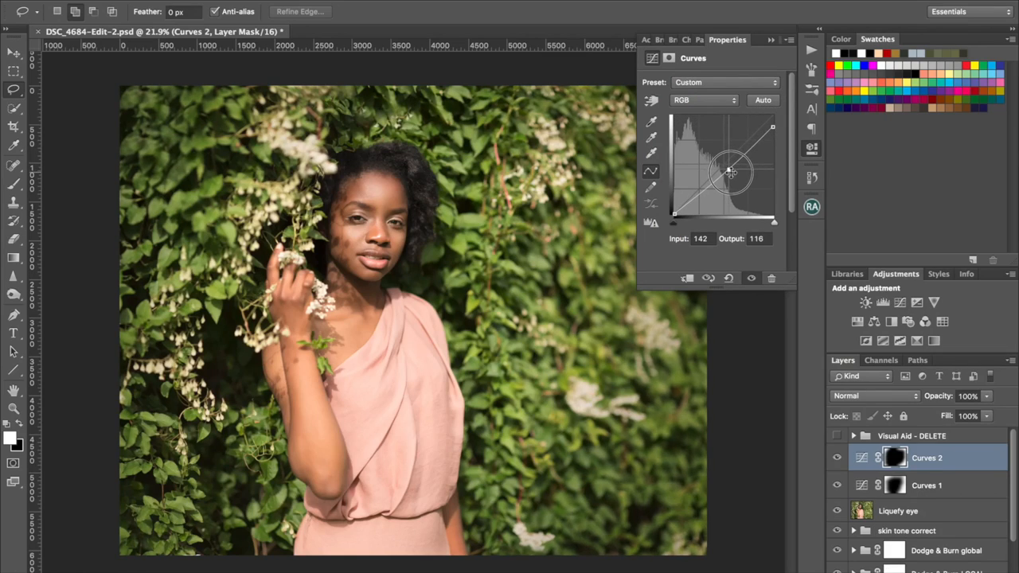
pyautogui.moveTo(730, 172); pyautogui.dragTo(678, 210)
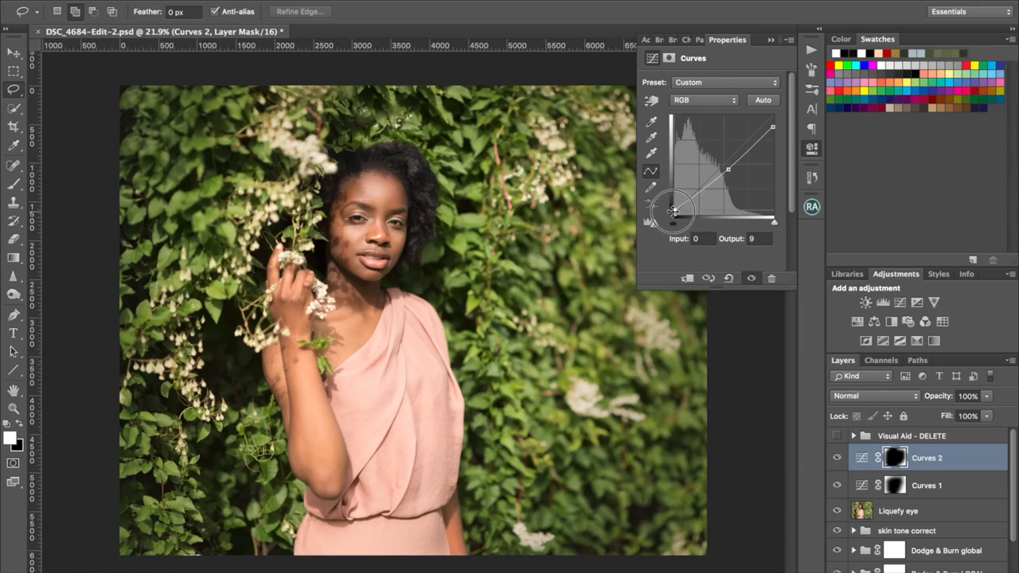
# Step: Lift the black point's output to about 15 and fine-tune the lowered midtones
pyautogui.moveTo(672, 213); pyautogui.dragTo(672, 208)
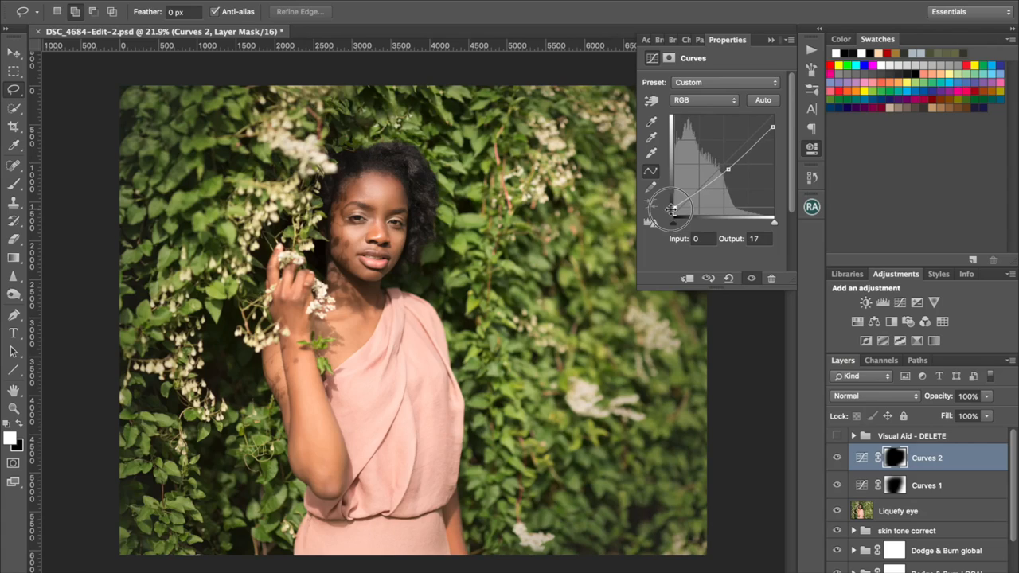
pyautogui.moveTo(672, 211); pyautogui.dragTo(667, 212)
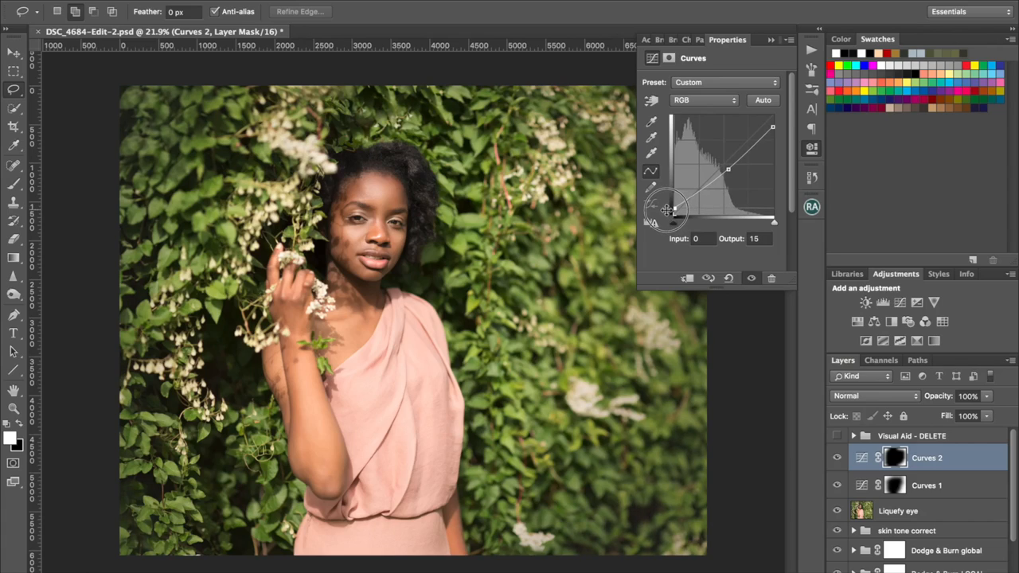
pyautogui.moveTo(667, 210); pyautogui.dragTo(729, 176)
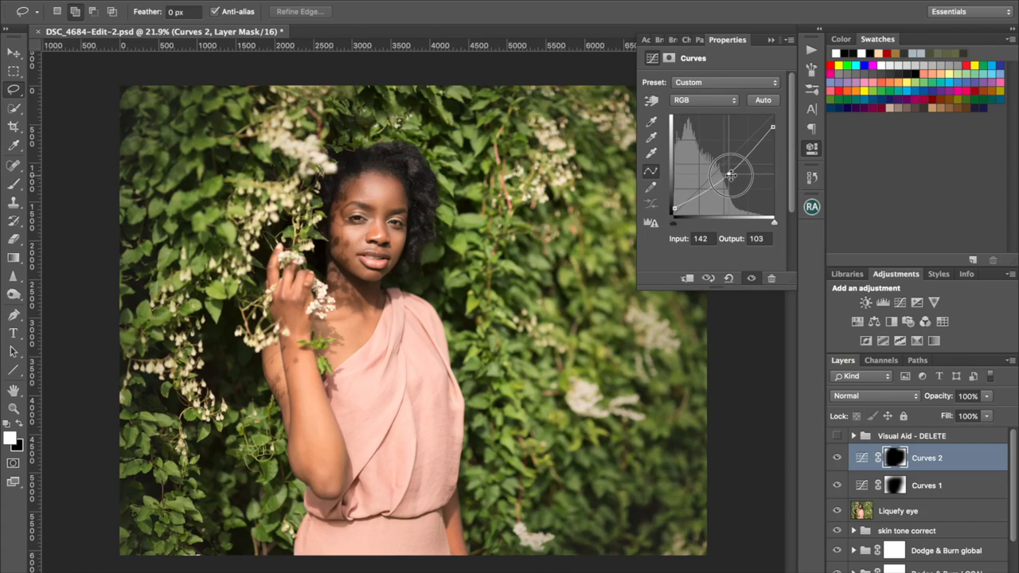
pyautogui.moveTo(731, 175); pyautogui.dragTo(729, 172)
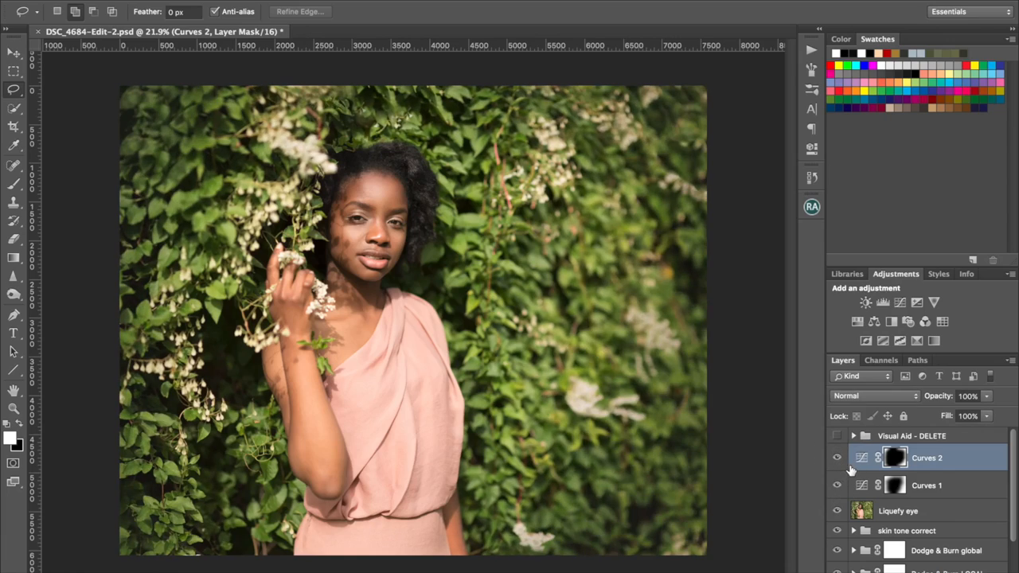
# Step: Group Curves 1 and Curves 2, name the group curves, and set its opacity to 80%
pyautogui.click(926, 484)
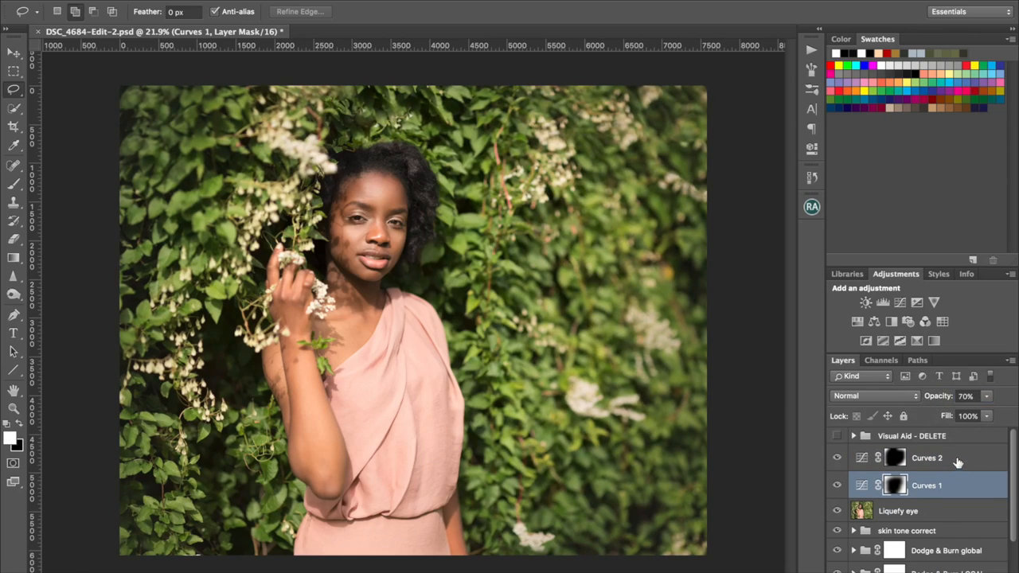
pyautogui.click(926, 457)
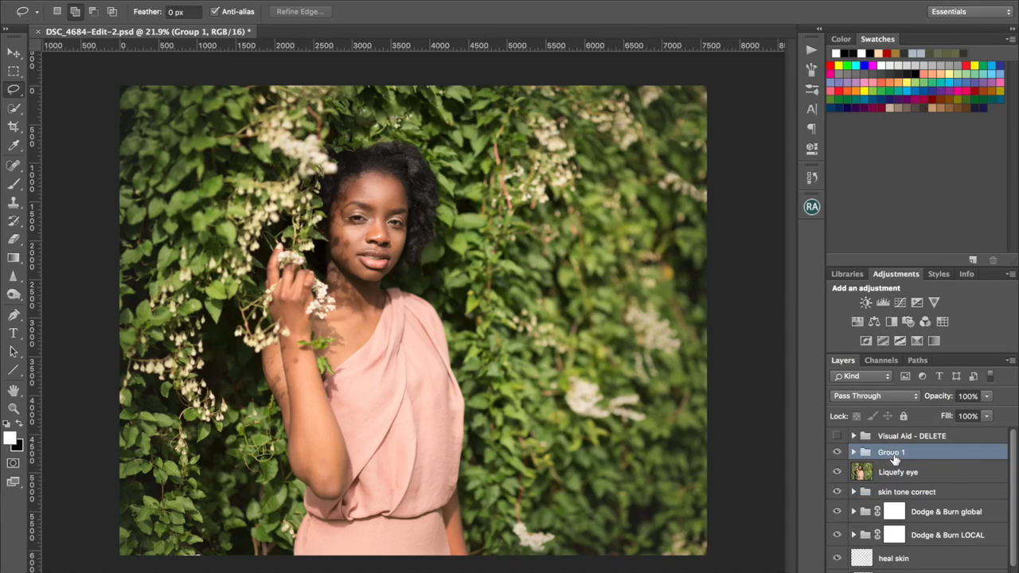
pyautogui.doubleClick(892, 452)
pyautogui.write('curves')
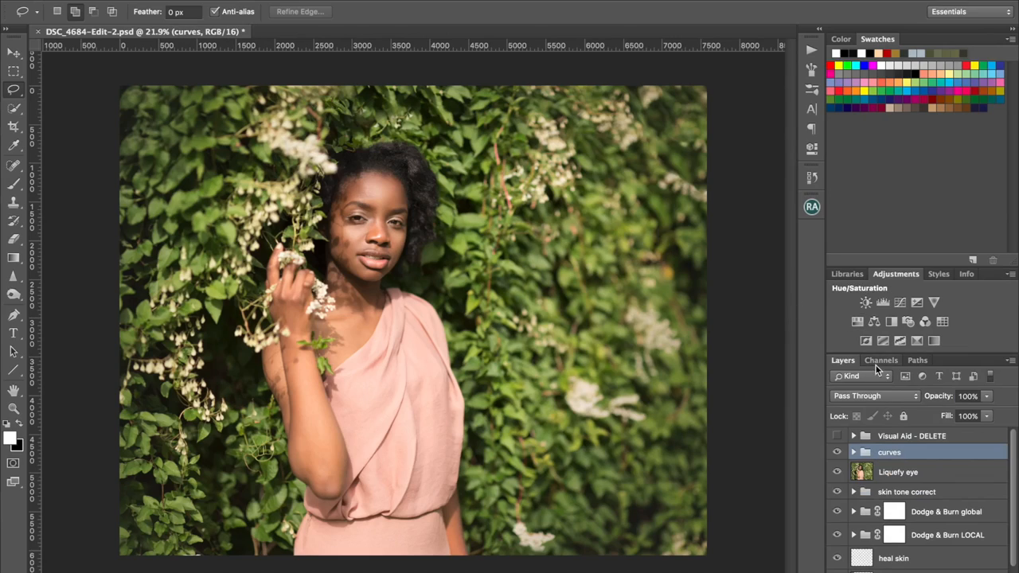
pyautogui.click(853, 453)
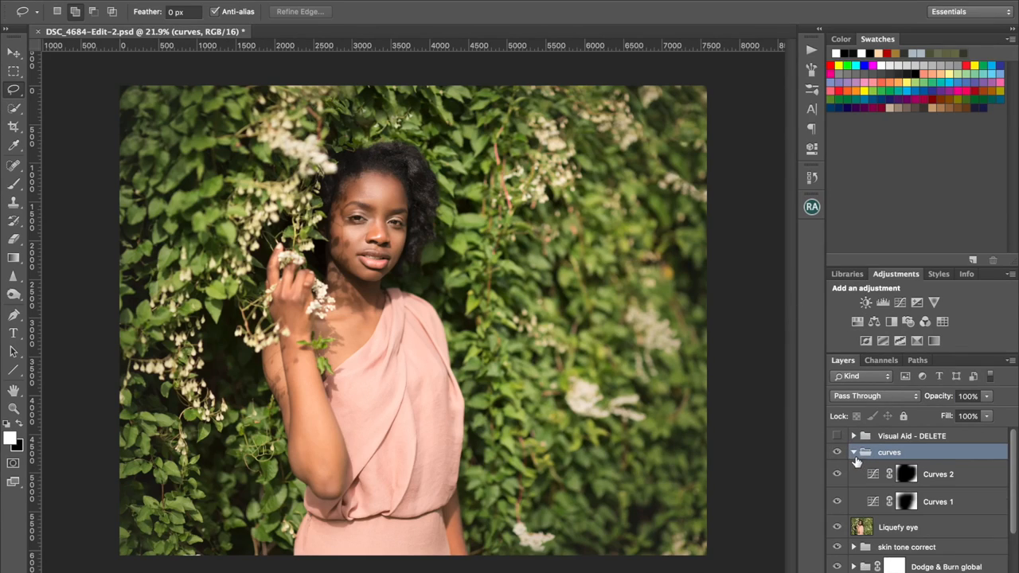
pyautogui.click(853, 452)
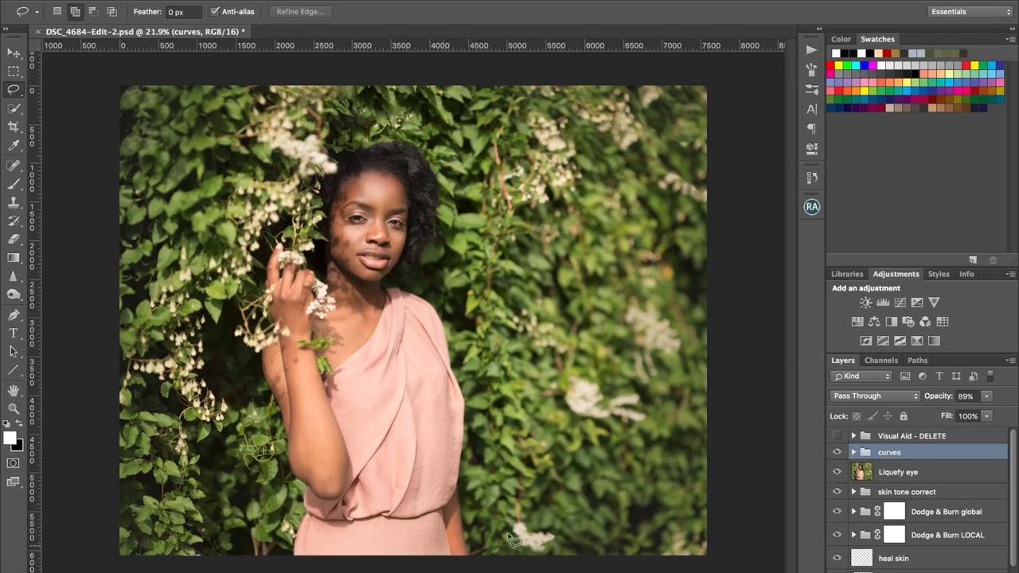
pyautogui.moveTo(761, 415)
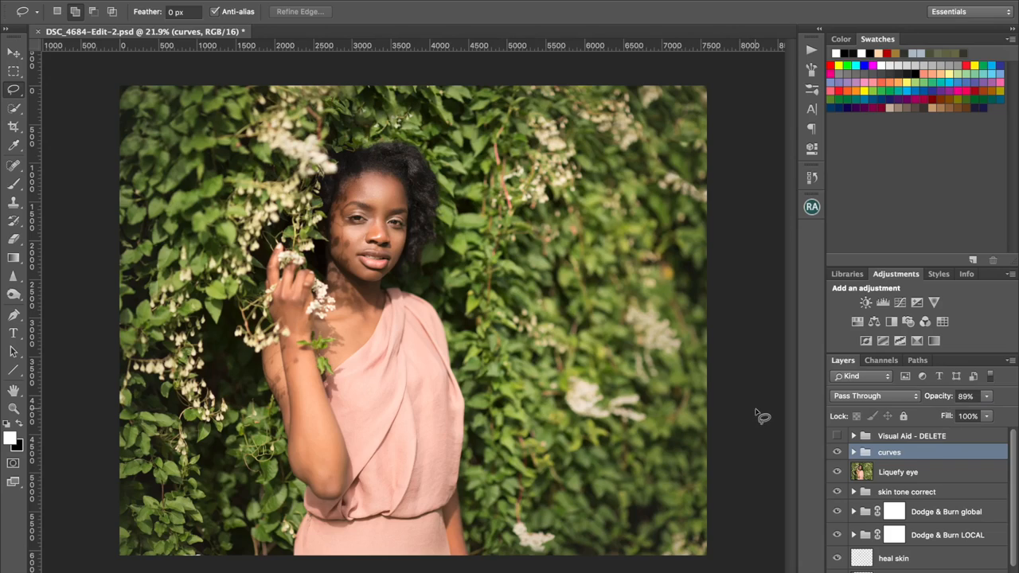
pyautogui.moveTo(914, 446)
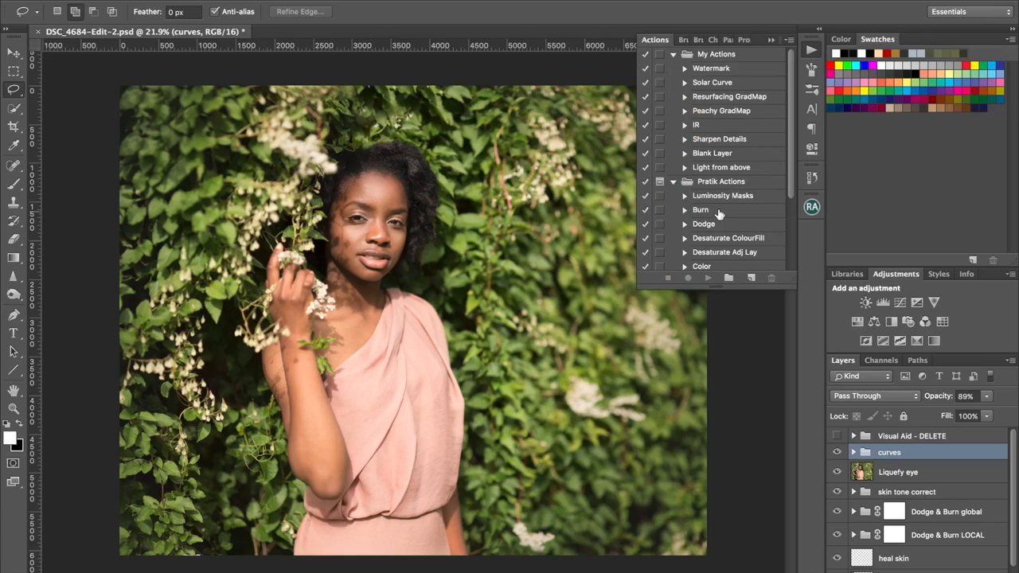
# Step: Run the Luminosity Masks action to generate the mask channels
pyautogui.click(723, 194)
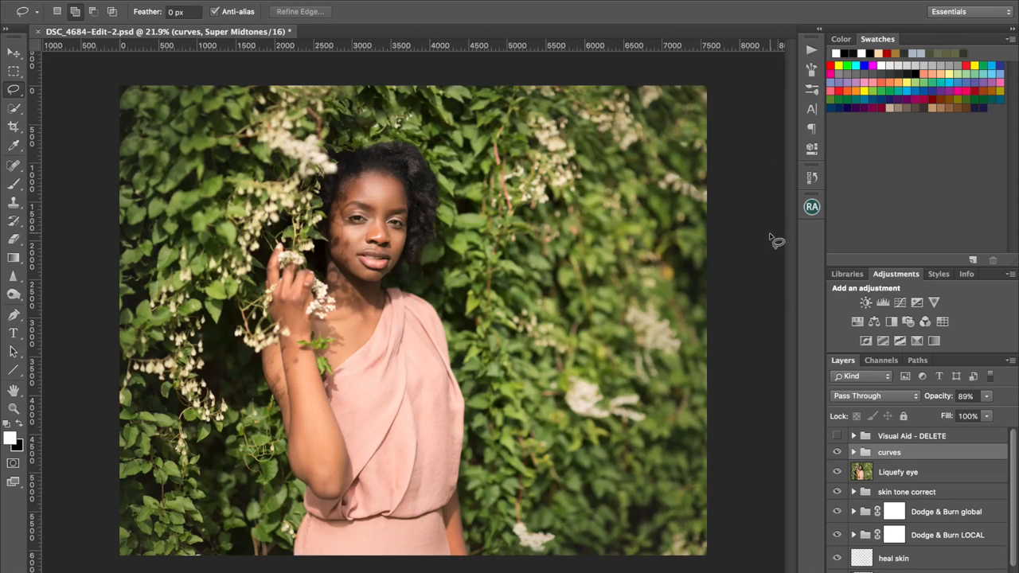
pyautogui.moveTo(773, 242)
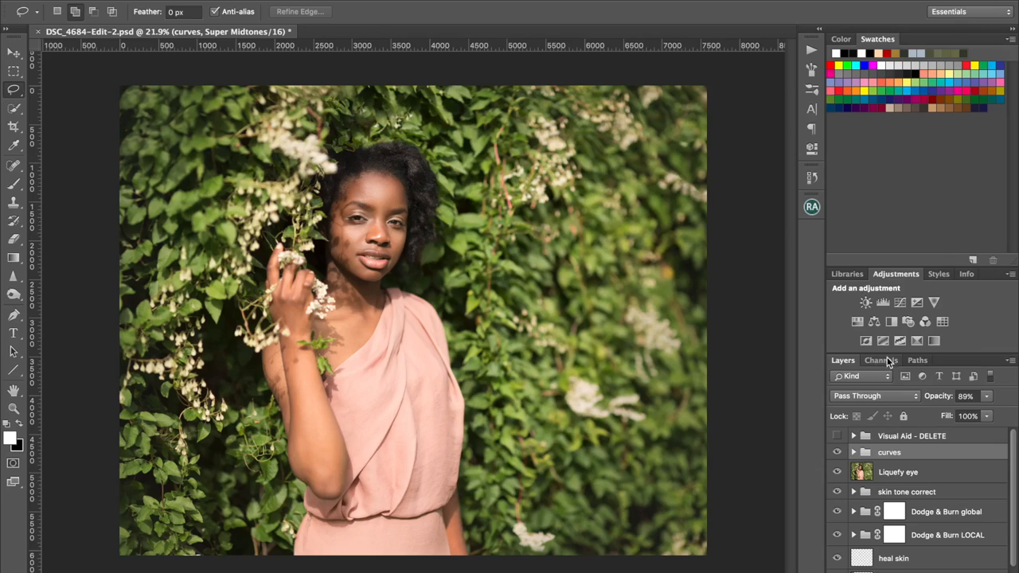
# Step: Compare the Lights, Light Lights, Bright Lights and Super Lights channels, then return to RGB
pyautogui.click(881, 360)
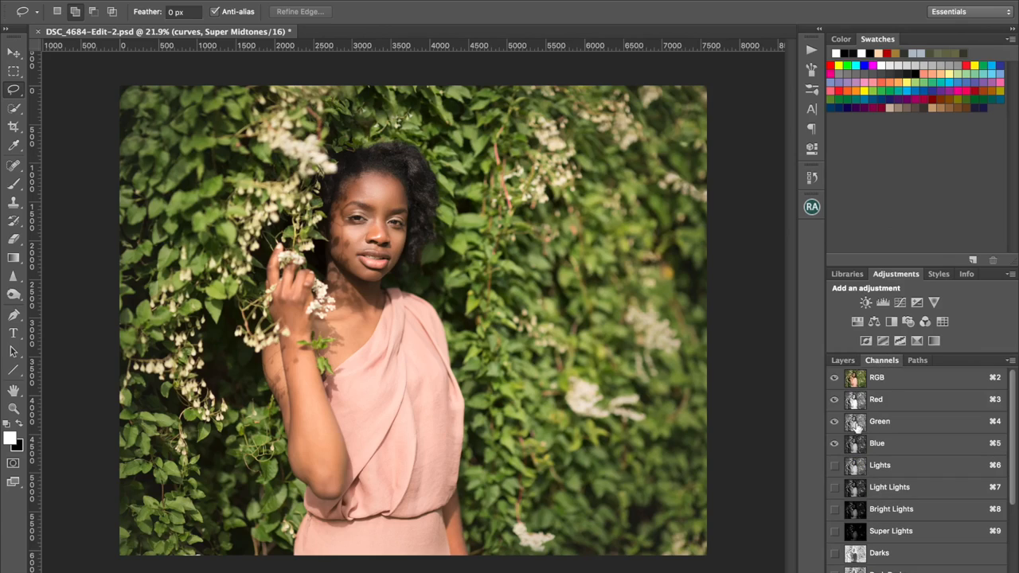
pyautogui.moveTo(859, 459)
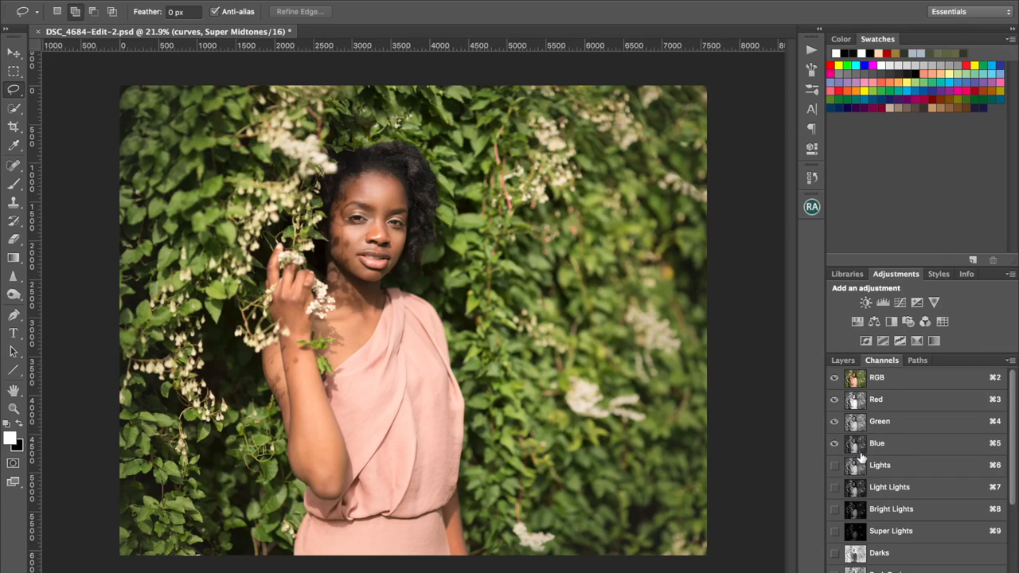
pyautogui.moveTo(874, 454)
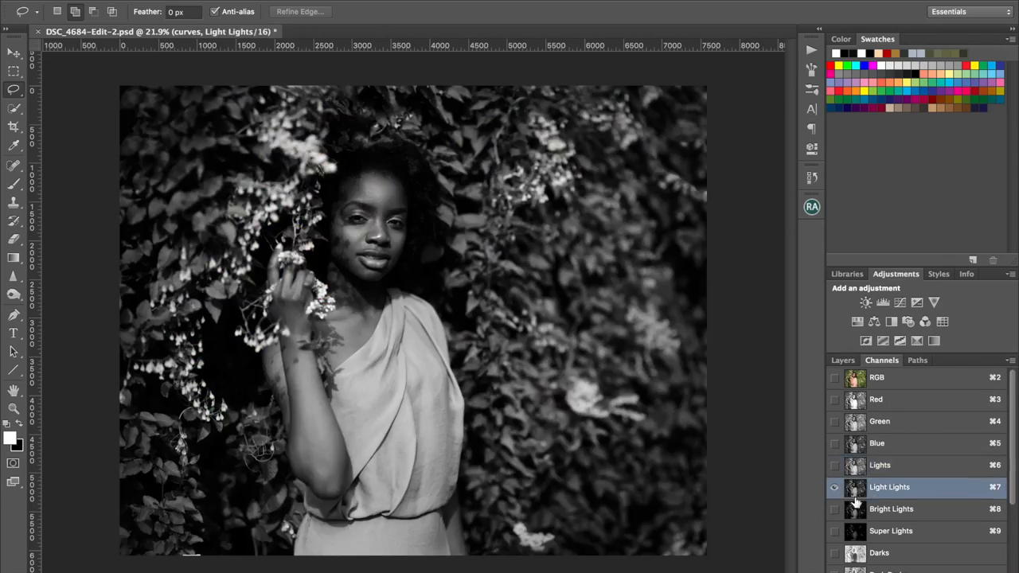
pyautogui.click(892, 509)
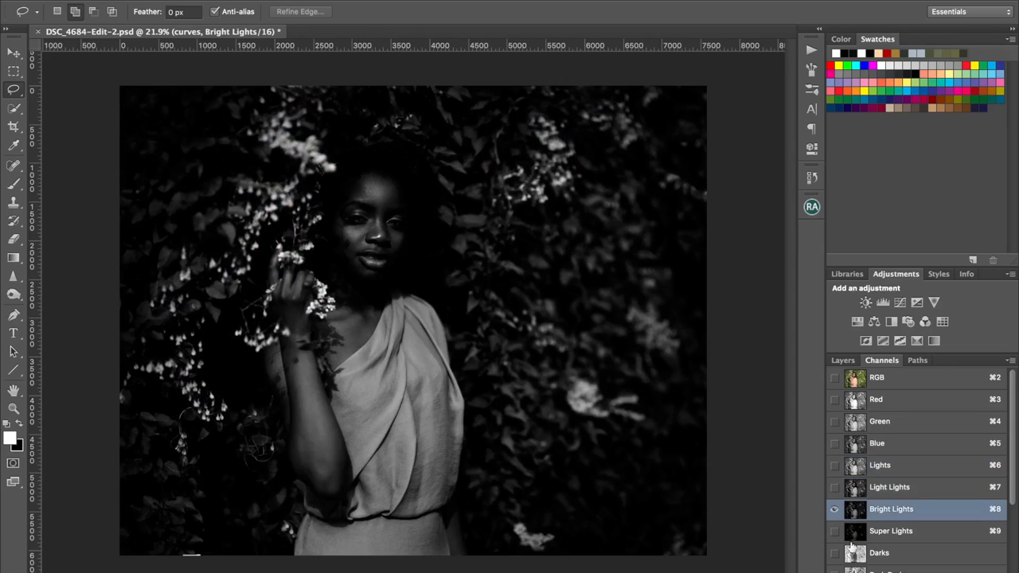
pyautogui.click(892, 531)
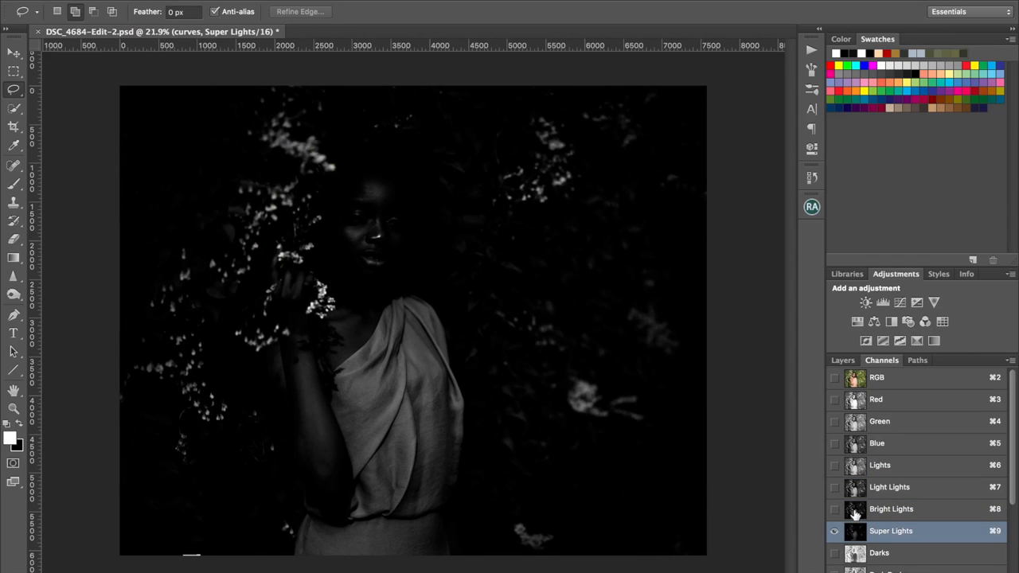
pyautogui.click(889, 487)
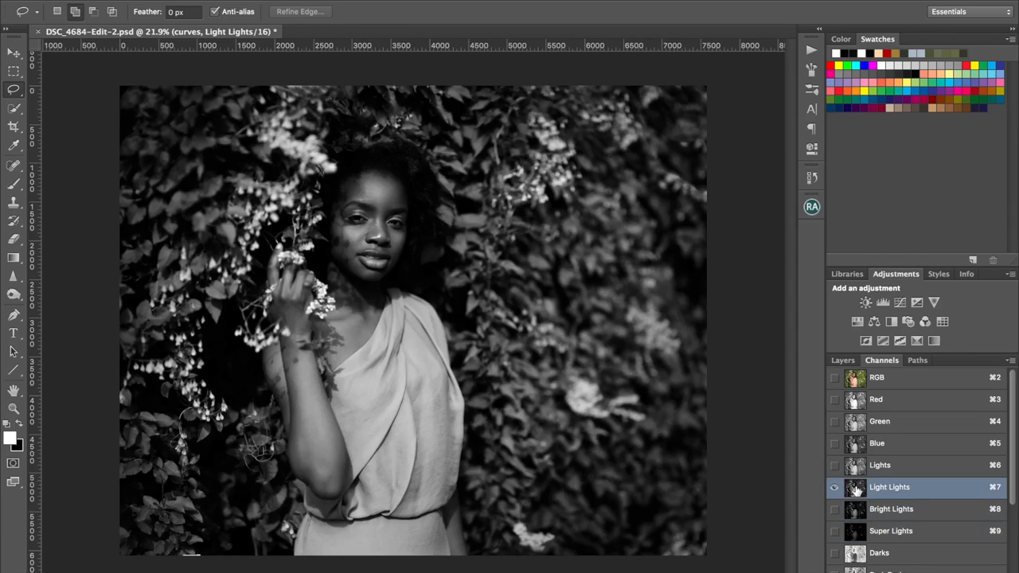
pyautogui.click(879, 464)
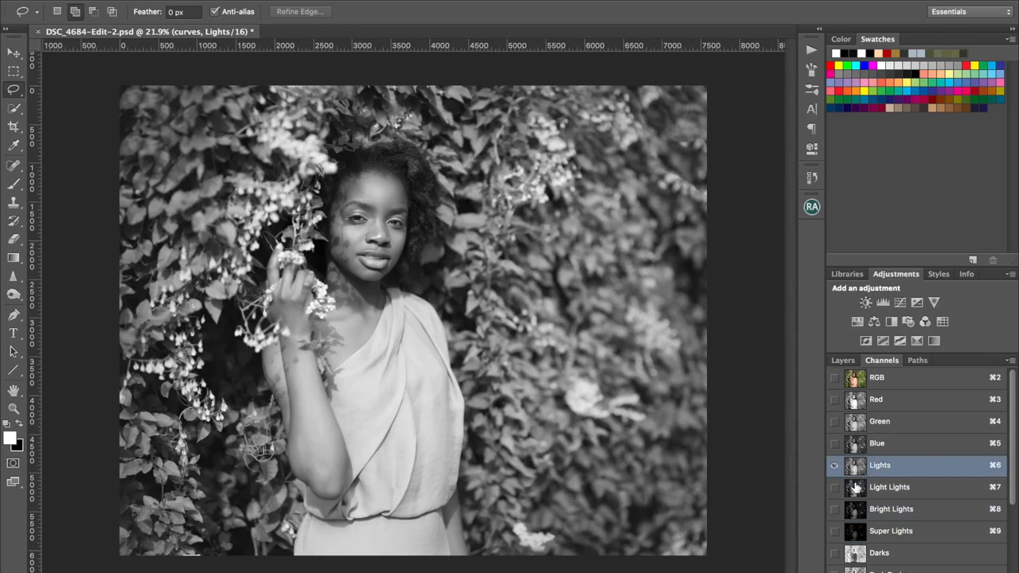
pyautogui.click(888, 487)
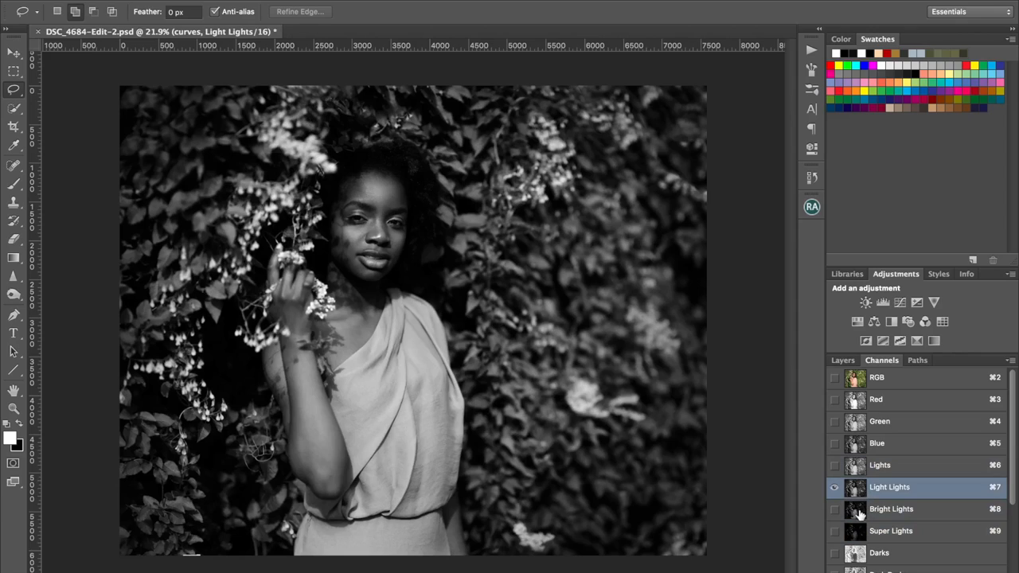
pyautogui.moveTo(885, 522)
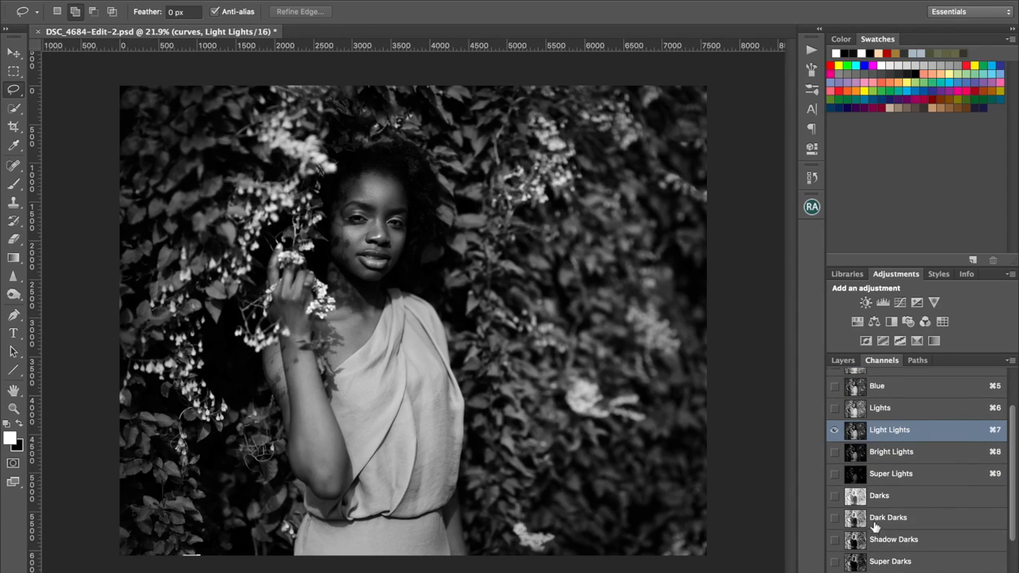
pyautogui.moveTo(865, 460)
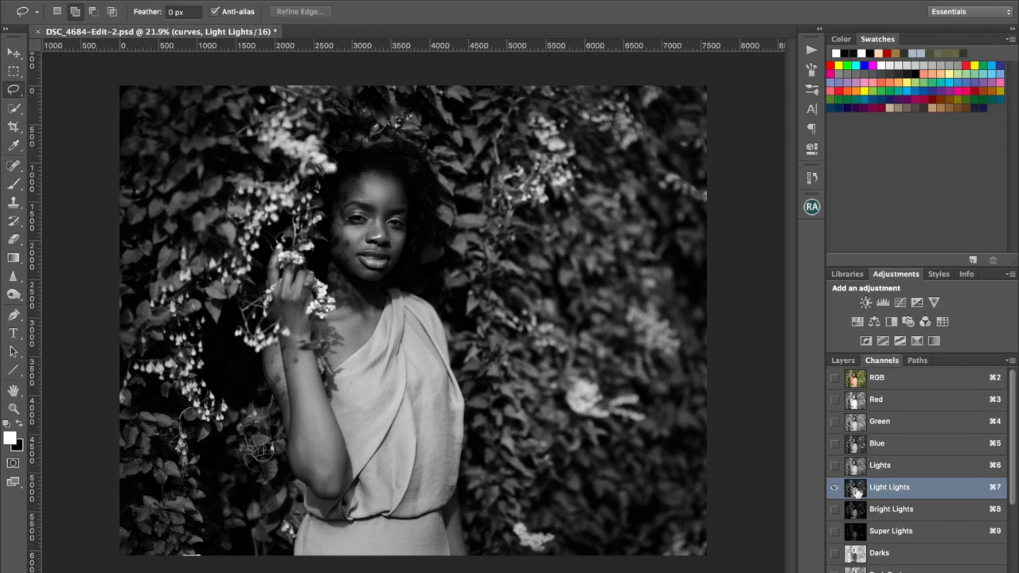
pyautogui.click(892, 510)
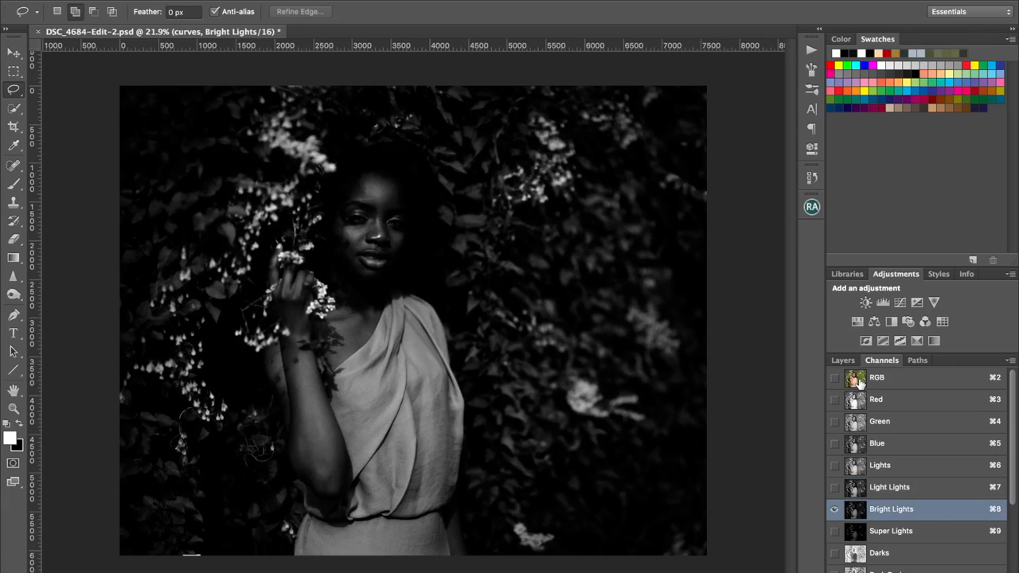
pyautogui.click(875, 377)
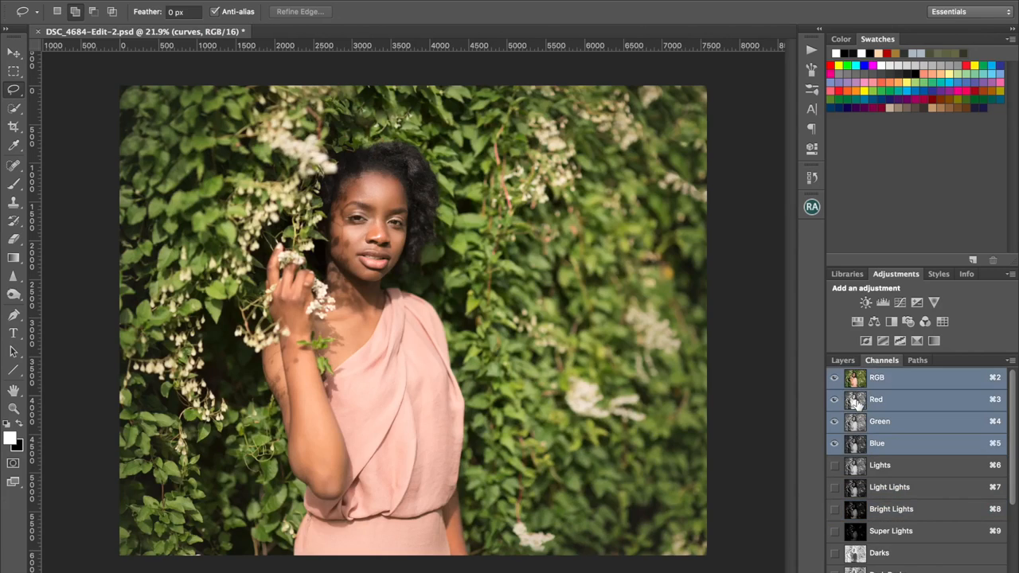
pyautogui.moveTo(864, 517)
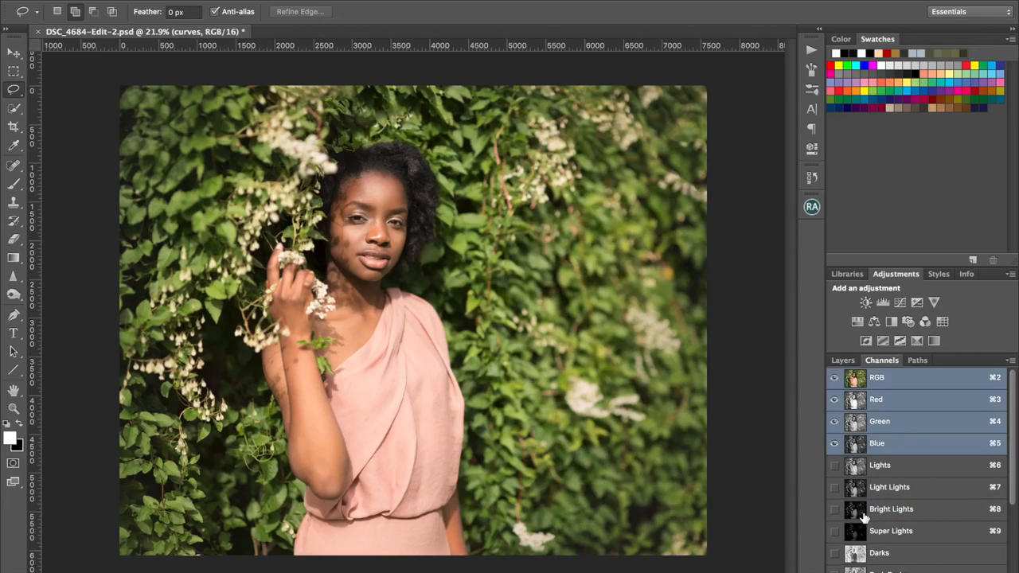
pyautogui.moveTo(855, 513)
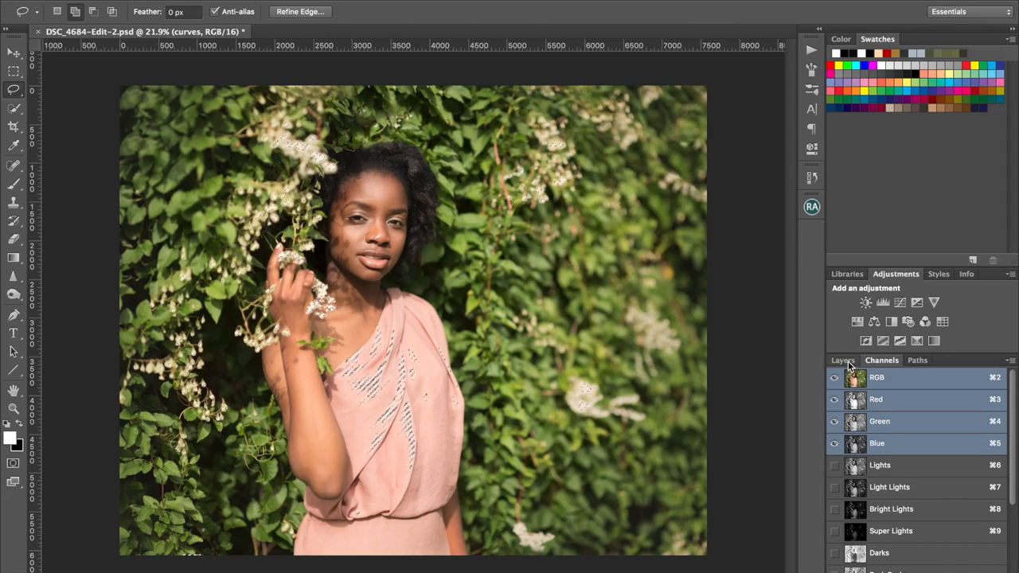
# Step: Add Curves 3 masked by the highlights selection and raise its midtones
pyautogui.click(843, 360)
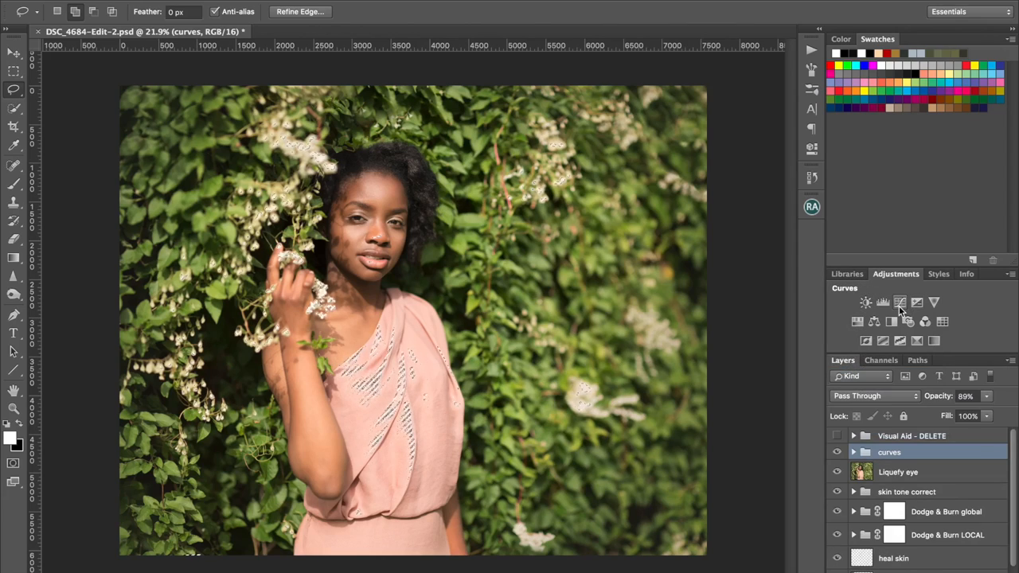
pyautogui.click(901, 303)
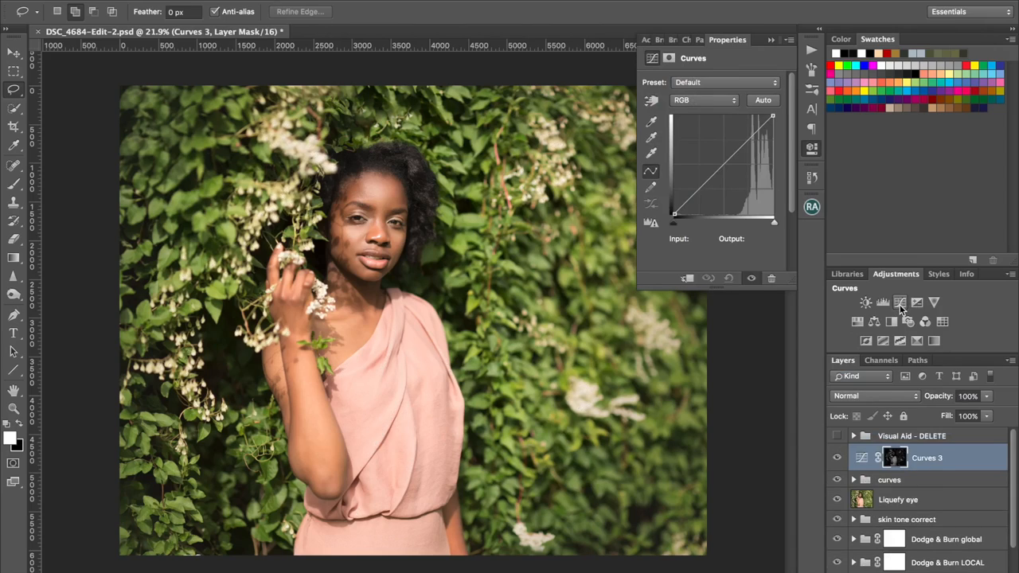
pyautogui.moveTo(911, 327)
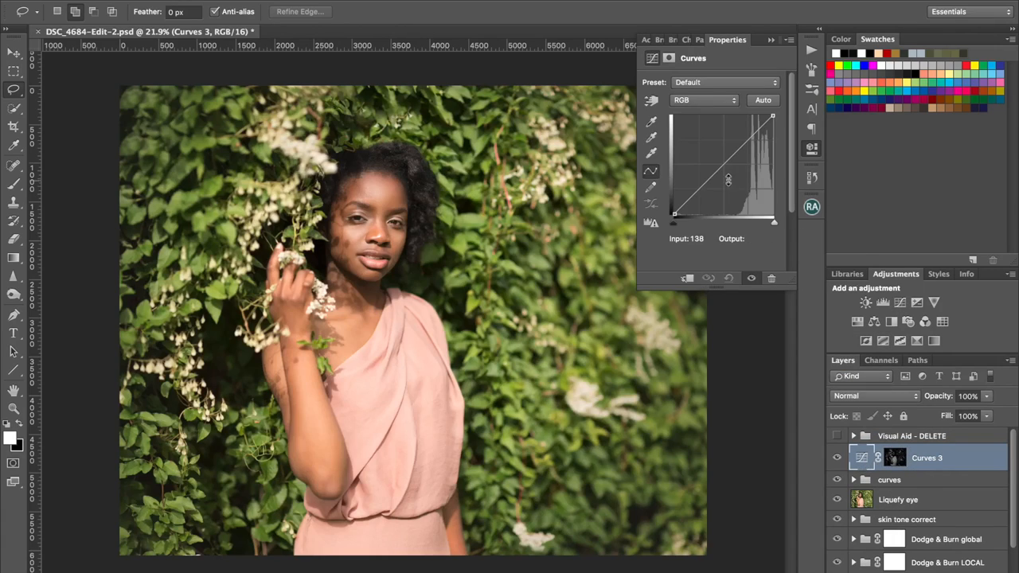
pyautogui.moveTo(727, 178); pyautogui.dragTo(720, 153)
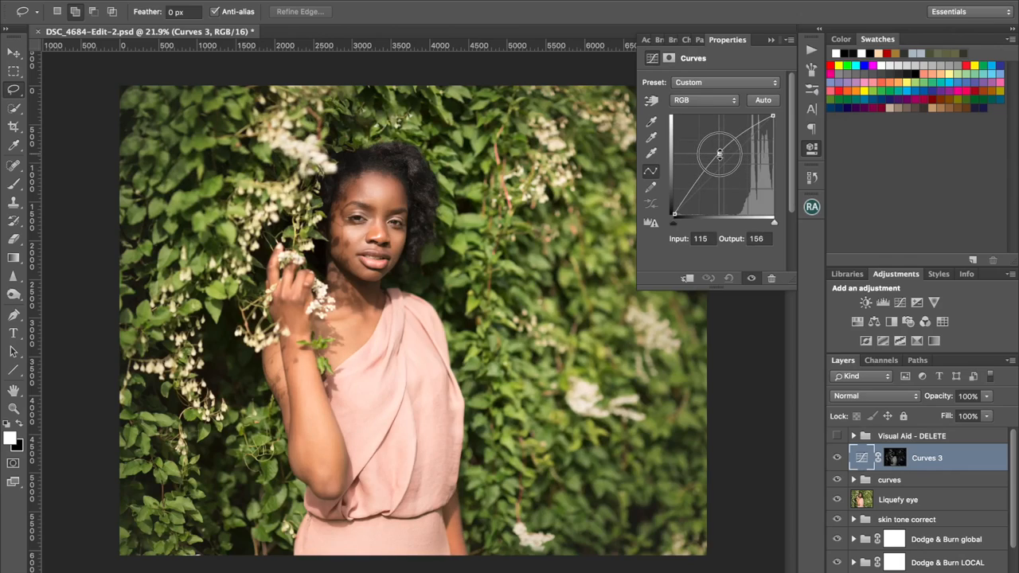
pyautogui.moveTo(719, 152); pyautogui.dragTo(723, 156)
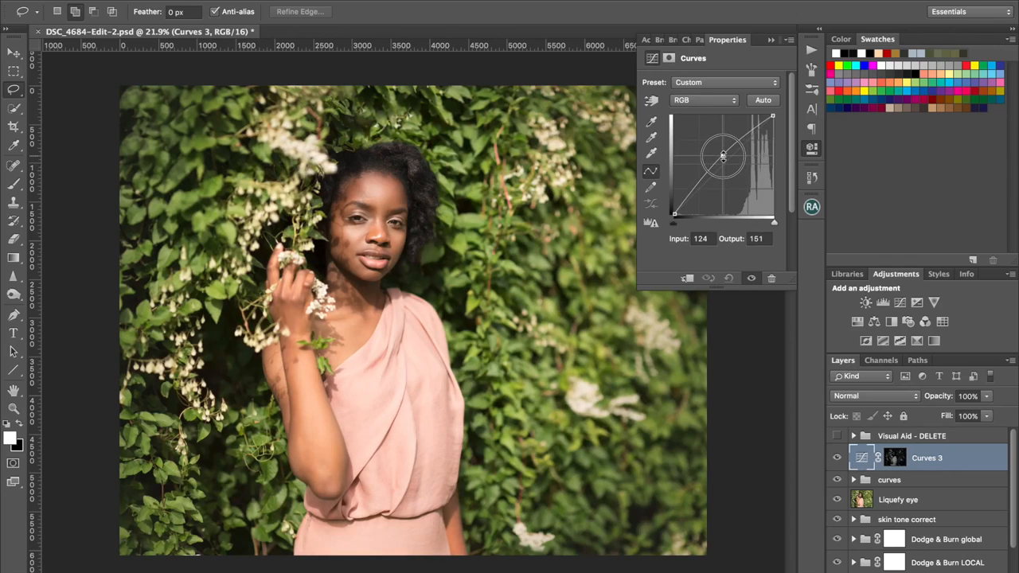
# Step: Lift the upper curve to brighten highlights while pulling the lower midtones back down
pyautogui.moveTo(723, 156); pyautogui.dragTo(742, 135)
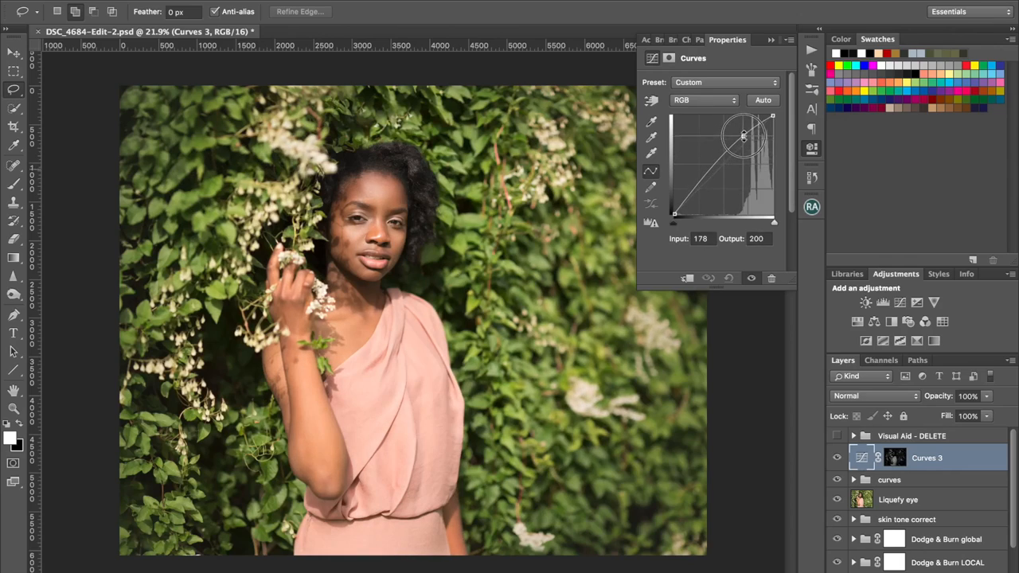
pyautogui.moveTo(742, 135); pyautogui.dragTo(732, 135)
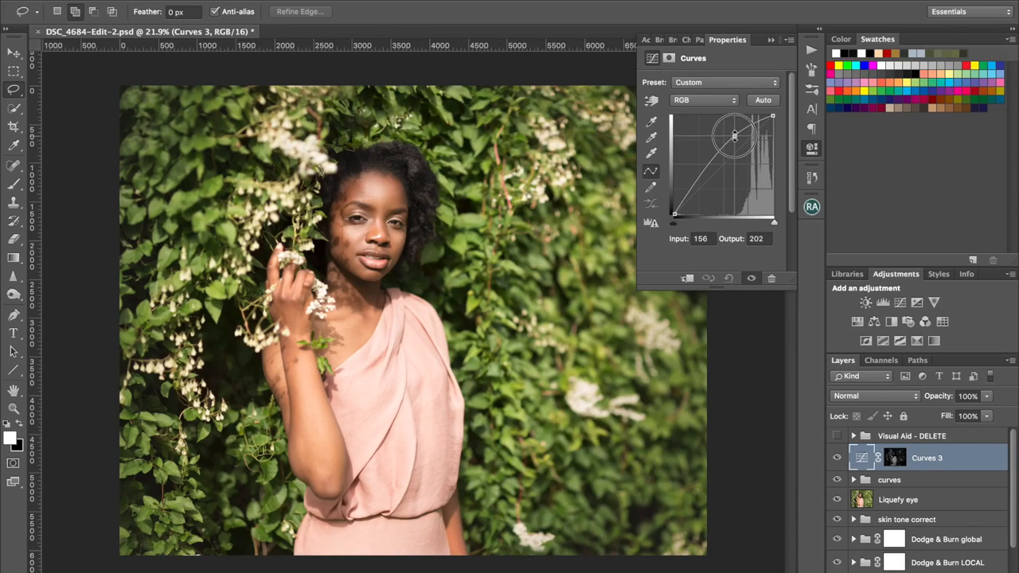
pyautogui.moveTo(734, 135); pyautogui.dragTo(726, 165)
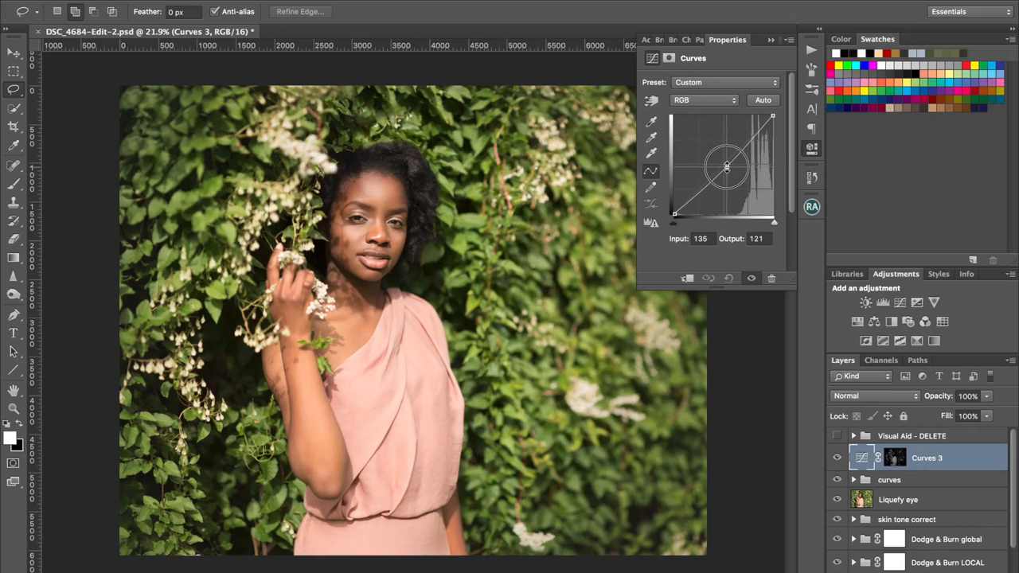
pyautogui.moveTo(726, 165); pyautogui.dragTo(731, 142)
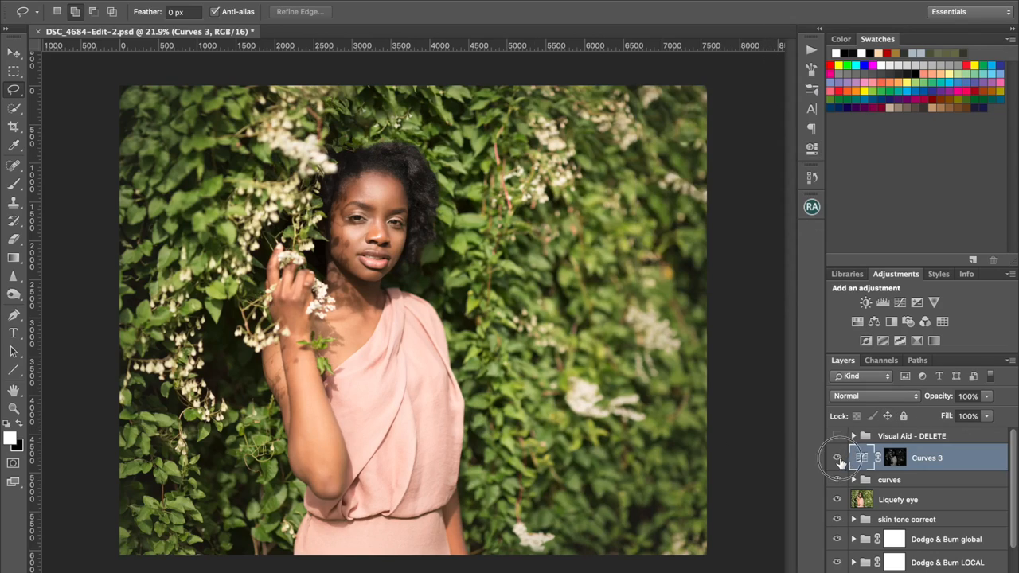
# Step: Paint black at low flow into the Curves 3 mask over the dress and arm area
pyautogui.click(837, 459)
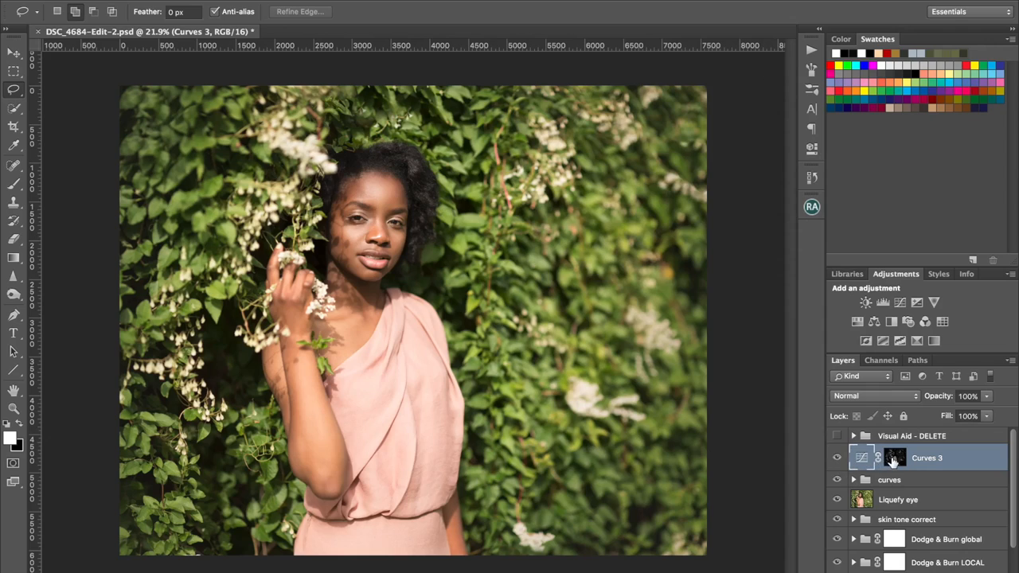
pyautogui.click(895, 457)
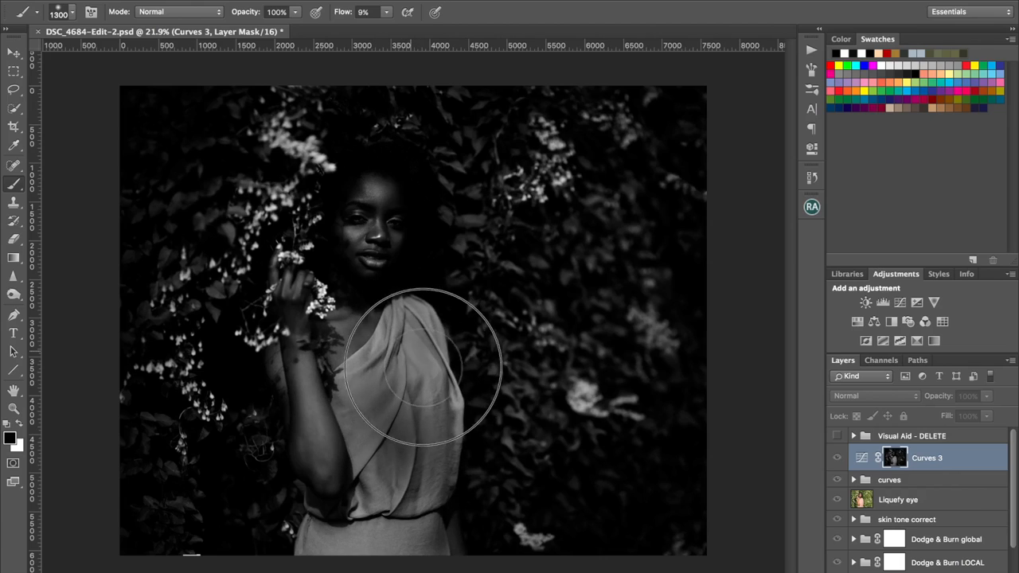
pyautogui.moveTo(423, 366); pyautogui.dragTo(381, 490)
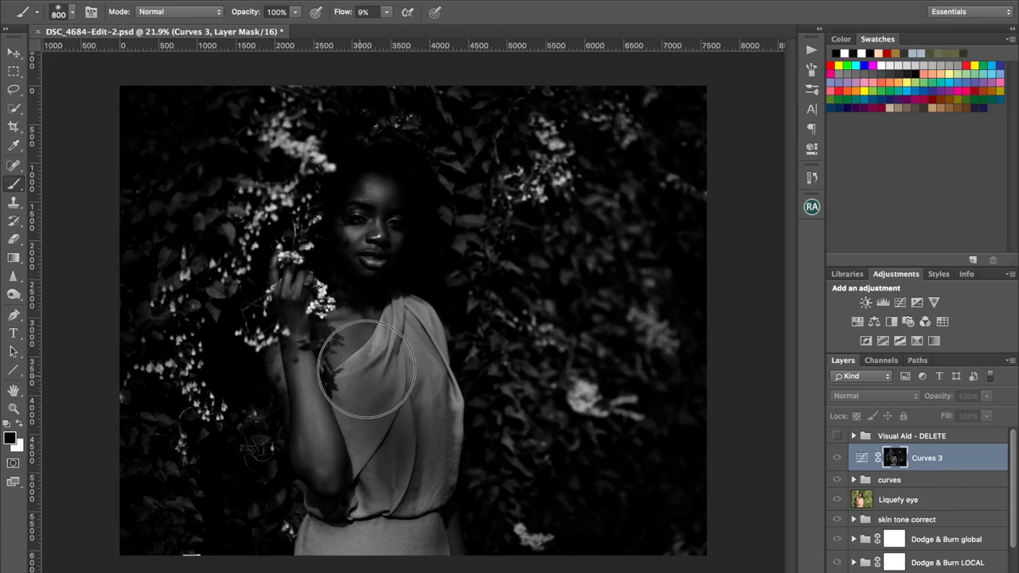
pyautogui.moveTo(366, 369); pyautogui.dragTo(443, 433)
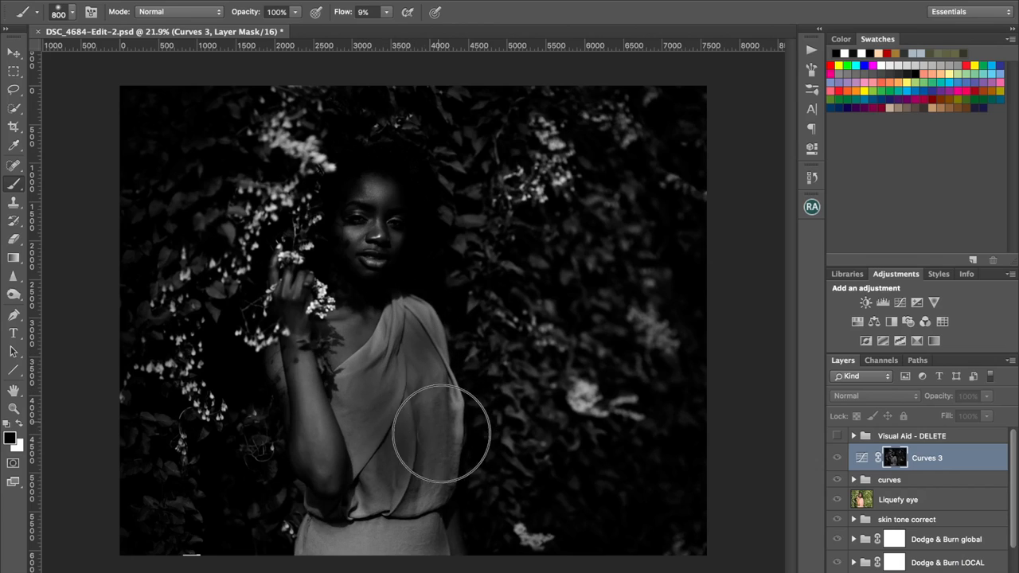
pyautogui.moveTo(442, 433); pyautogui.dragTo(369, 506)
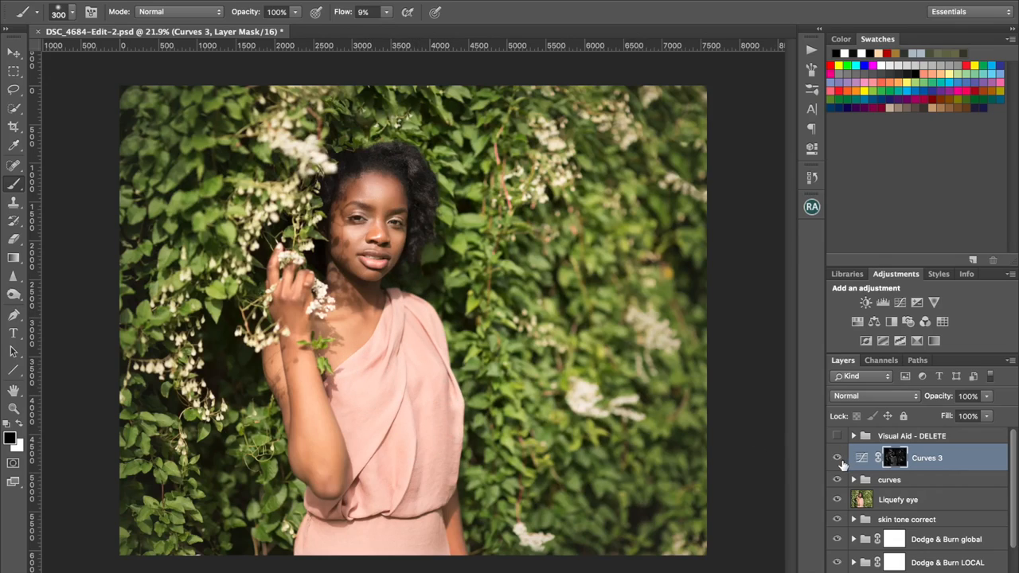
pyautogui.click(837, 459)
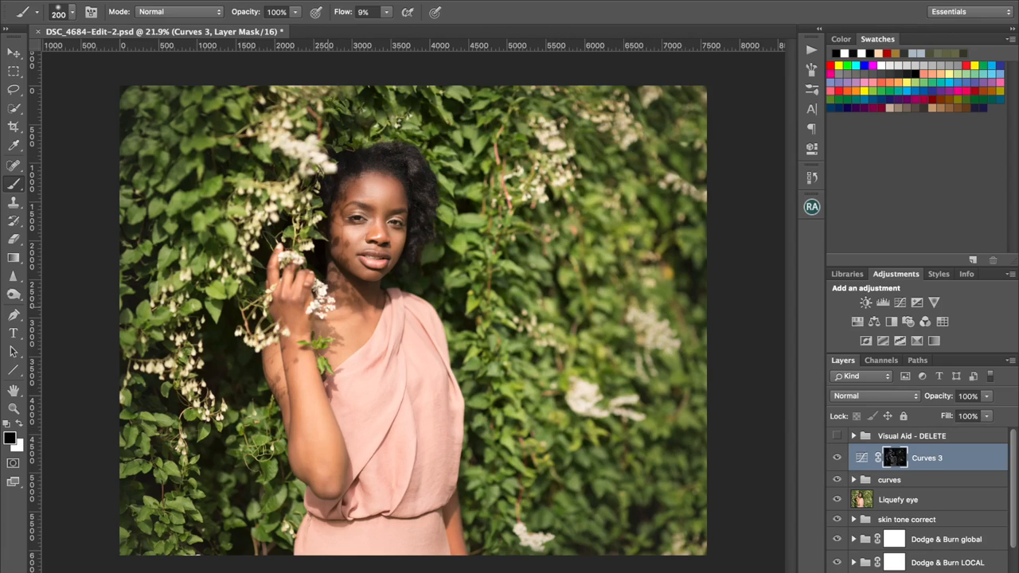
pyautogui.moveTo(305, 146)
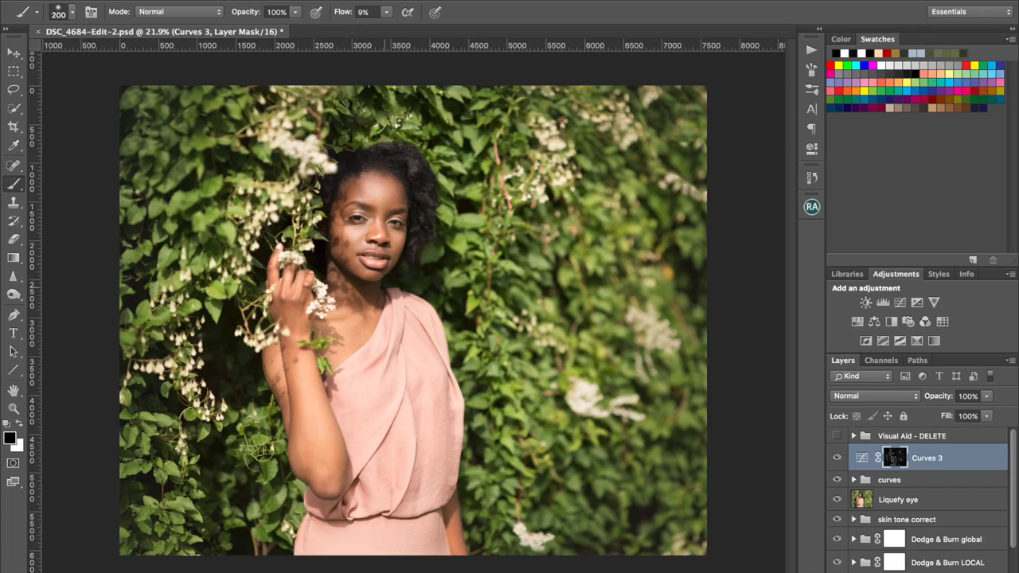
pyautogui.moveTo(576, 399)
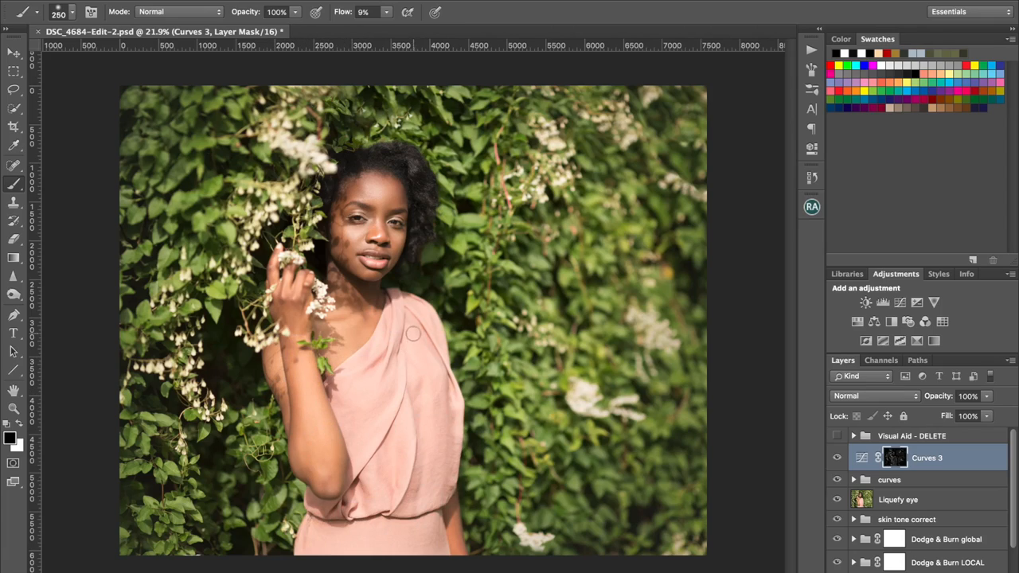
pyautogui.moveTo(438, 352)
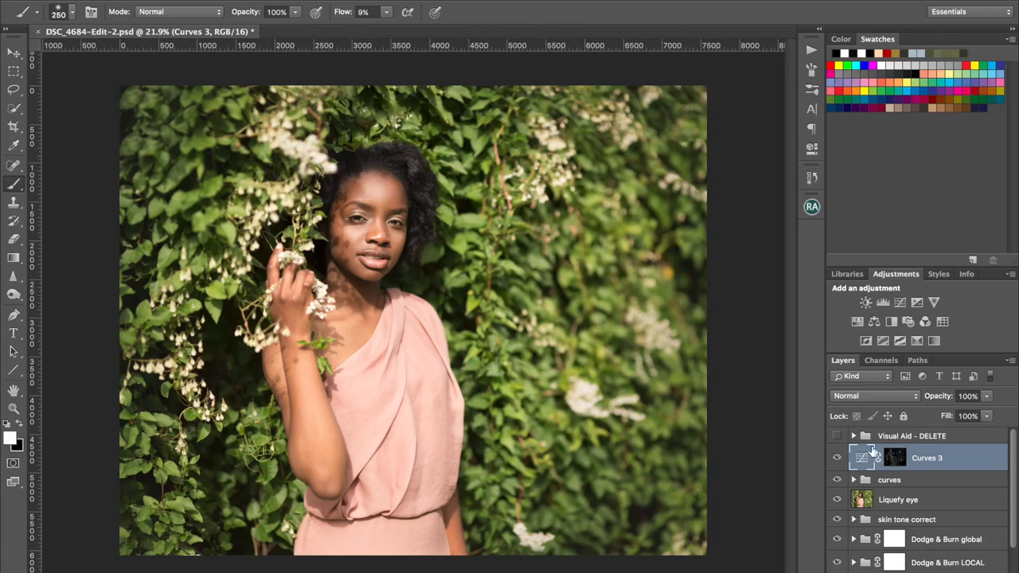
pyautogui.click(872, 395)
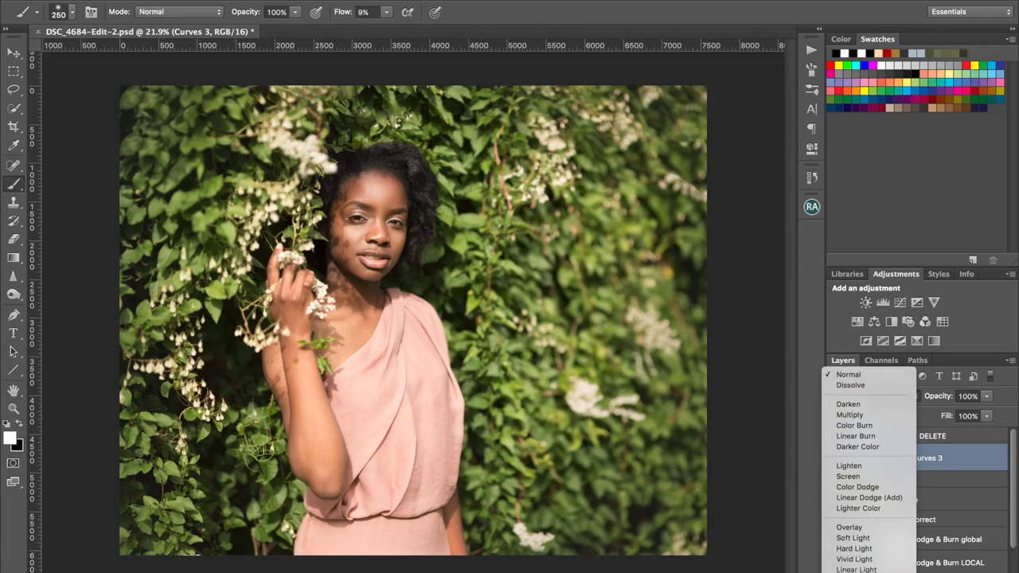
pyautogui.click(853, 394)
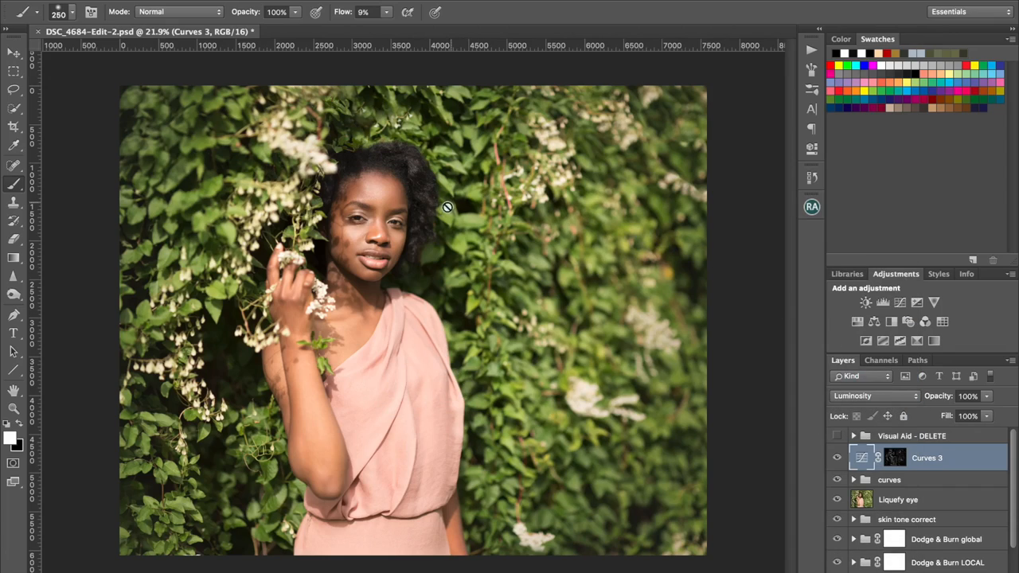
pyautogui.moveTo(541, 304)
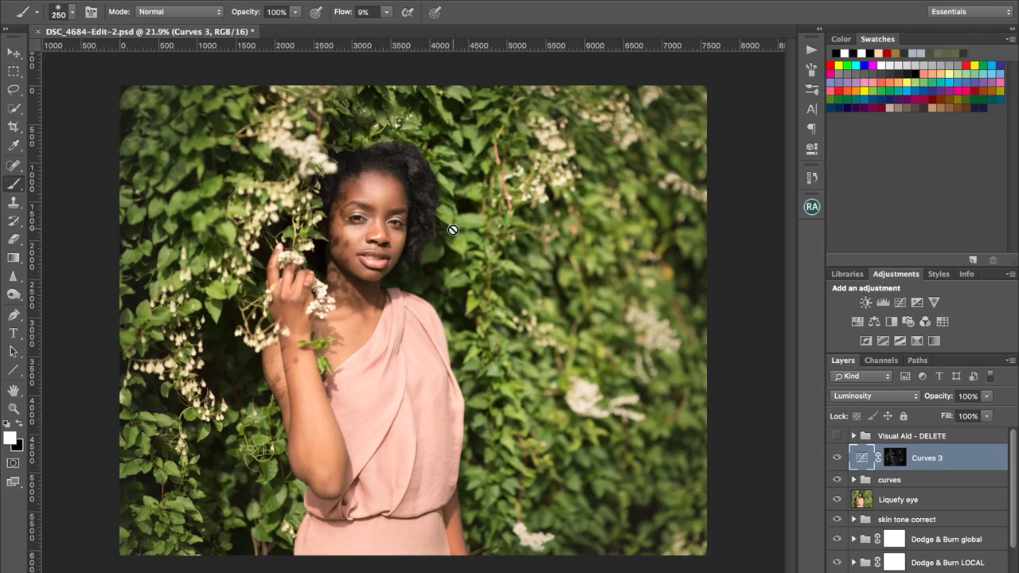
pyautogui.moveTo(608, 328)
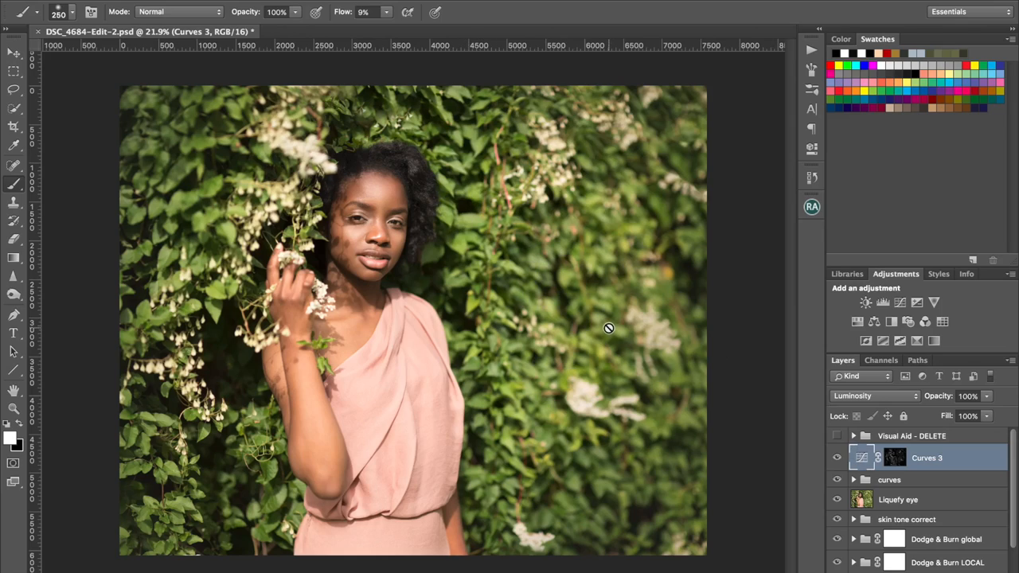
pyautogui.moveTo(605, 333)
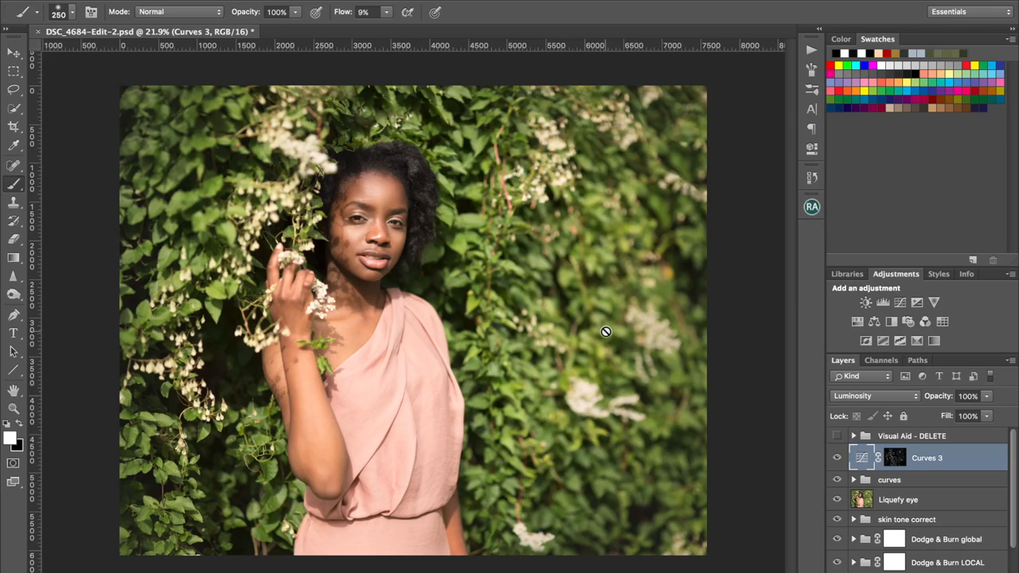
pyautogui.moveTo(869, 426)
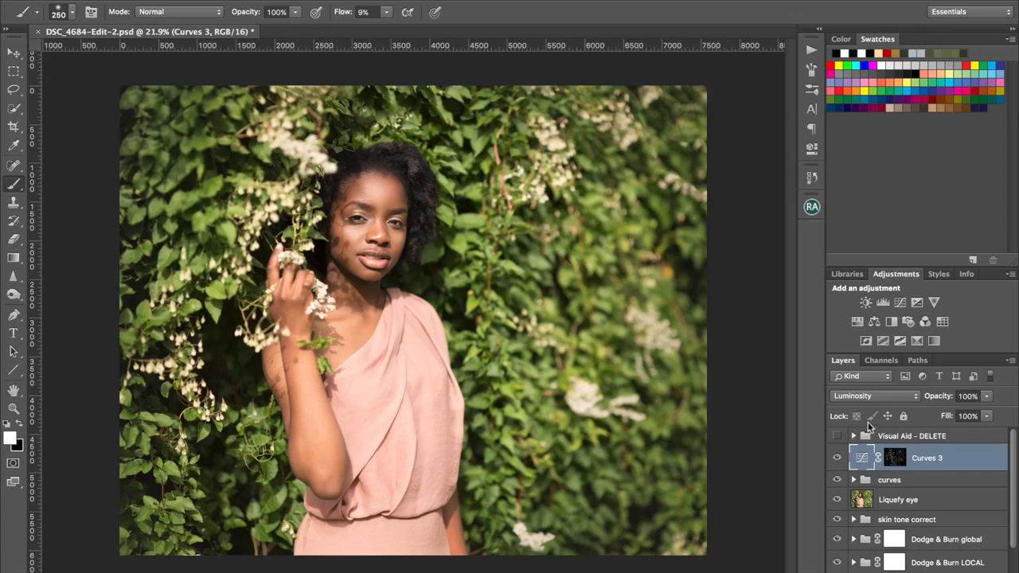
pyautogui.click(873, 395)
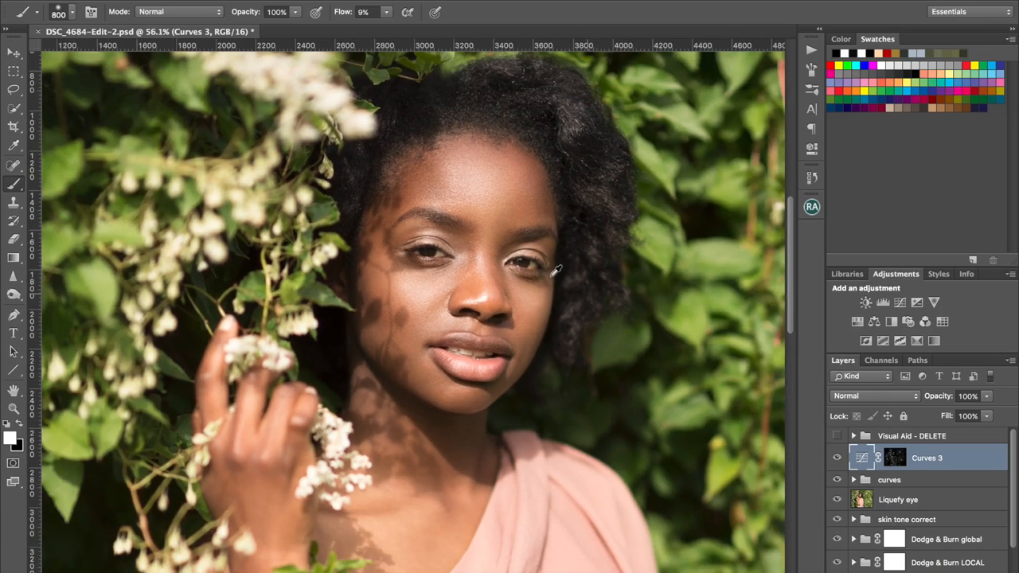
pyautogui.moveTo(844, 401)
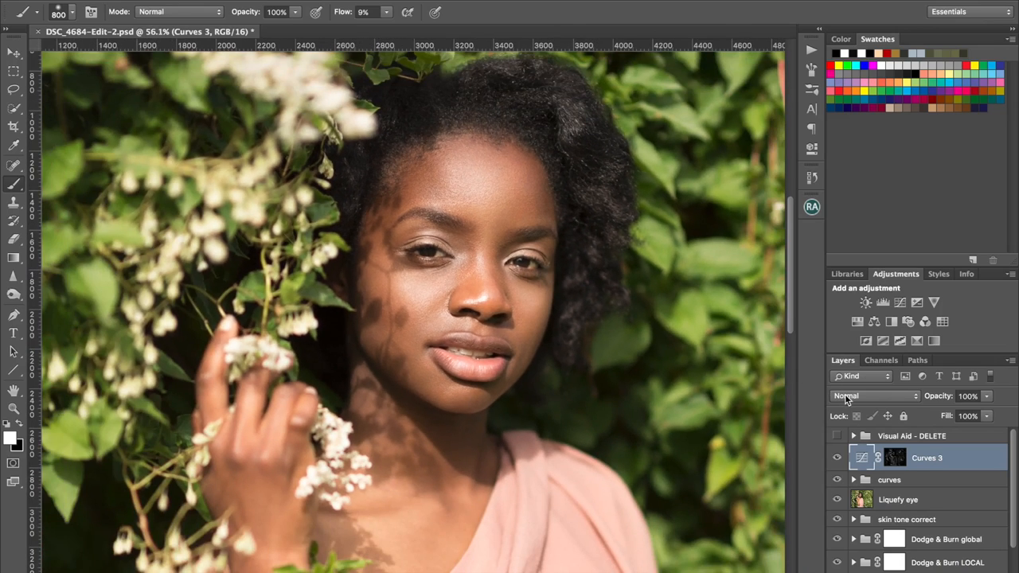
pyautogui.click(874, 395)
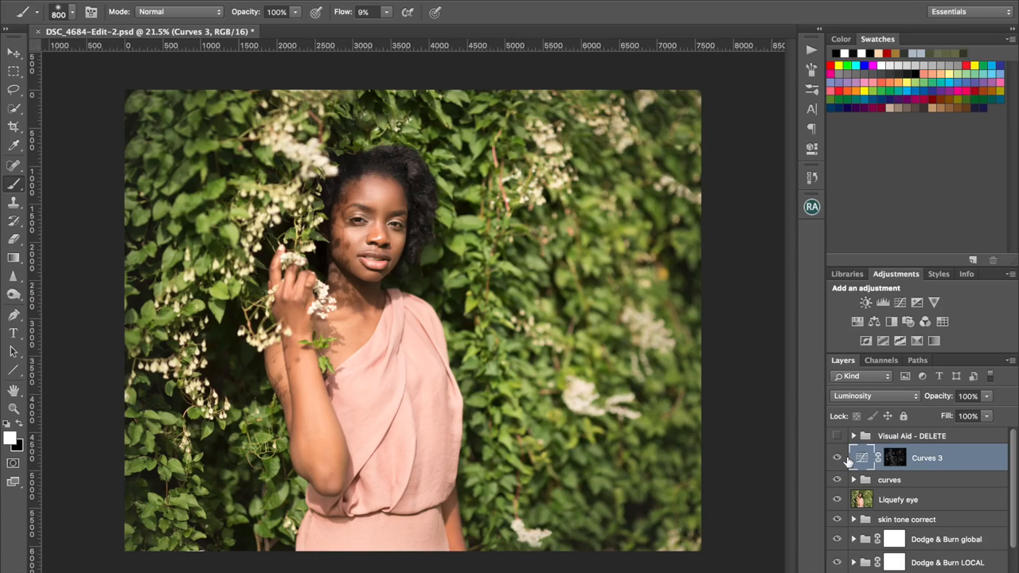
# Step: Compare the Shadow Darks and Super Darks luminosity channels, then return to the RGB composite
pyautogui.click(882, 359)
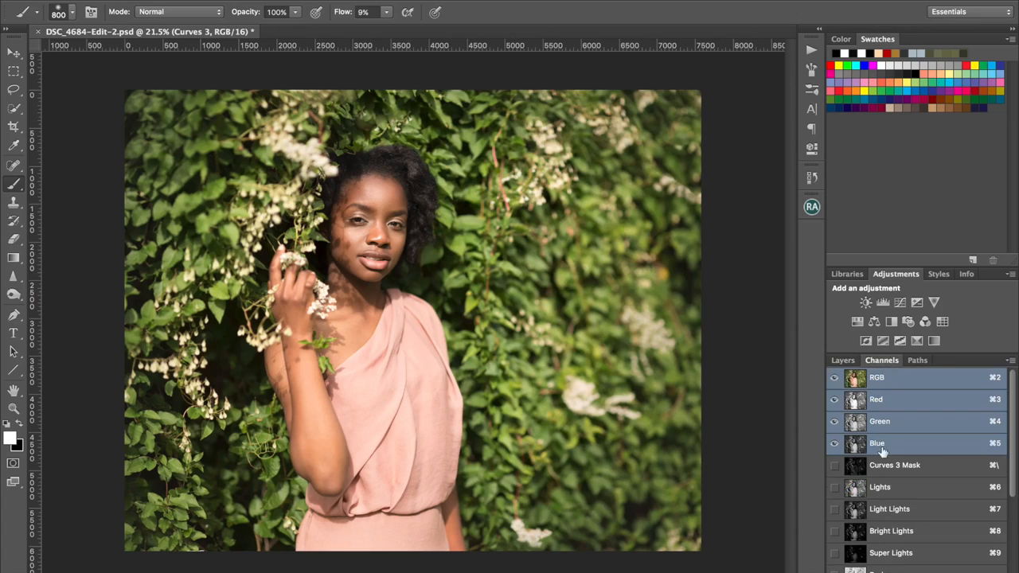
pyautogui.scroll(-3)
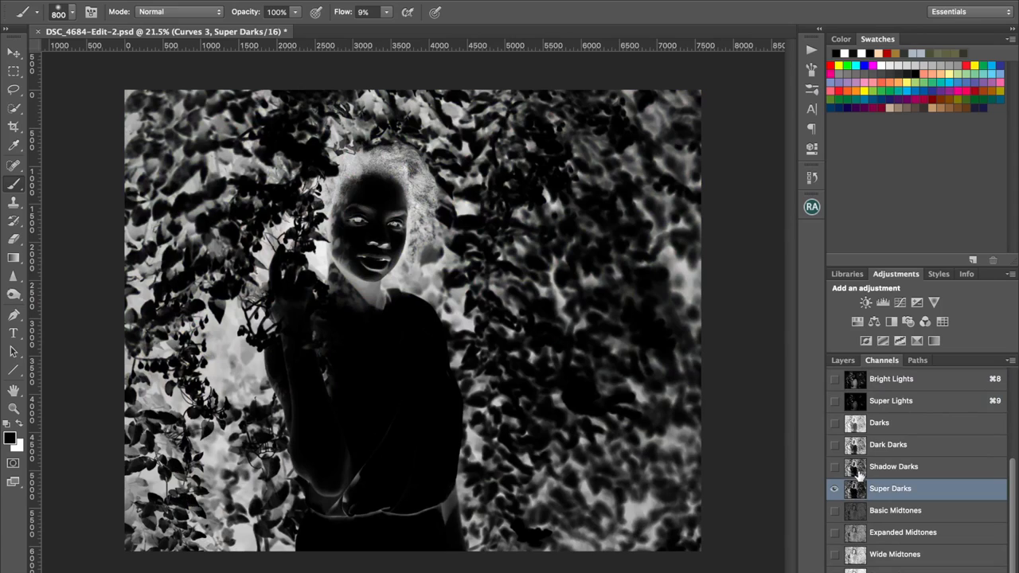
pyautogui.click(893, 467)
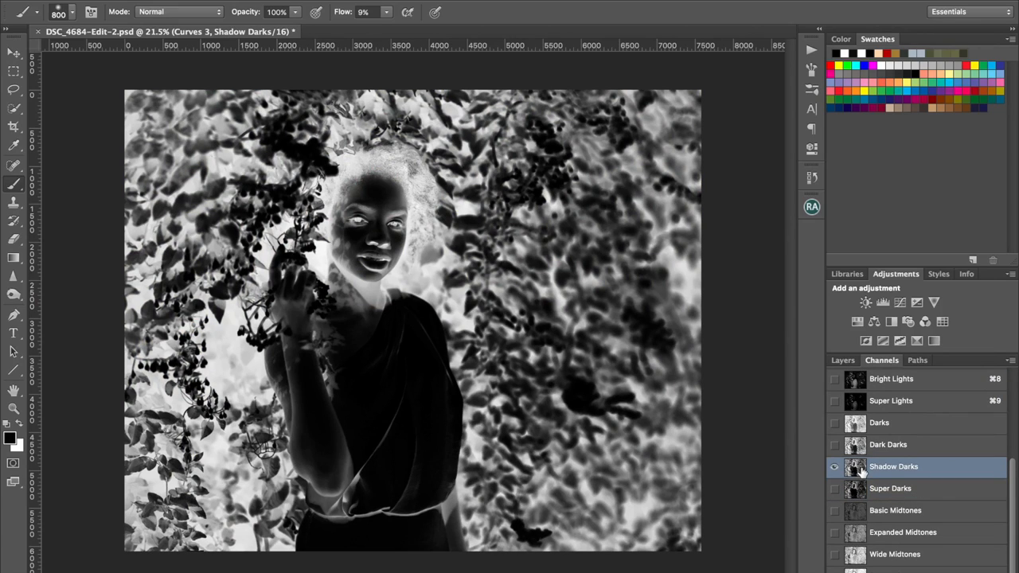
pyautogui.moveTo(855, 466)
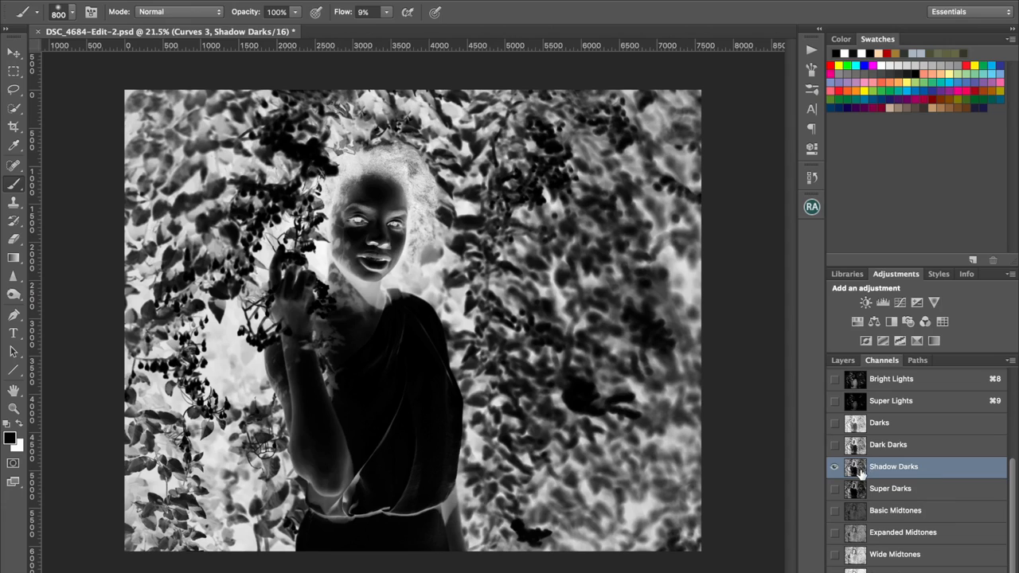
pyautogui.click(890, 487)
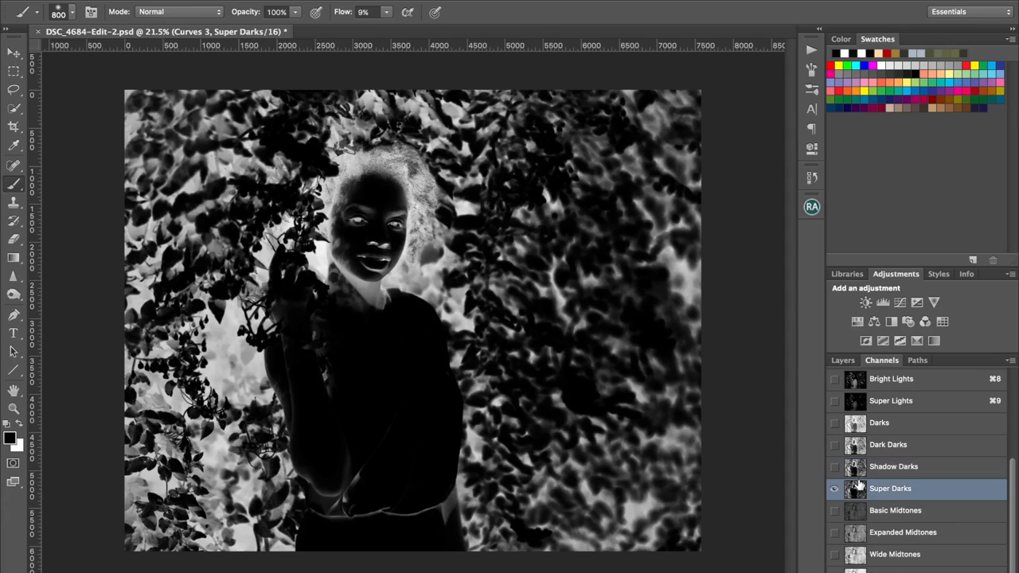
pyautogui.click(894, 466)
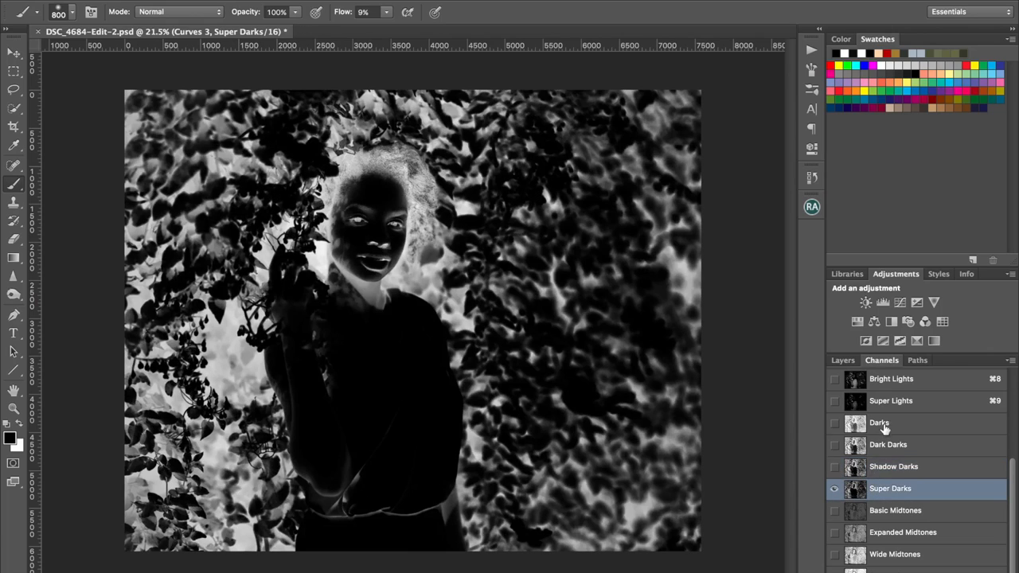
pyautogui.click(875, 377)
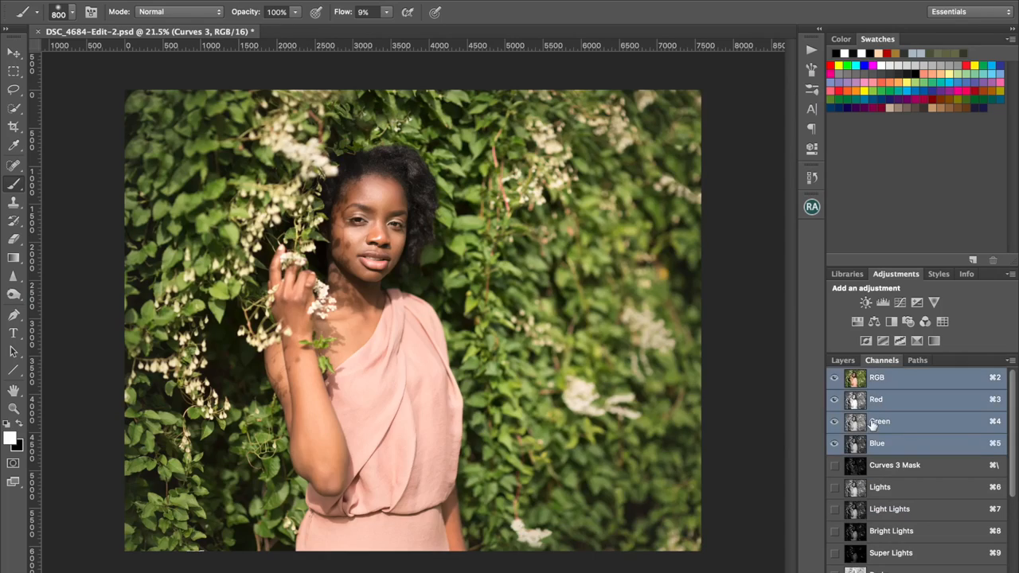
# Step: Load the Super Darks channel as a selection over the portrait
pyautogui.scroll(-3)
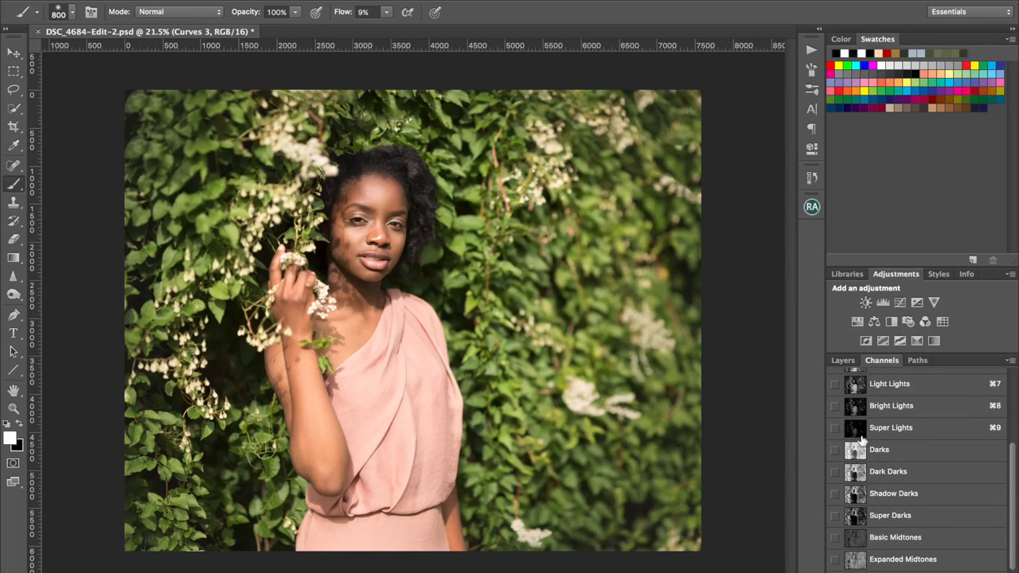
pyautogui.moveTo(863, 518)
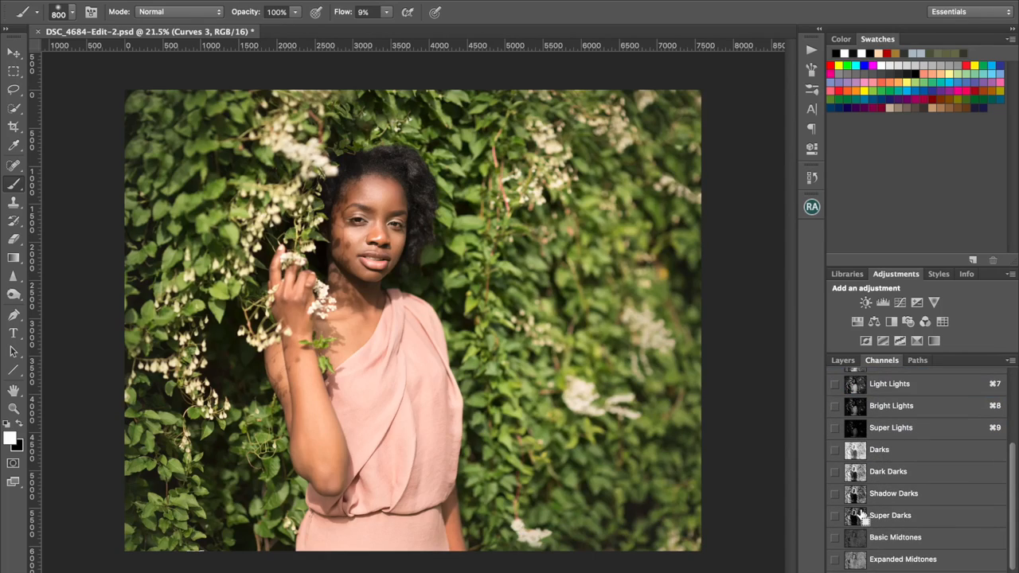
pyautogui.click(901, 303)
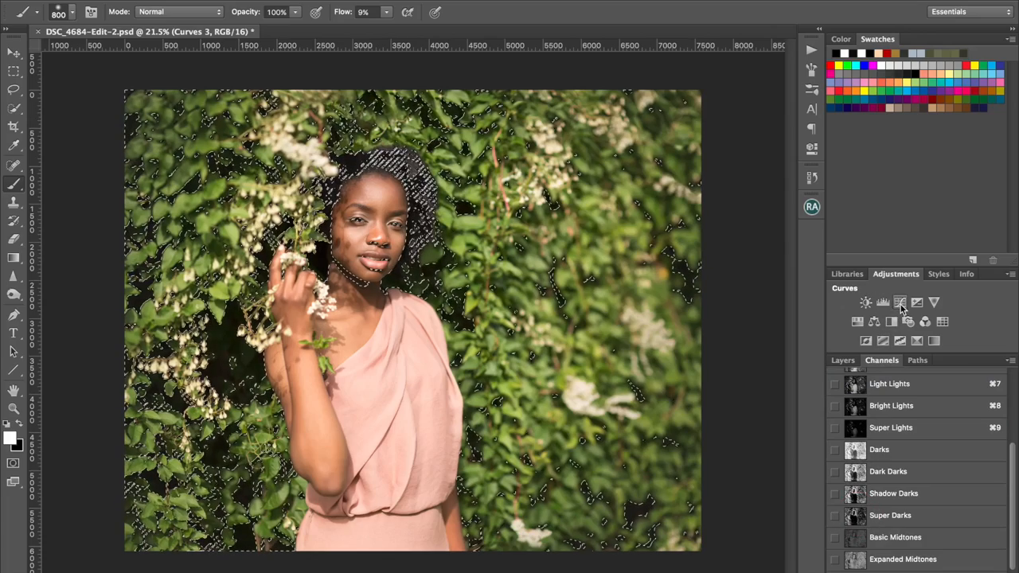
# Step: Add a Curves 4 layer masked to the darks selection and lift its black point to about 16
pyautogui.click(842, 360)
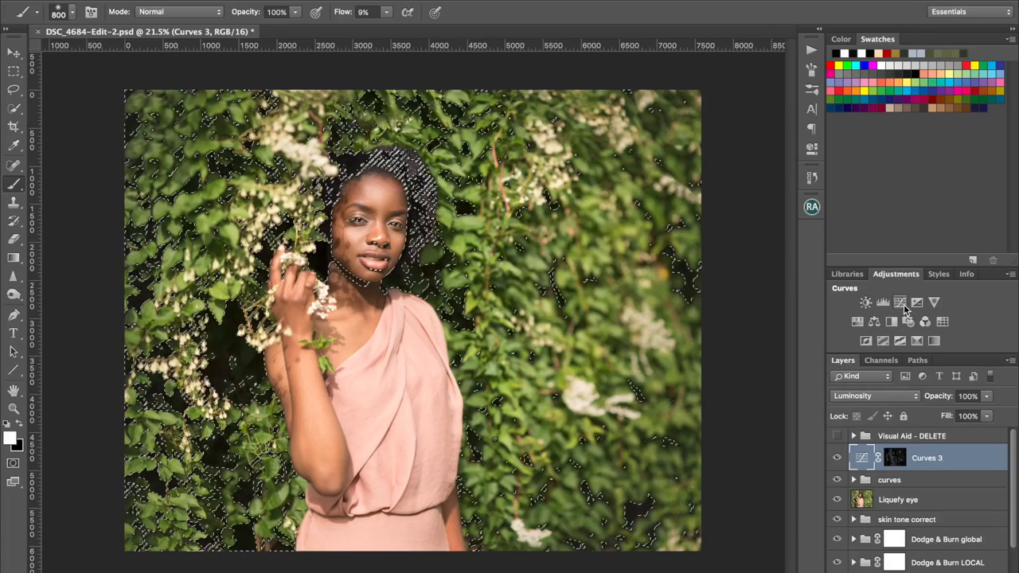
pyautogui.click(900, 303)
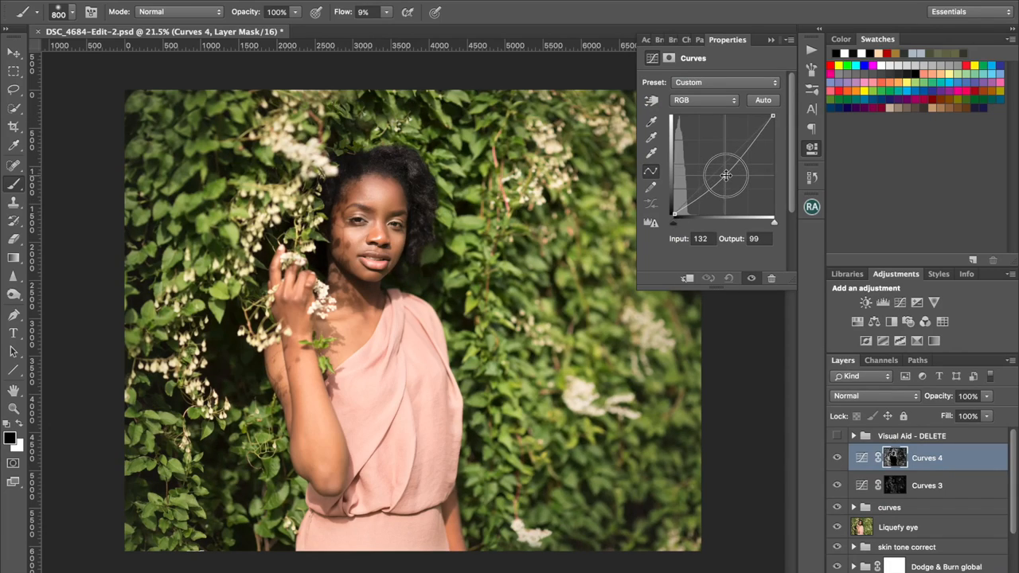
pyautogui.moveTo(726, 175); pyautogui.dragTo(679, 210)
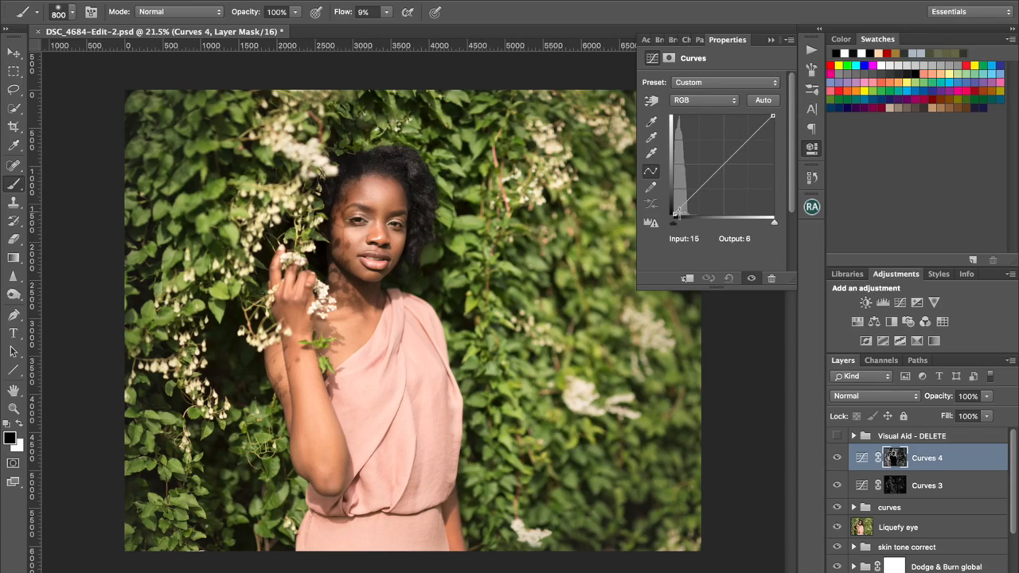
pyautogui.moveTo(678, 209); pyautogui.dragTo(671, 212)
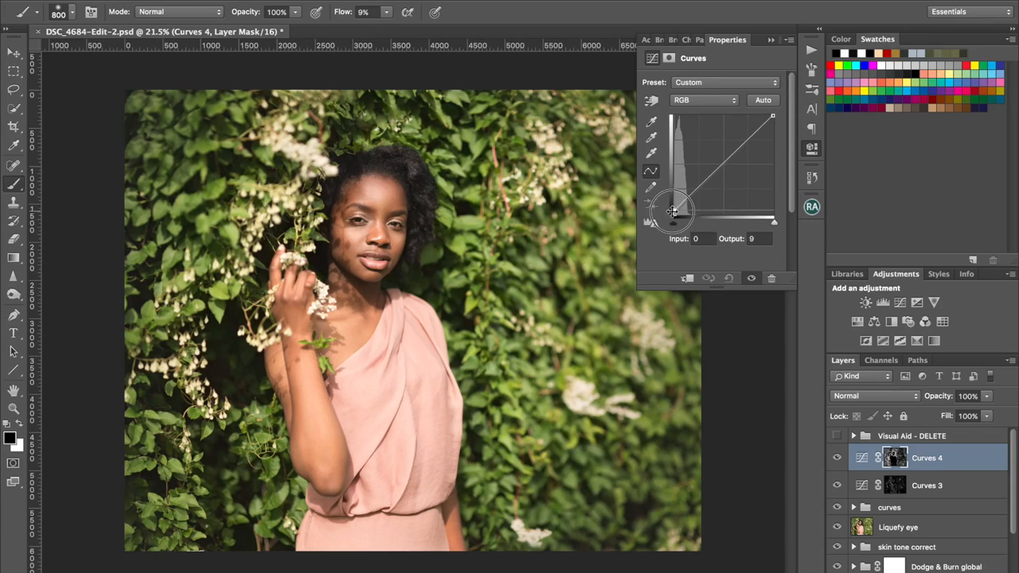
# Step: Anchor the shadows and brighter tones, raise the black point further for matte shadows
pyautogui.moveTo(671, 210); pyautogui.dragTo(686, 201)
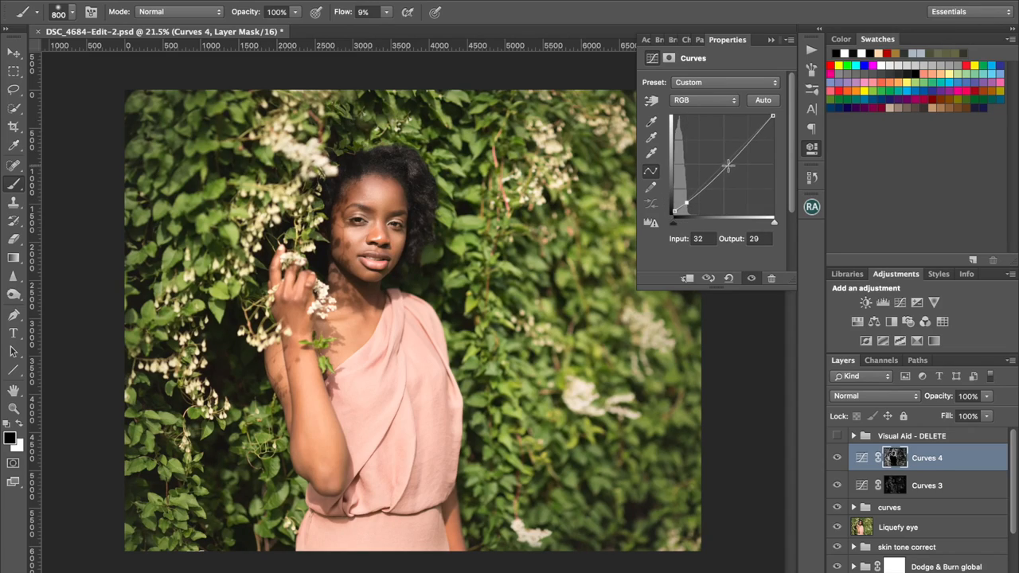
pyautogui.moveTo(728, 167); pyautogui.dragTo(734, 156)
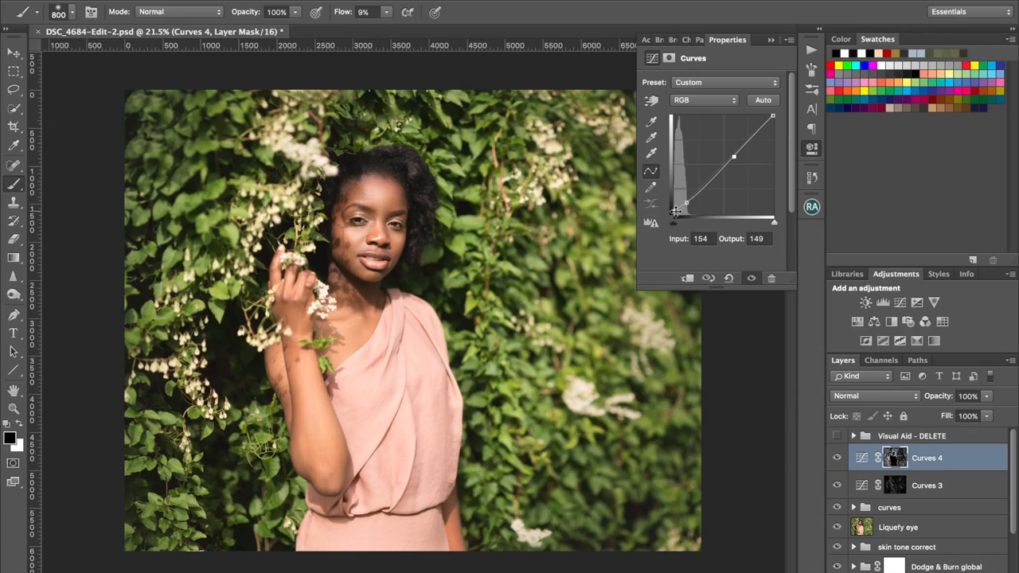
pyautogui.moveTo(687, 201); pyautogui.dragTo(675, 210)
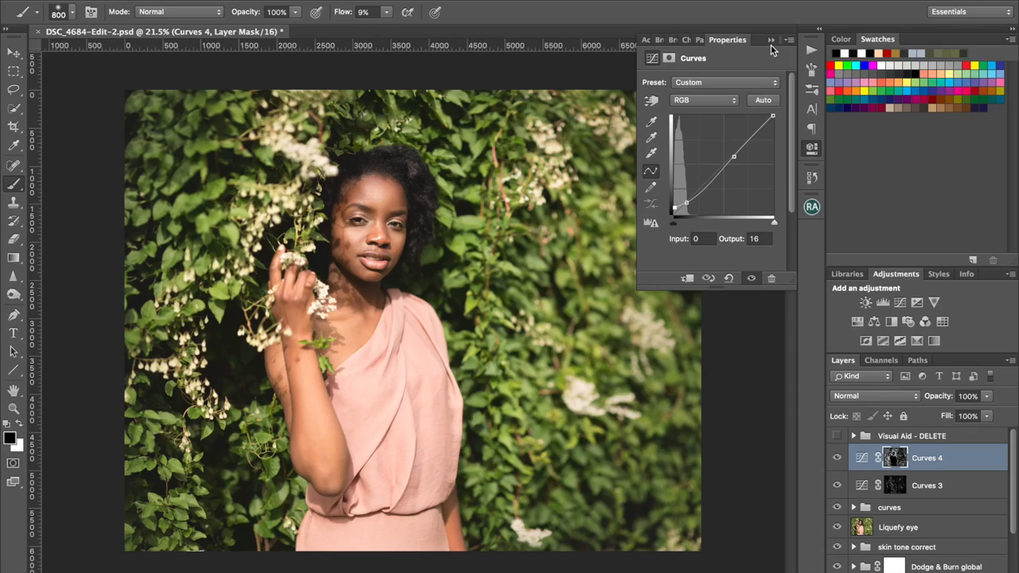
pyautogui.click(770, 39)
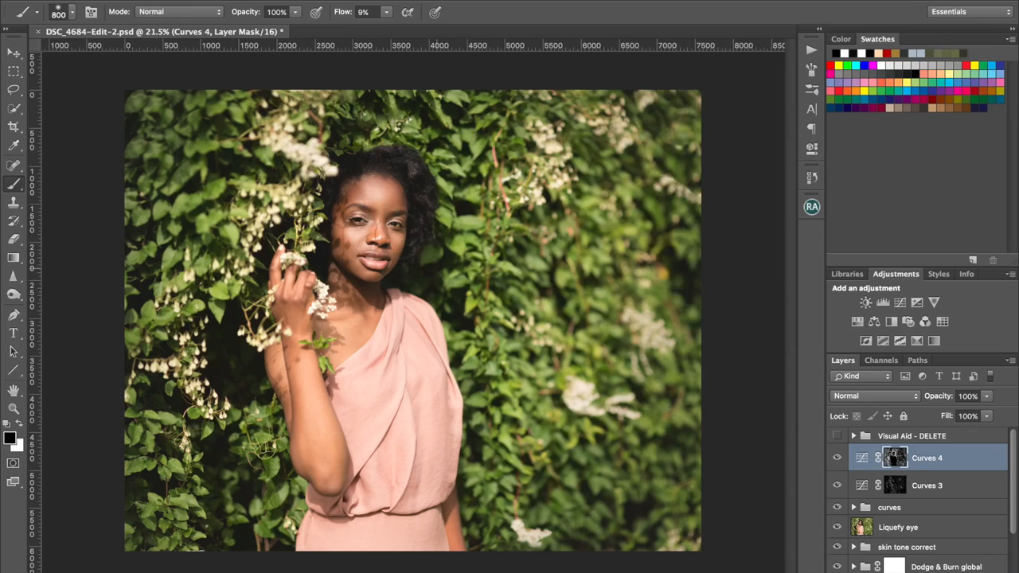
pyautogui.moveTo(338, 270)
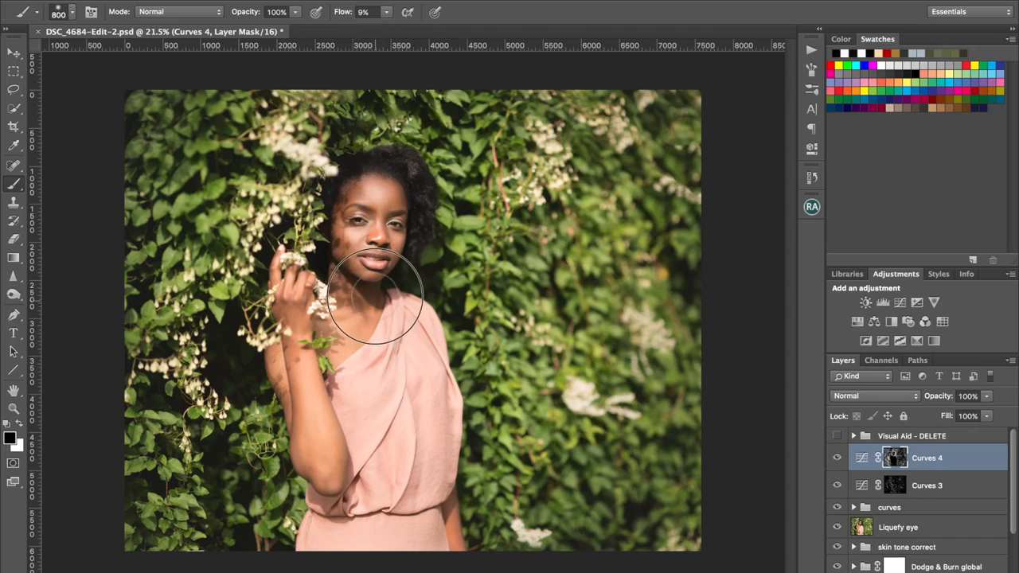
pyautogui.moveTo(359, 191)
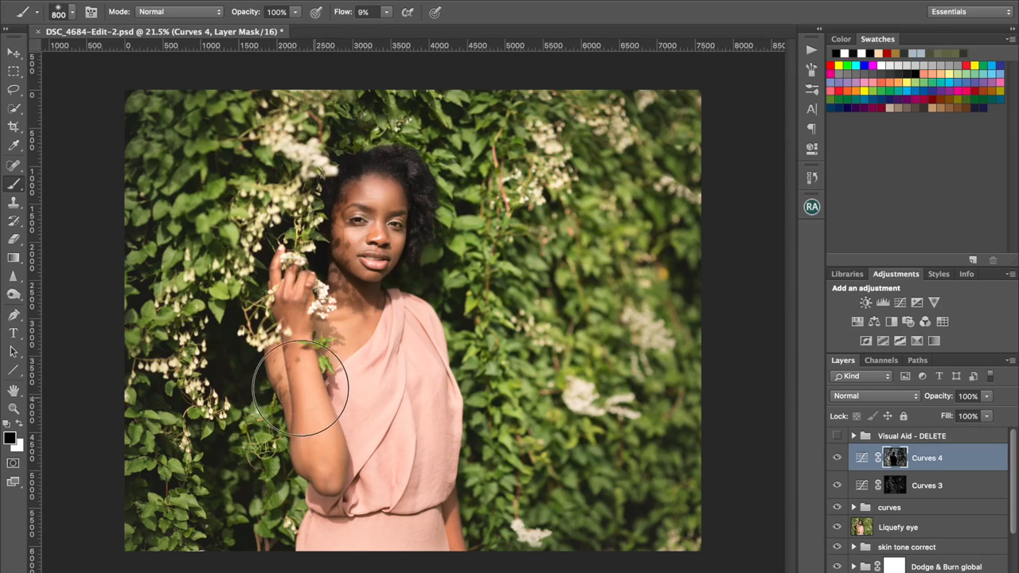
pyautogui.moveTo(366, 194)
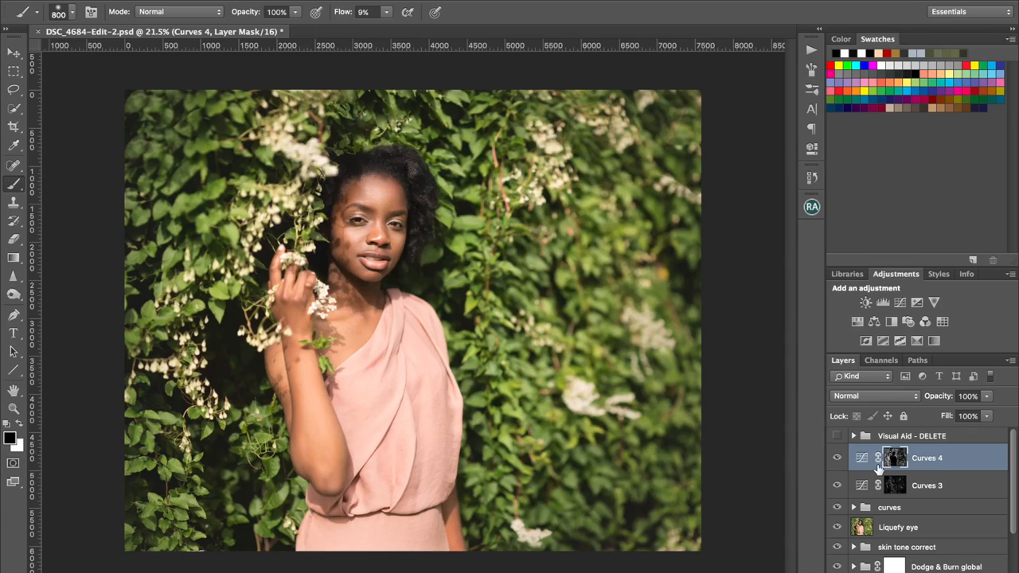
pyautogui.moveTo(958, 490)
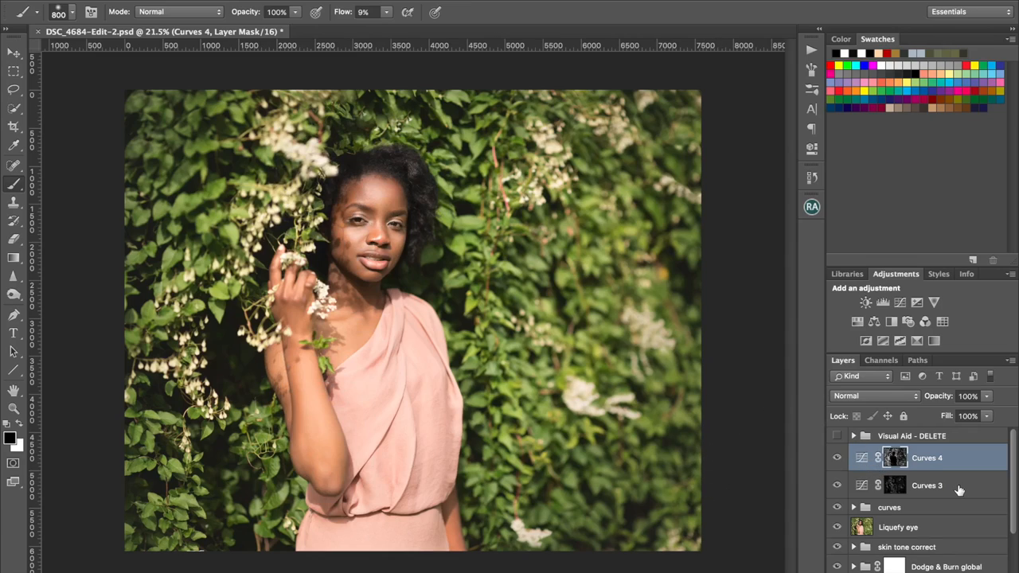